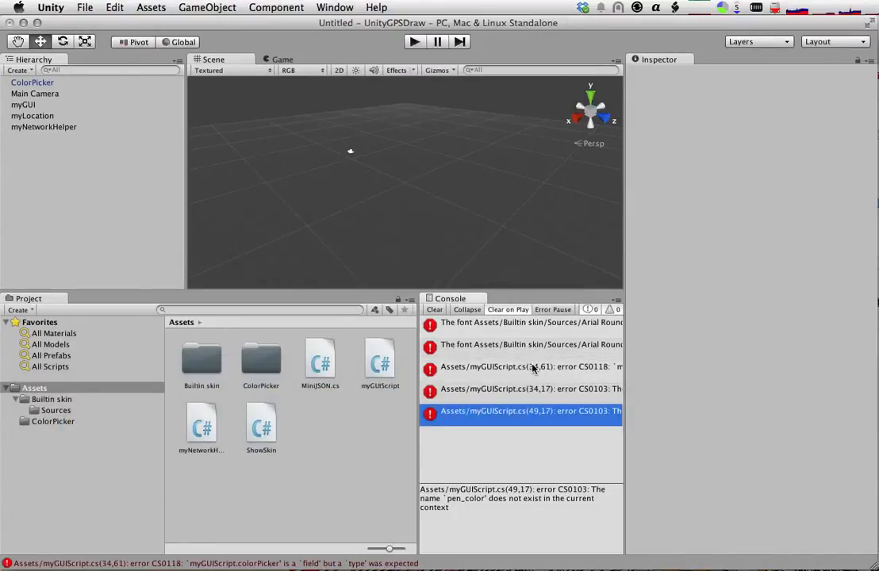
Step: Delete the Arial Rounded Bold font asset from Builtin skin > Sources and return to the skin folder
click(526, 322)
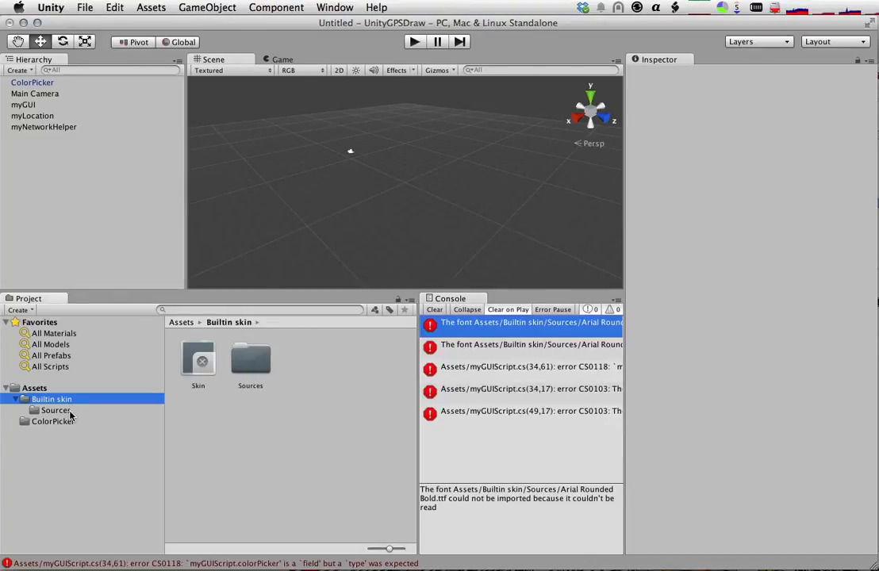
click(55, 409)
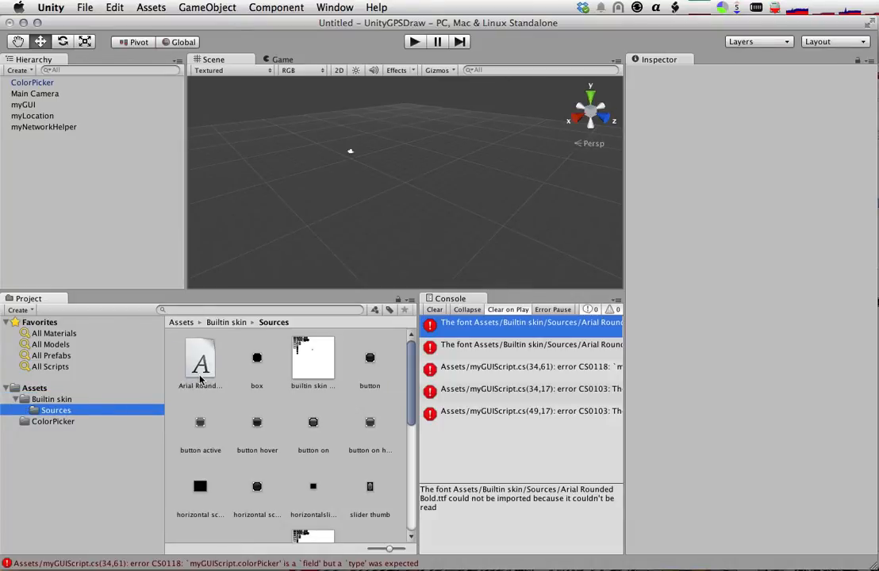
mouse_move(201, 379)
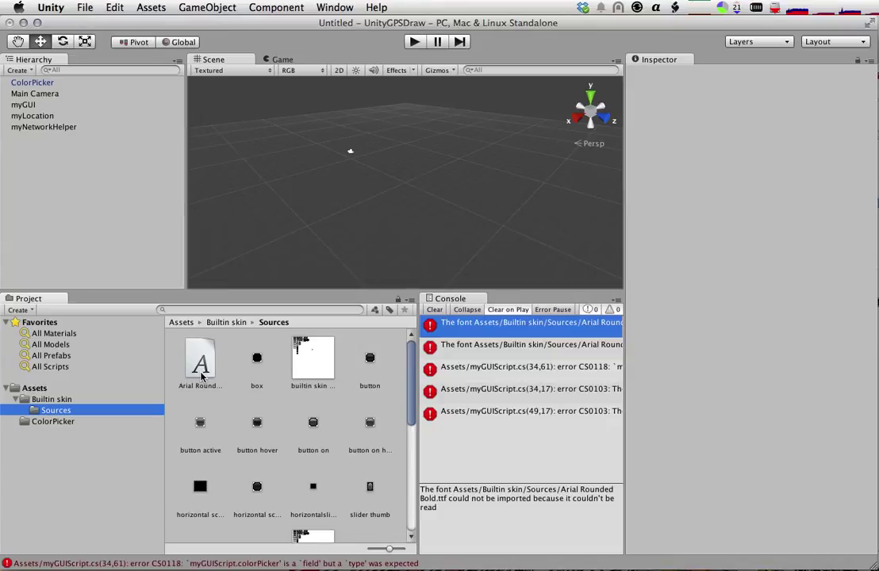
right_click(200, 362)
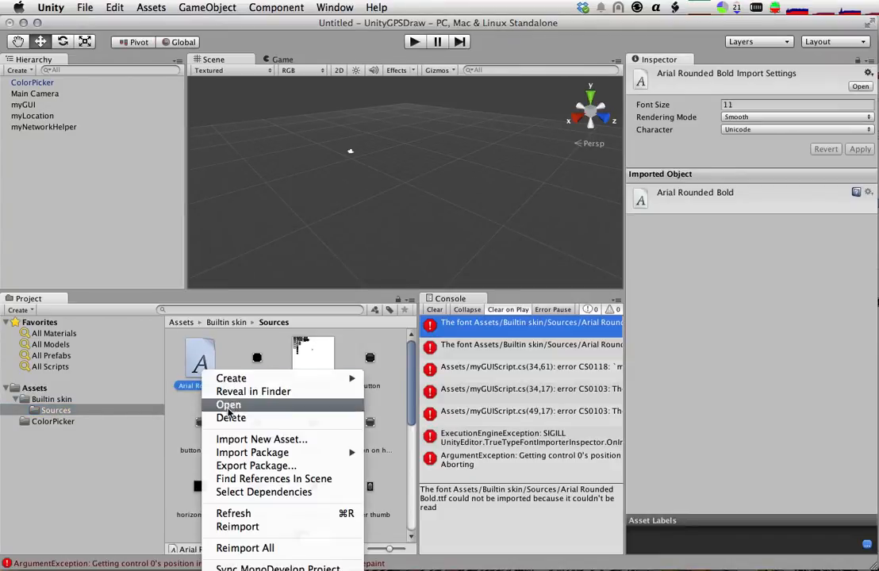
click(232, 419)
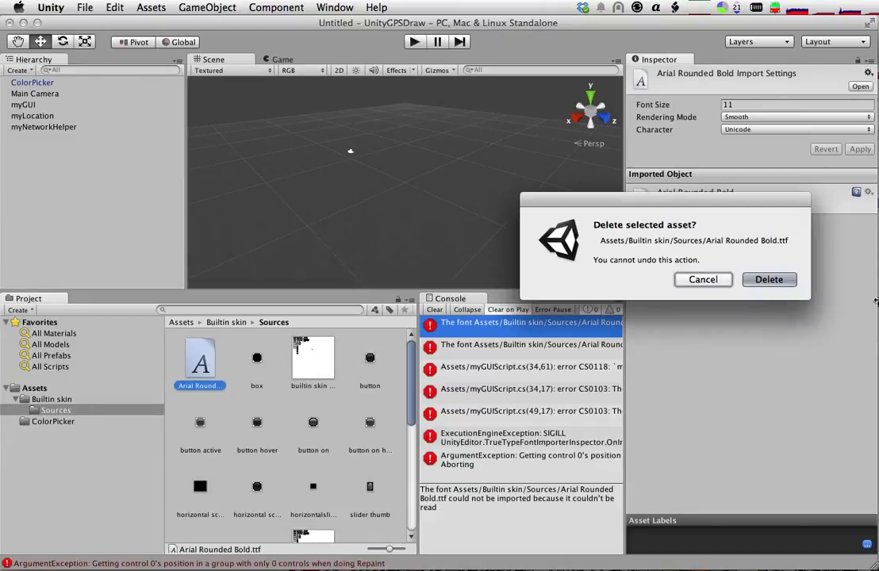
click(767, 279)
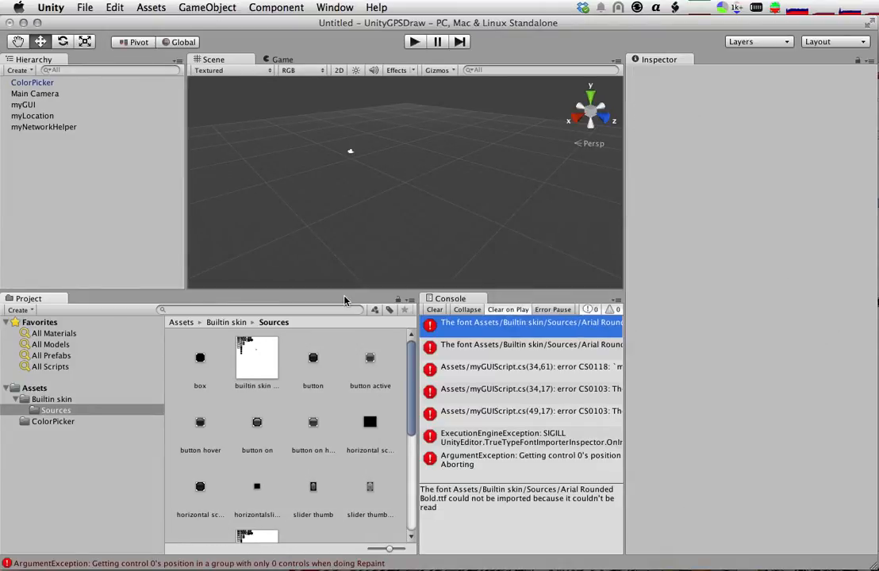
mouse_move(54, 103)
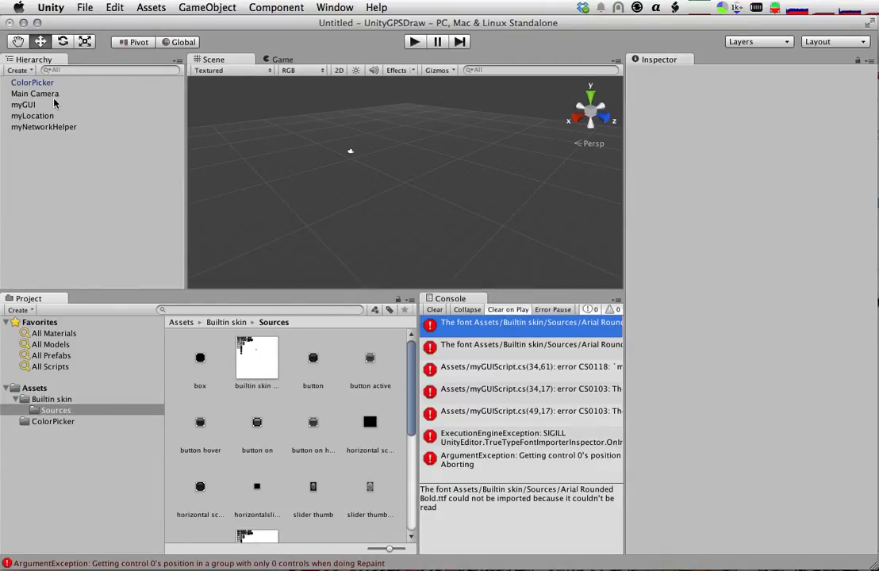
click(51, 400)
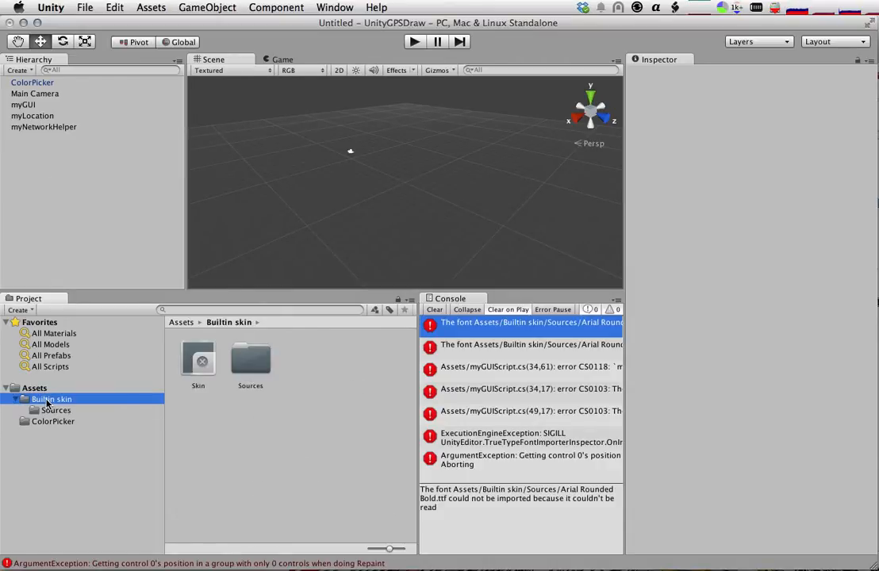
Step: Inspect the Skin asset (font Arial), read the engine exception, and browse the Sources textures
click(197, 358)
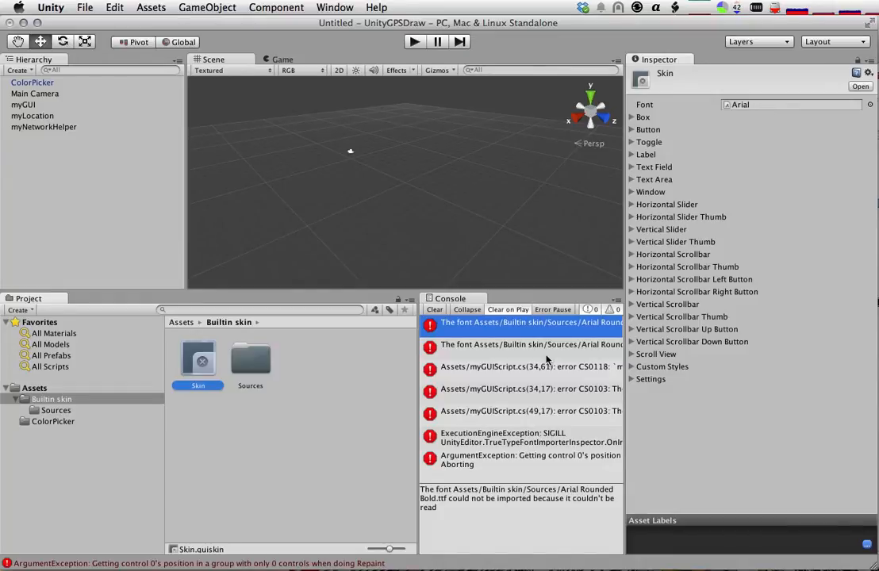
mouse_move(542, 358)
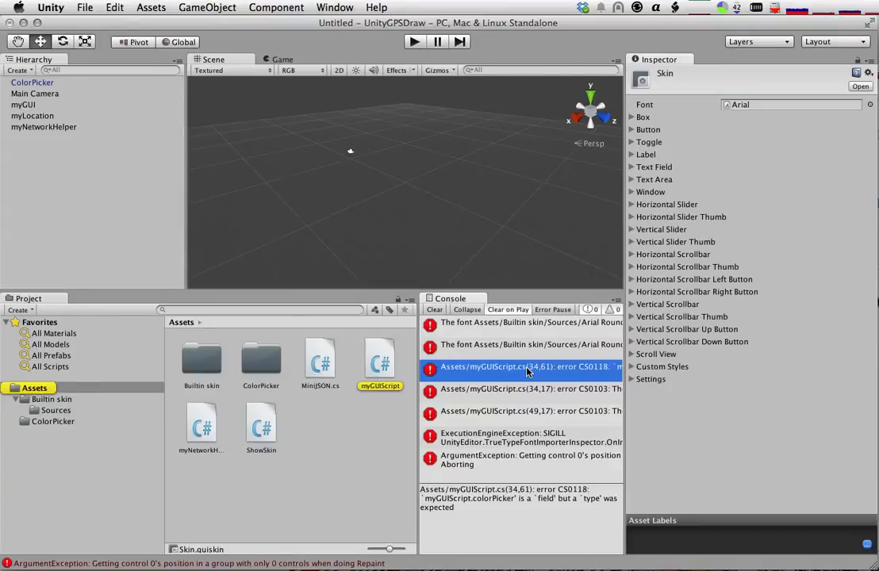
mouse_move(479, 511)
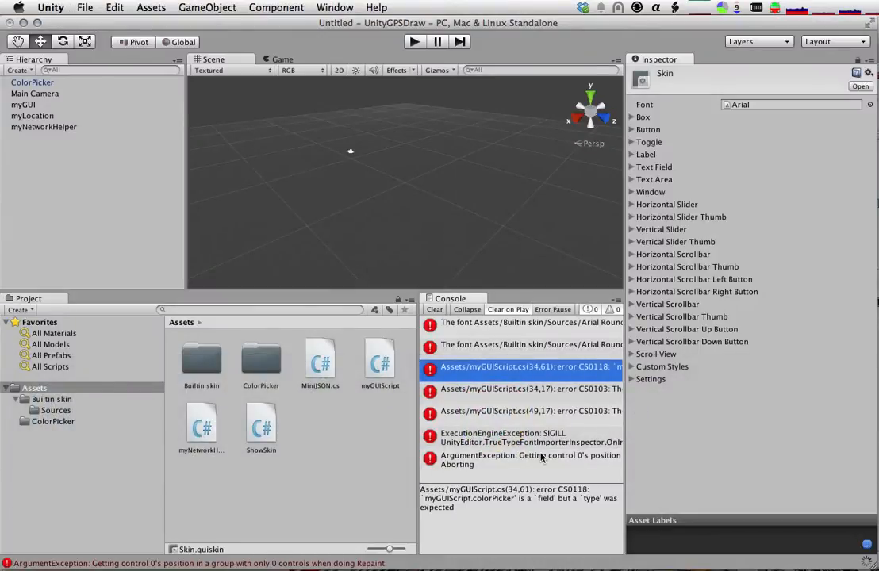
click(523, 371)
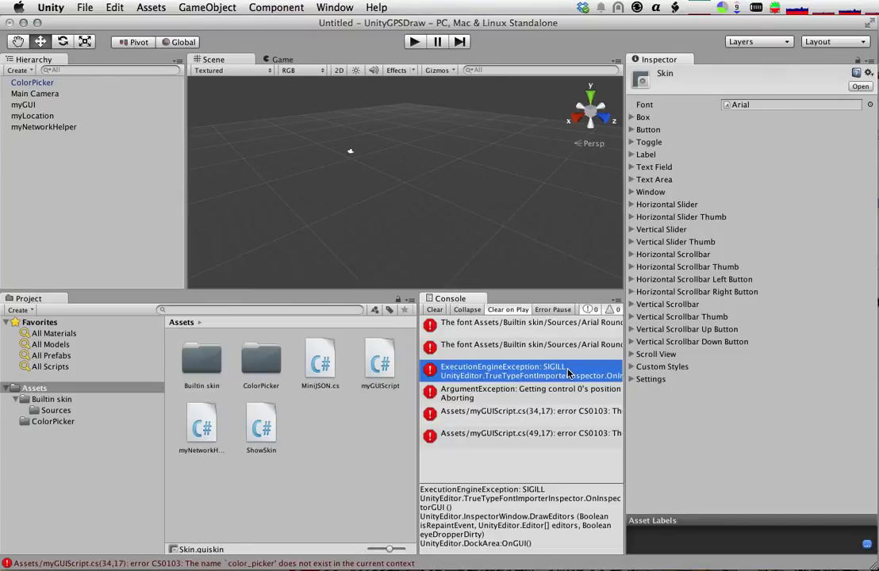
mouse_move(564, 377)
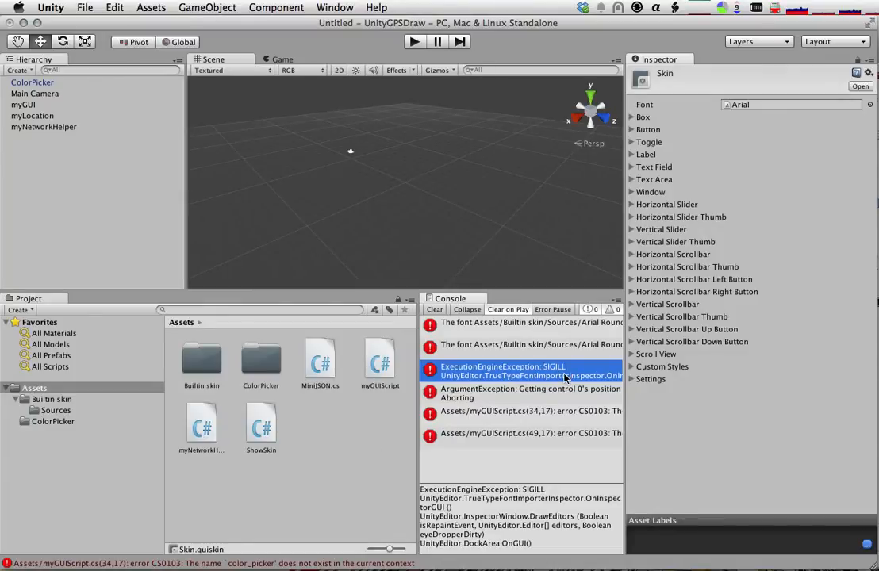
mouse_move(542, 339)
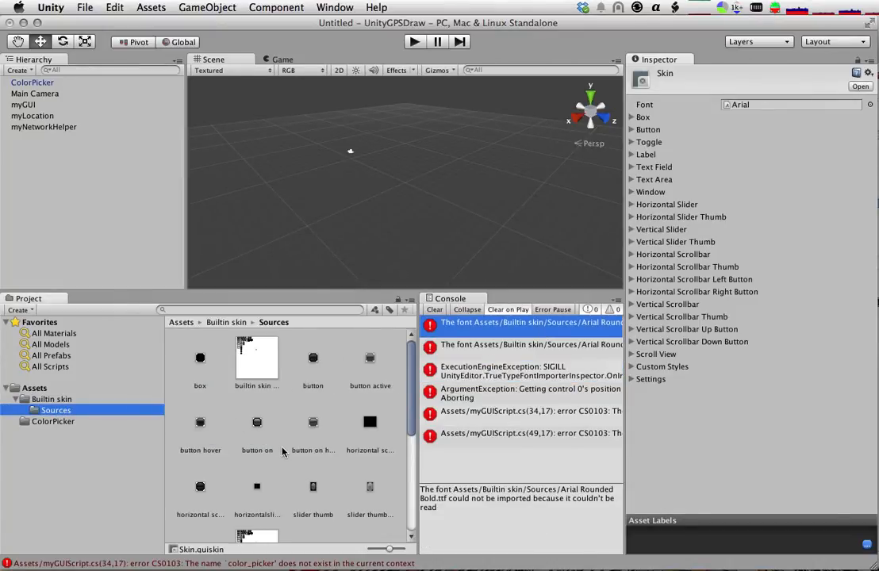
scroll(down, 3)
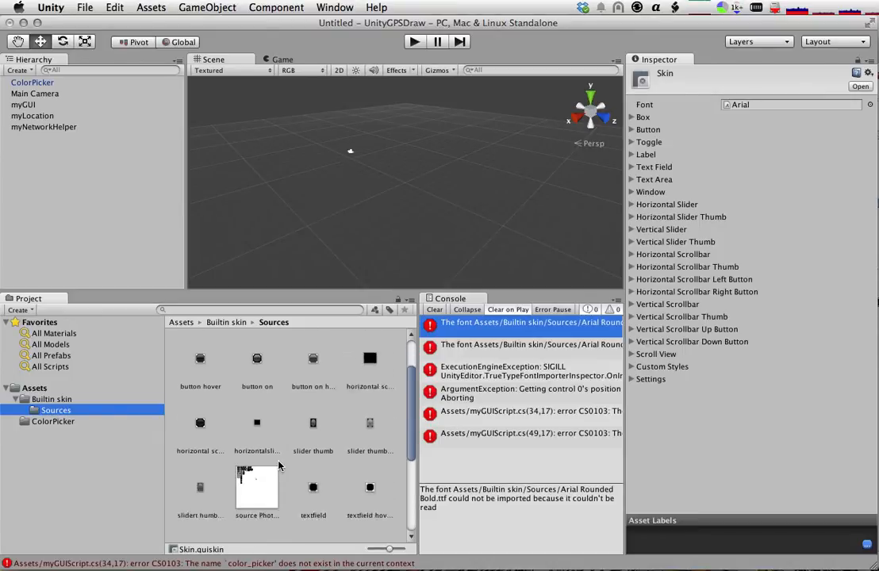
scroll(down, 3)
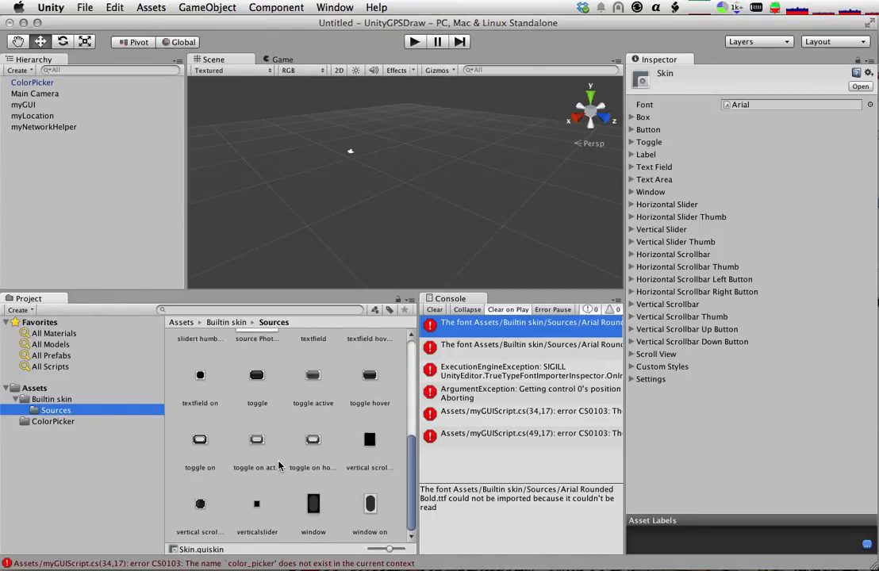
scroll(up, 3)
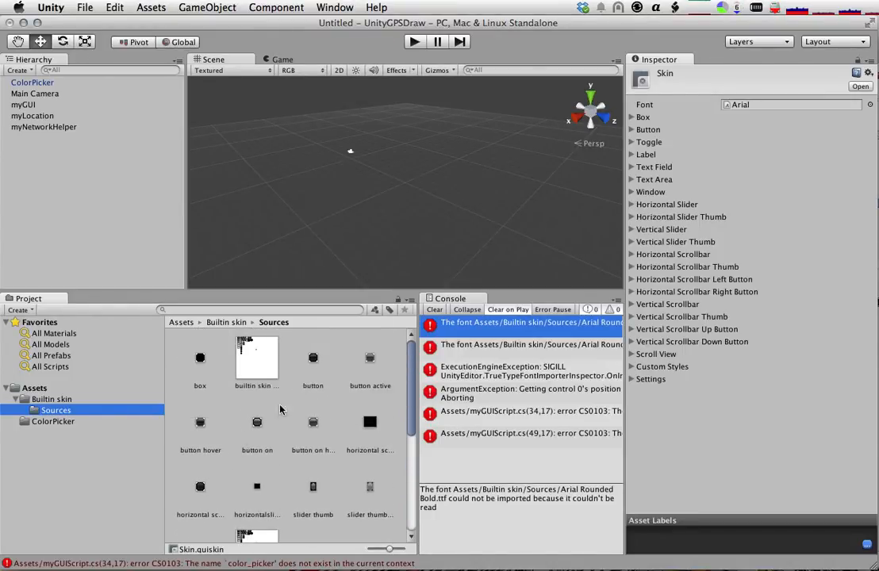
click(520, 322)
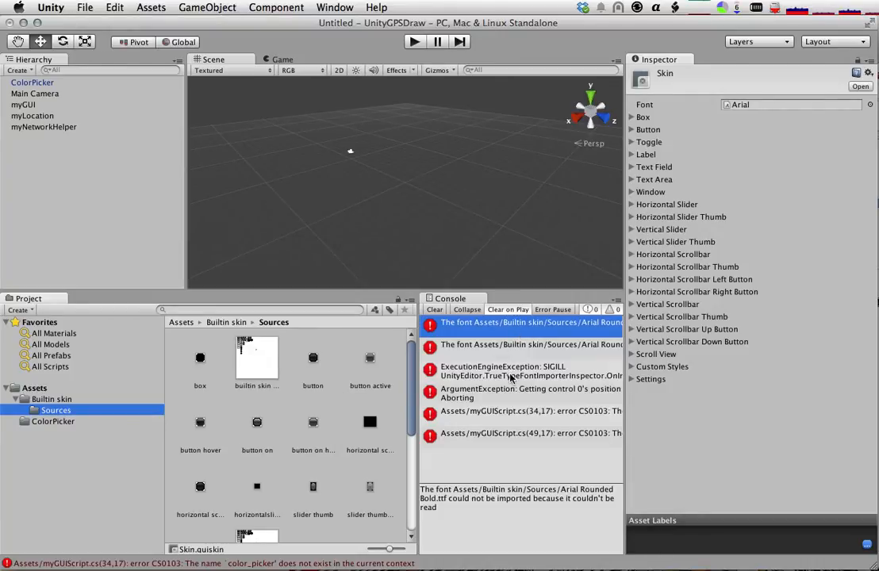
Step: Return to Assets and read the CS0103 undefined pen_color and colorPicker errors
click(520, 371)
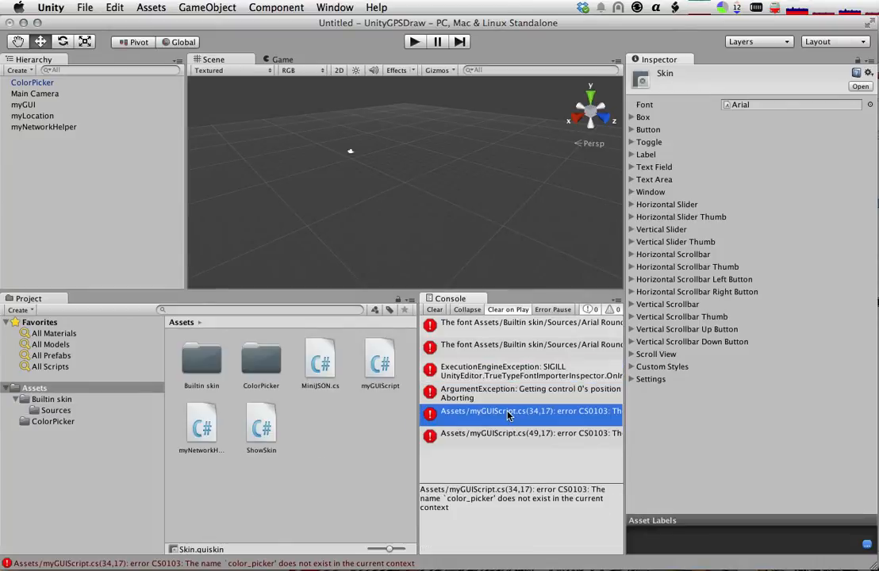
mouse_move(511, 482)
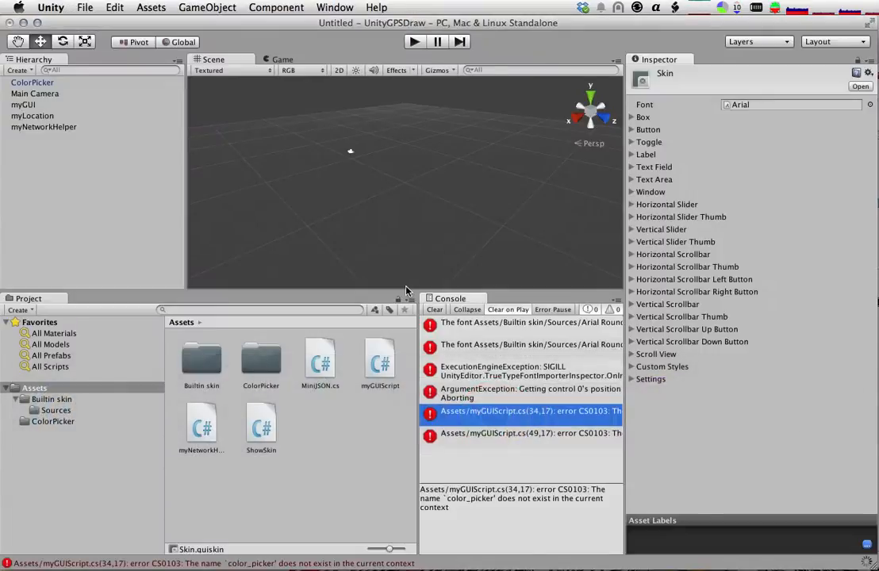
click(530, 431)
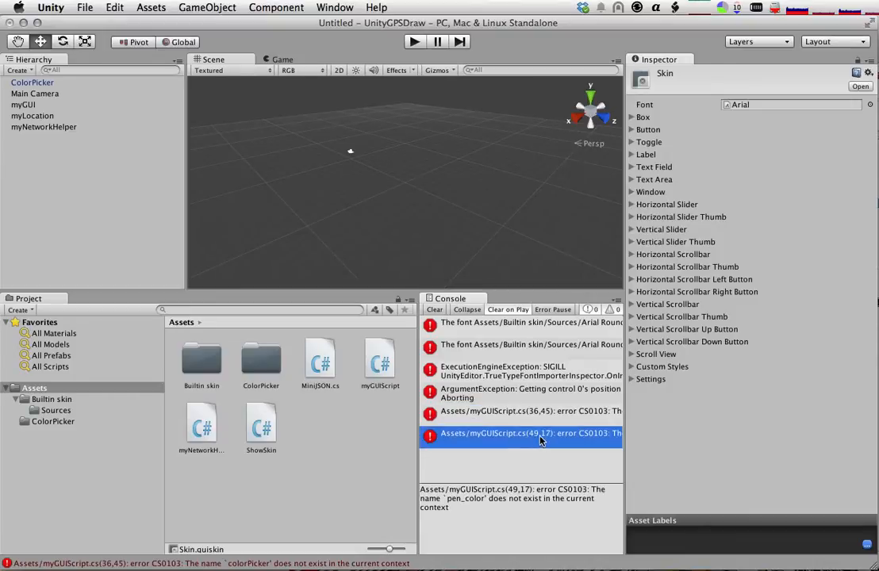
click(530, 411)
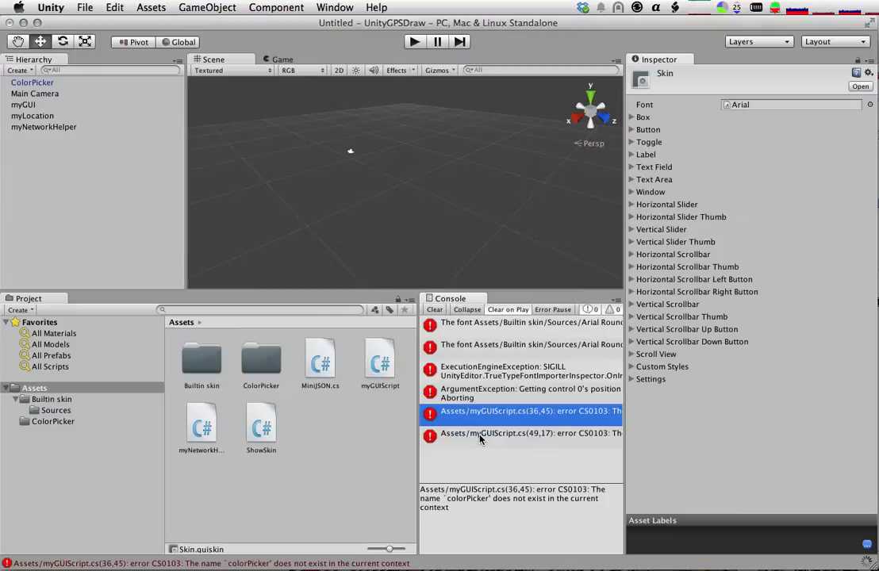
click(530, 433)
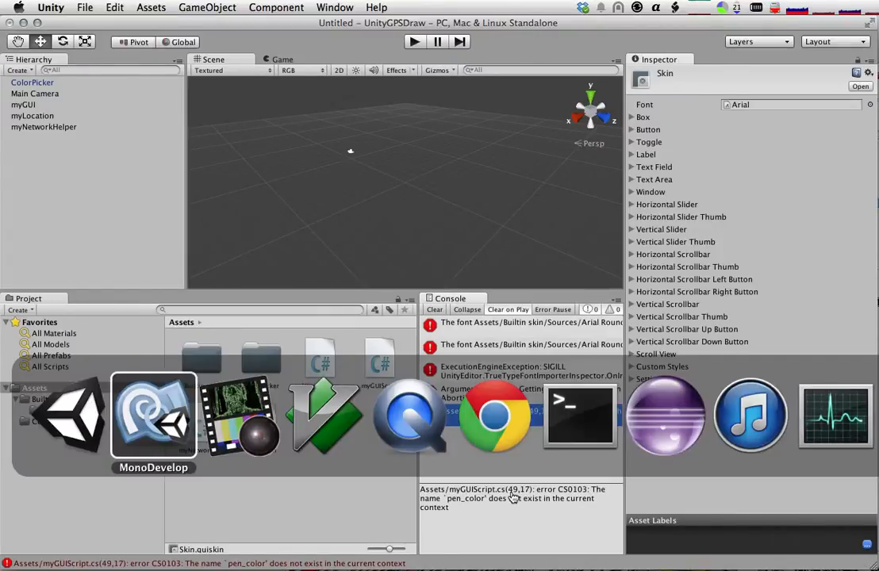
Step: Switch to MonoDevelop to declare pen_color and color_picker in myGUIScript.cs
click(152, 412)
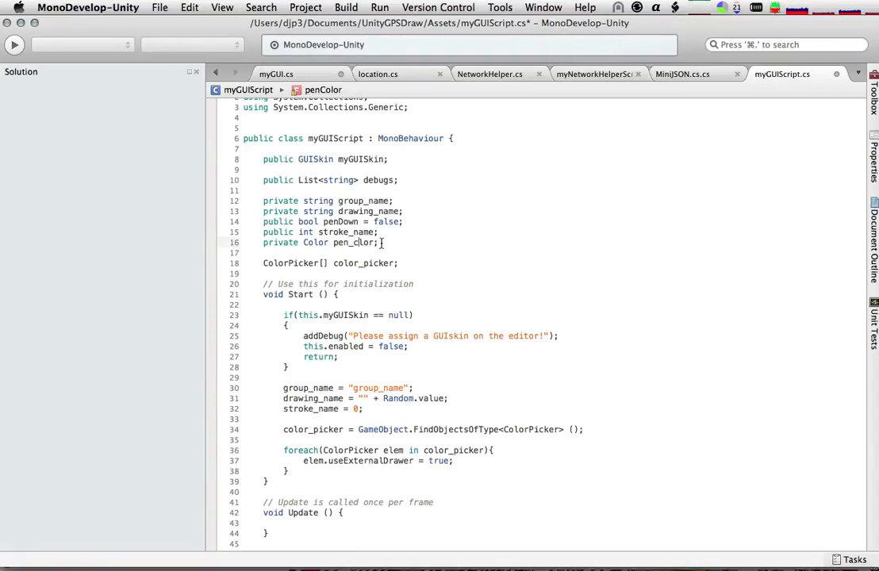
scroll(down, 3)
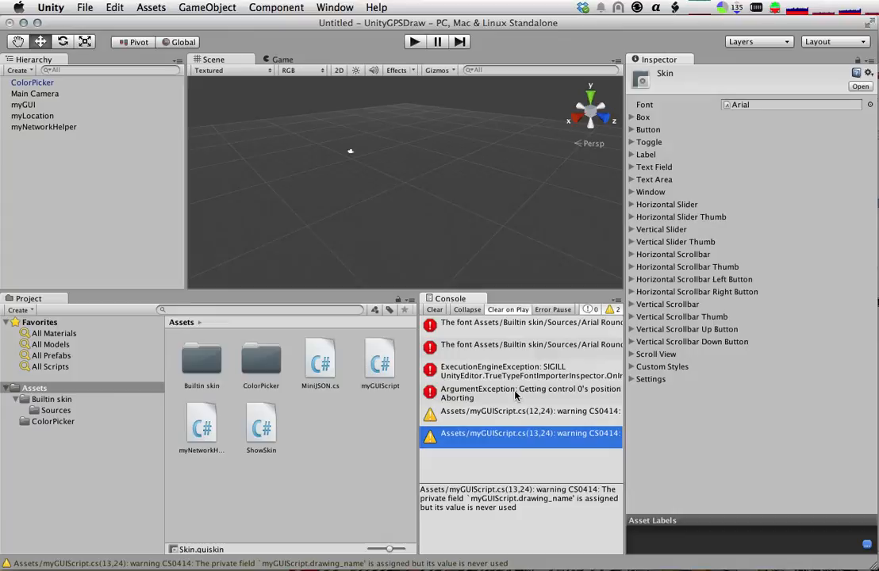
Step: Read the GUI layout exception and font import errors, then expand the Skin's Button style
click(529, 393)
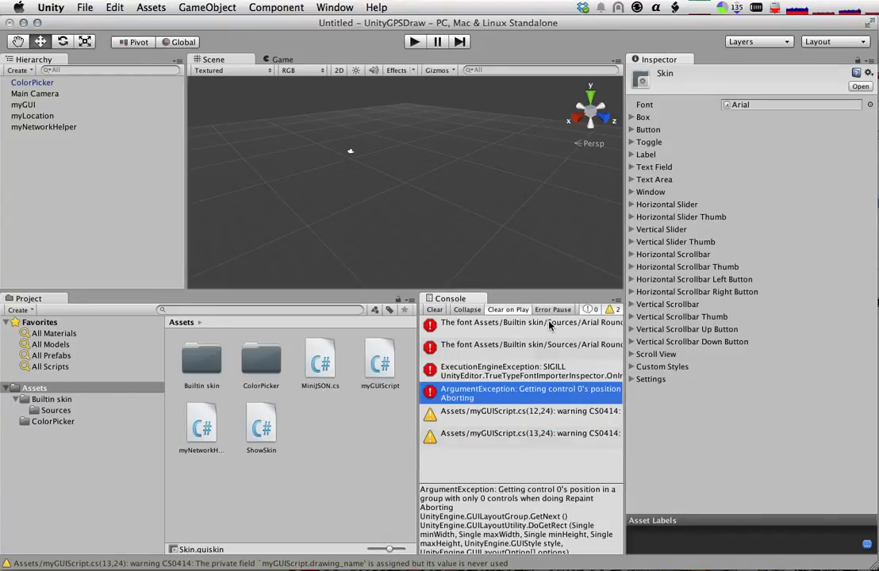
click(523, 322)
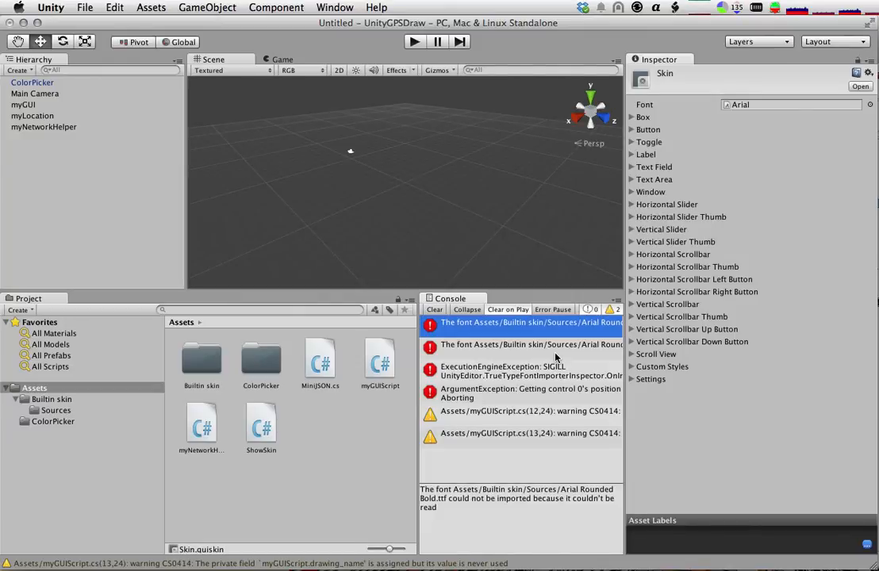
click(523, 344)
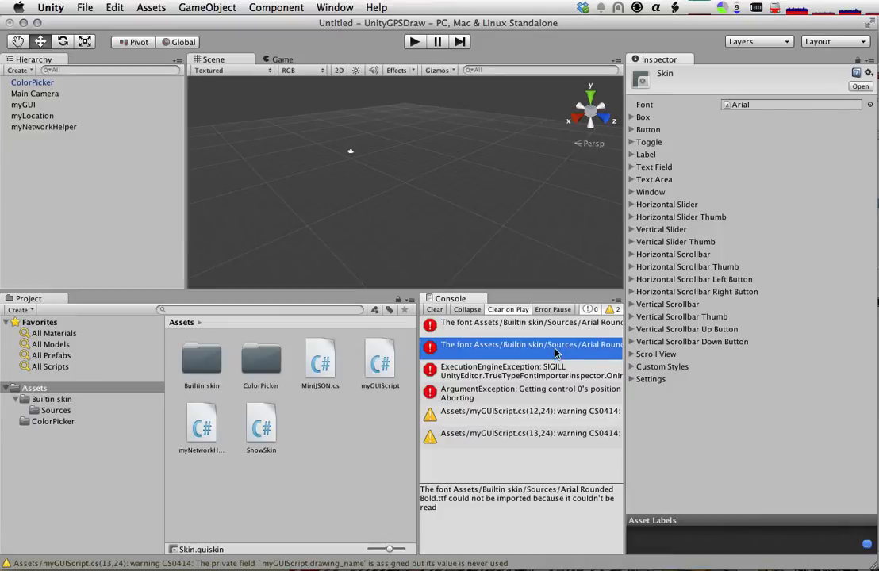
click(524, 371)
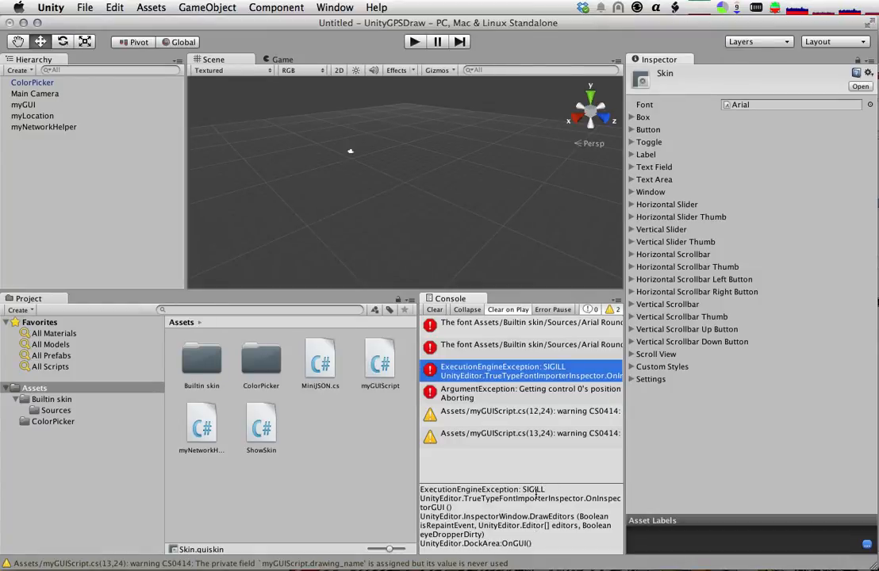
click(631, 117)
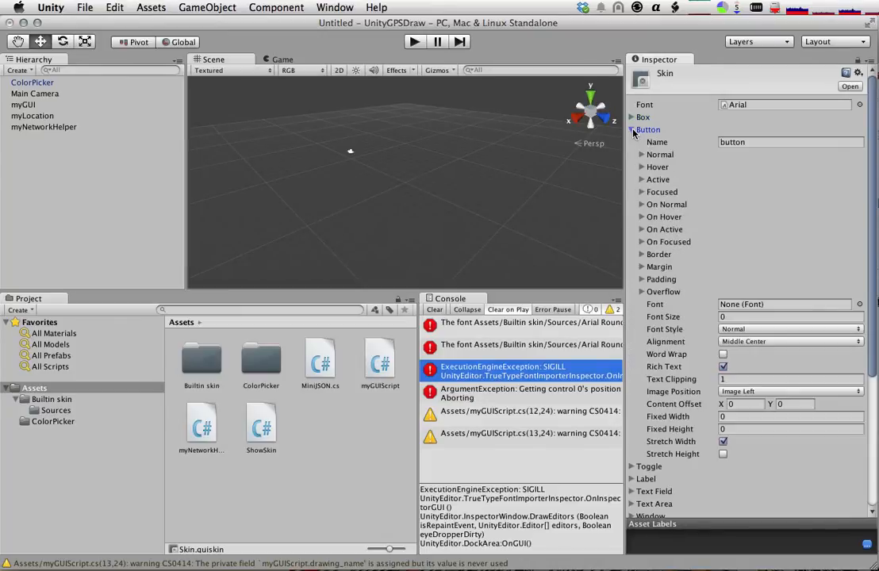
Step: Toggle the Button, Label and Text Field style foldouts in the Skin inspector
click(632, 130)
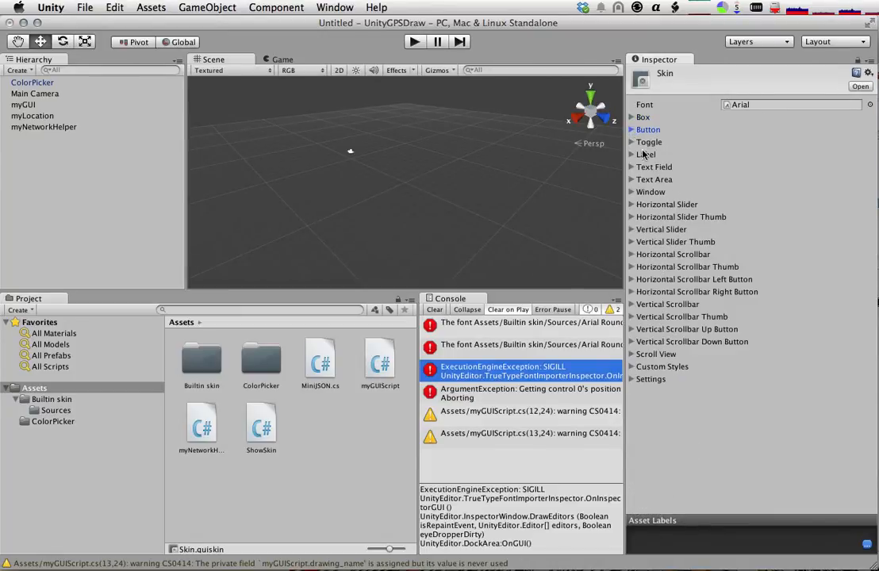
click(649, 143)
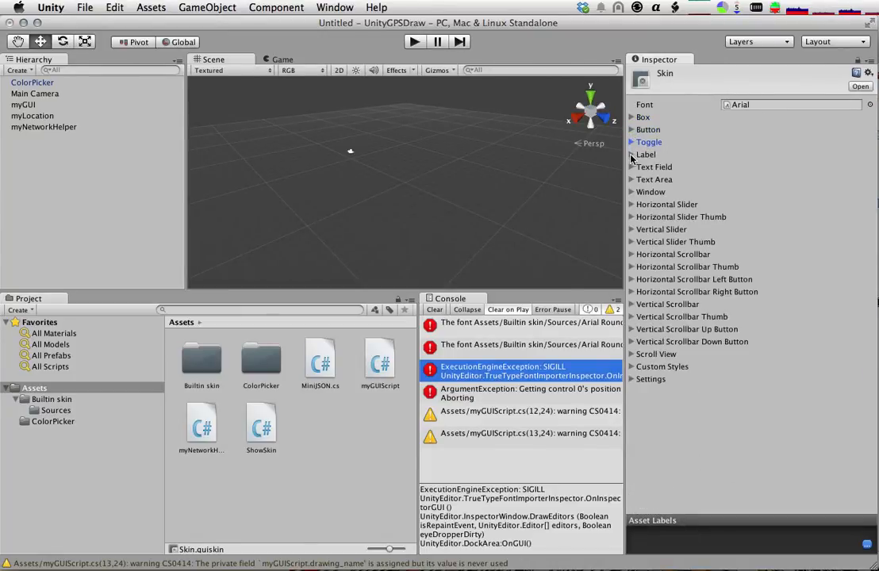
click(644, 154)
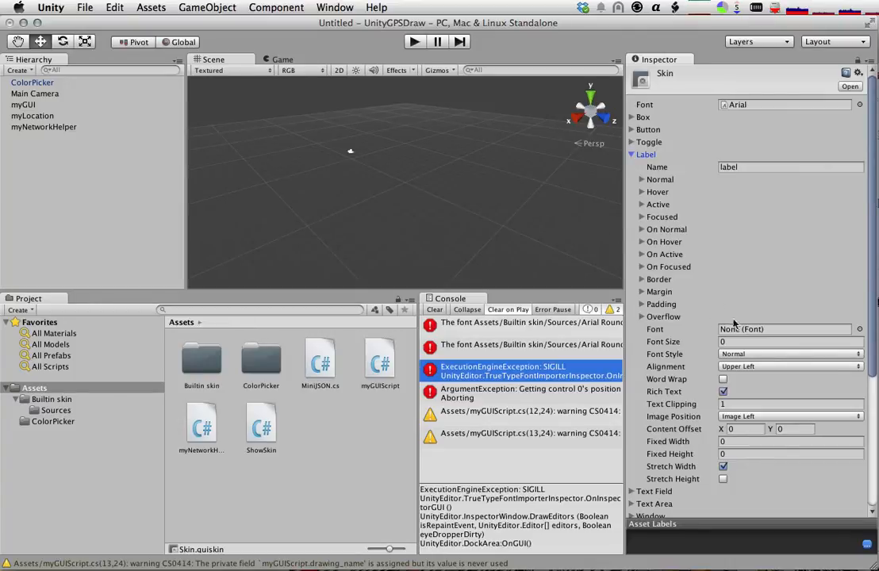
click(631, 167)
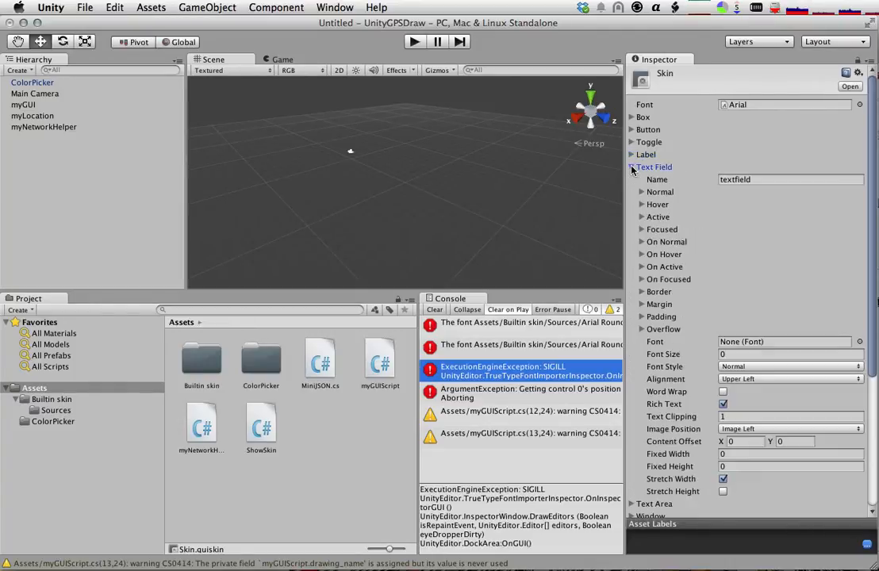
click(631, 167)
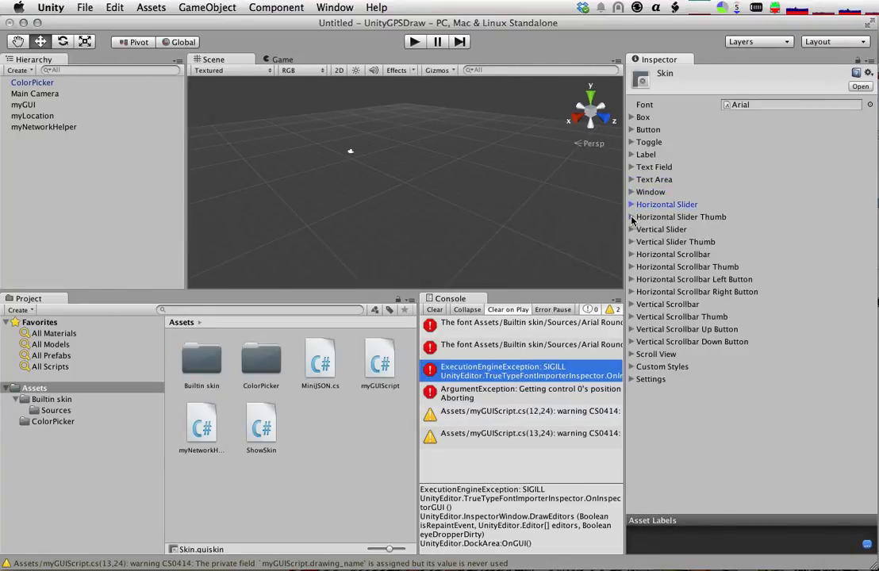
Step: Browse Custom Styles, settings, Scroll View and scrollbar styles, leaving Horizontal Scrollbar Thumb expanded
click(631, 366)
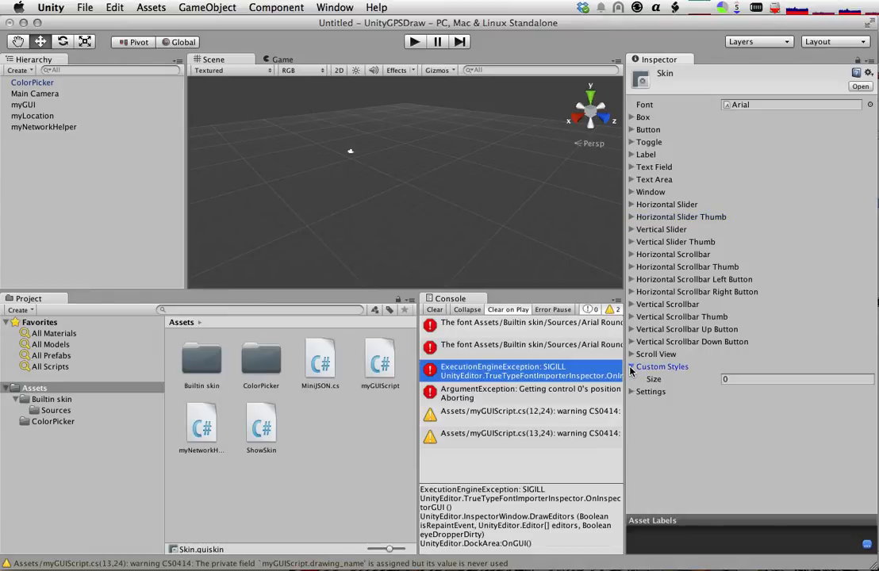
click(632, 390)
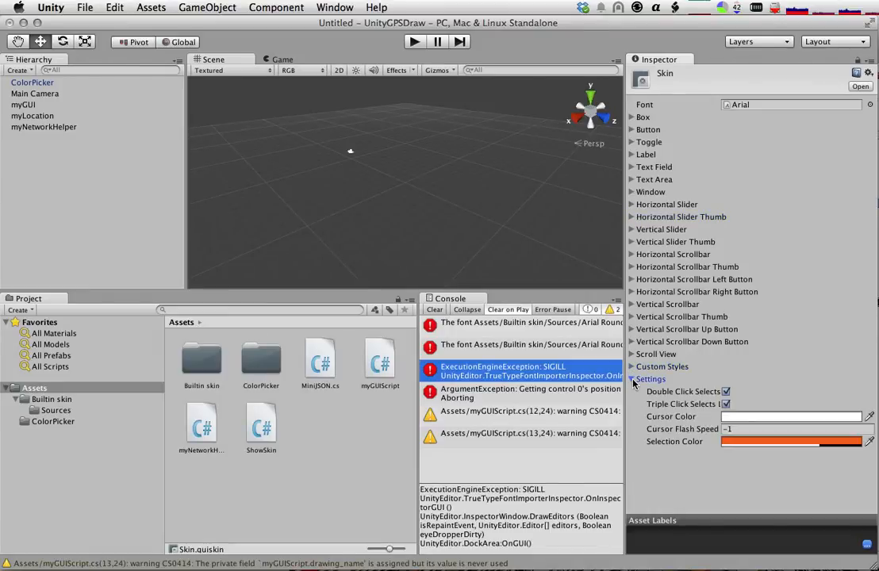
click(633, 378)
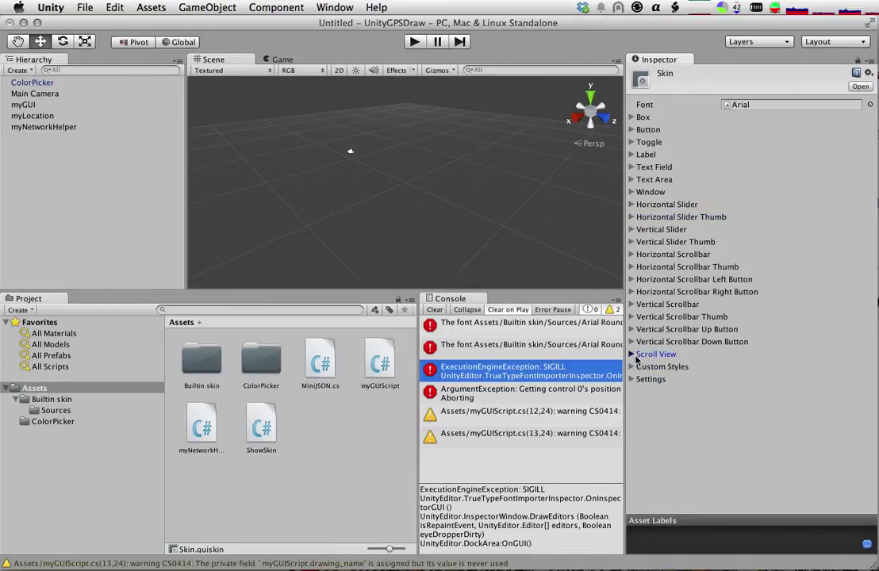
click(634, 354)
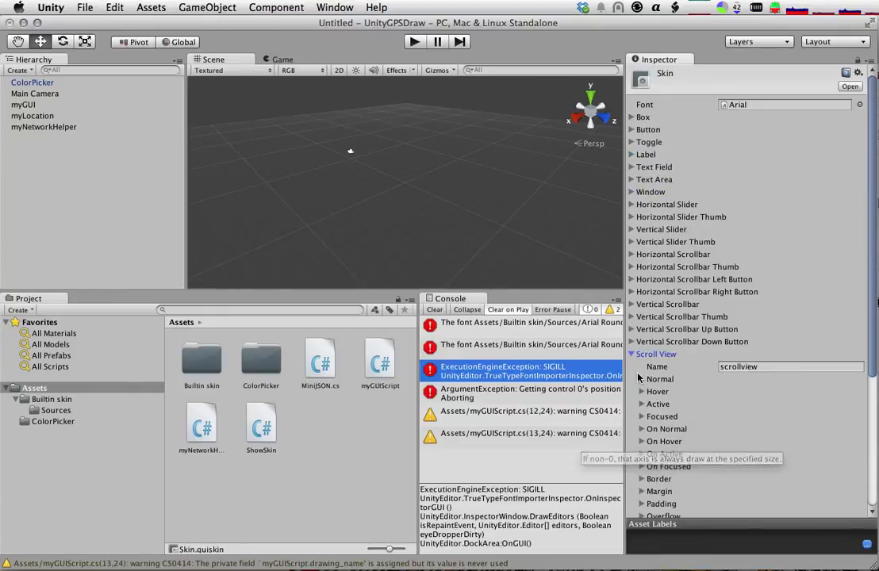
click(633, 341)
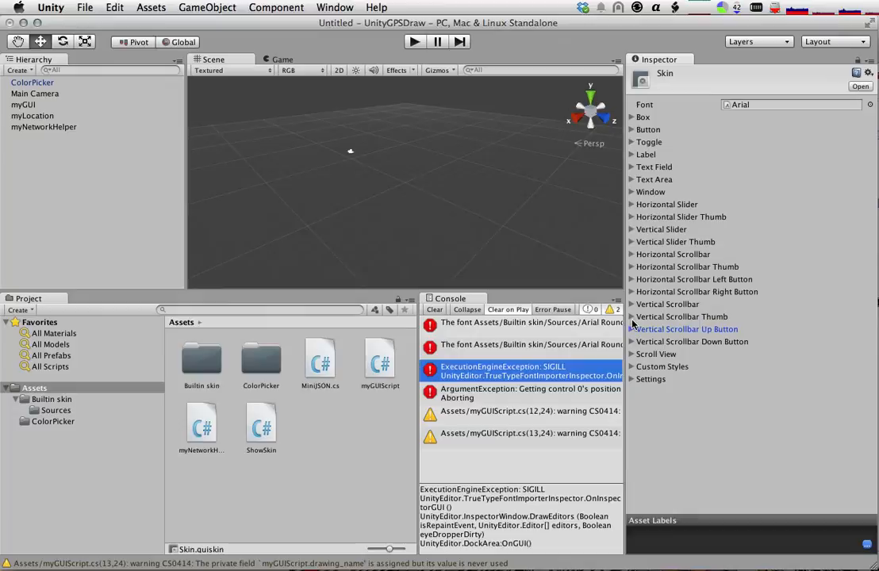
click(631, 305)
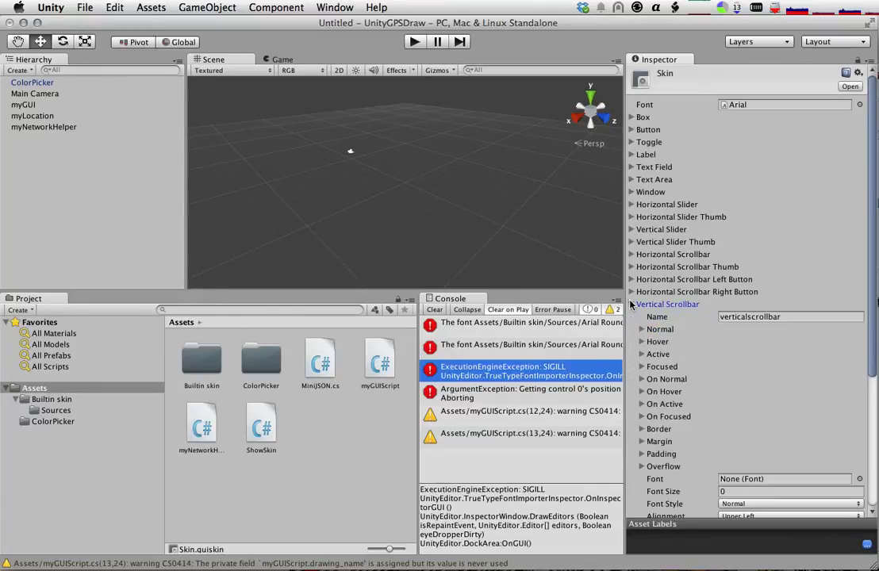
click(696, 292)
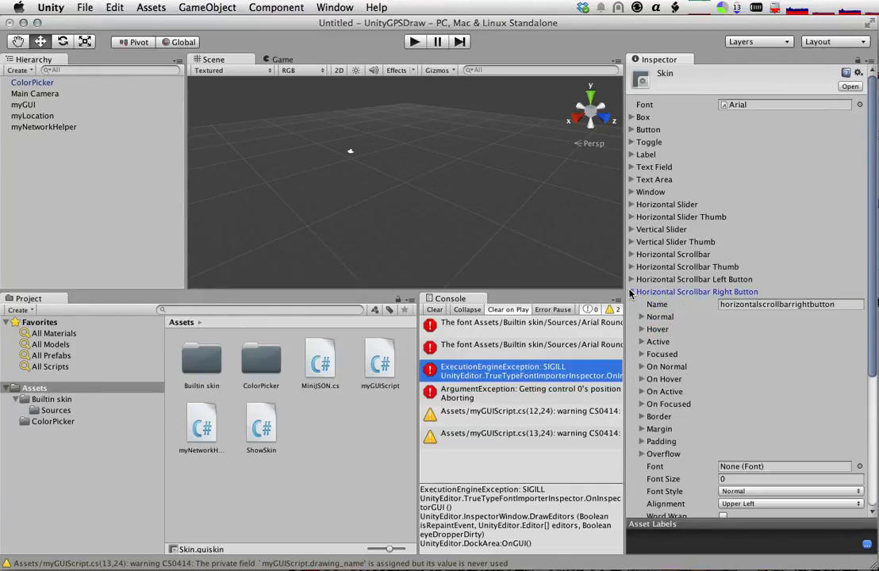
click(631, 291)
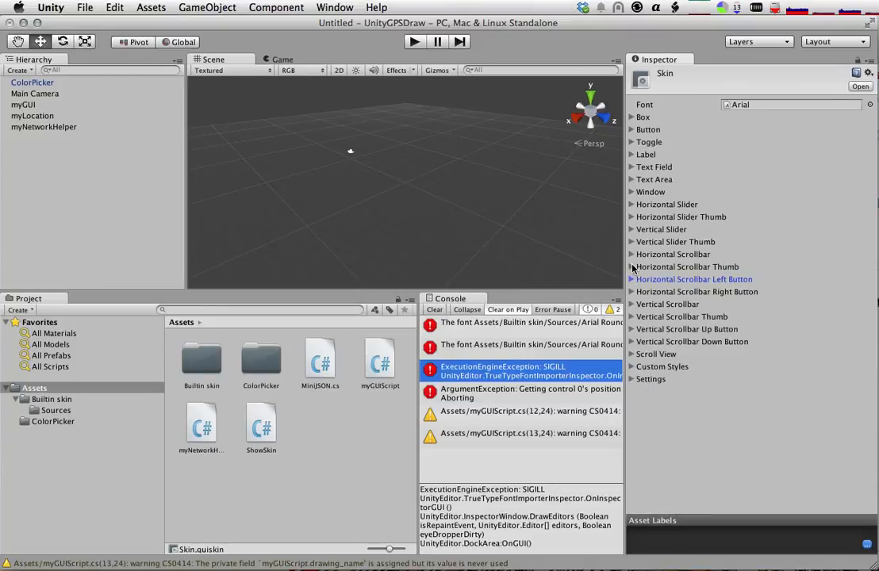
click(631, 266)
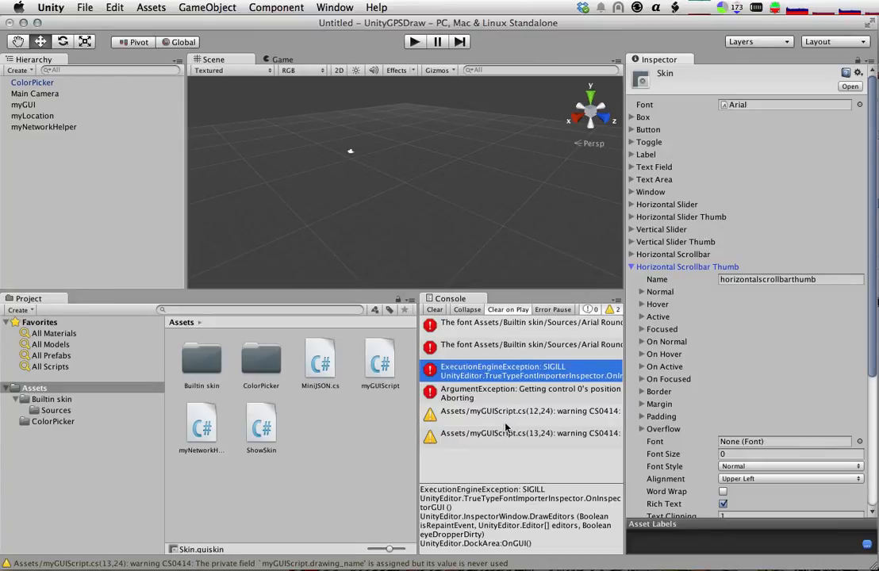
mouse_move(526, 437)
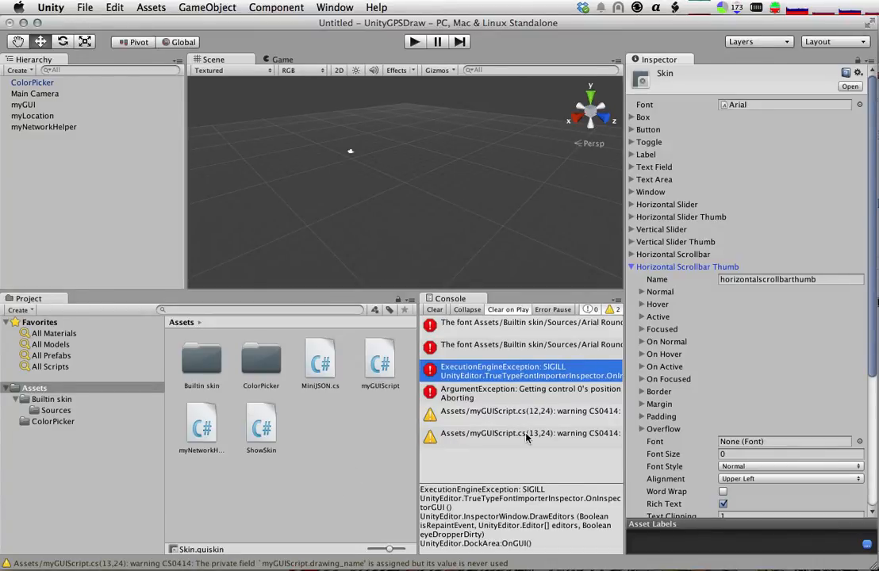
Step: Read the unused-field warning and the control position ArgumentException in the console
click(35, 387)
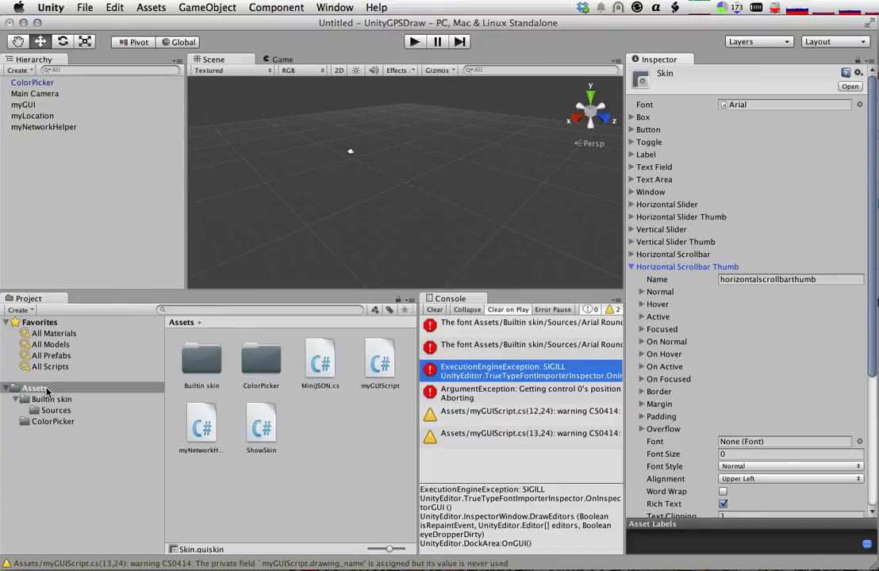
mouse_move(520, 422)
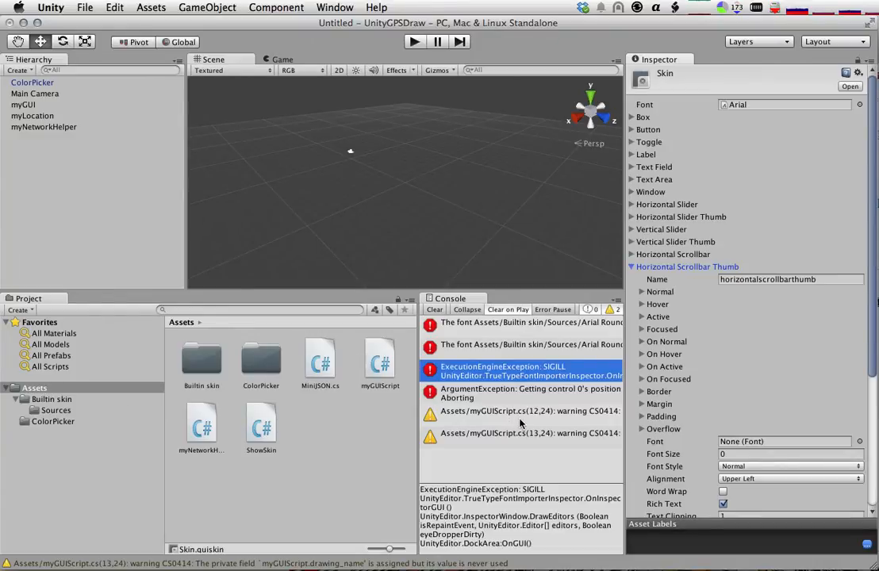
click(520, 410)
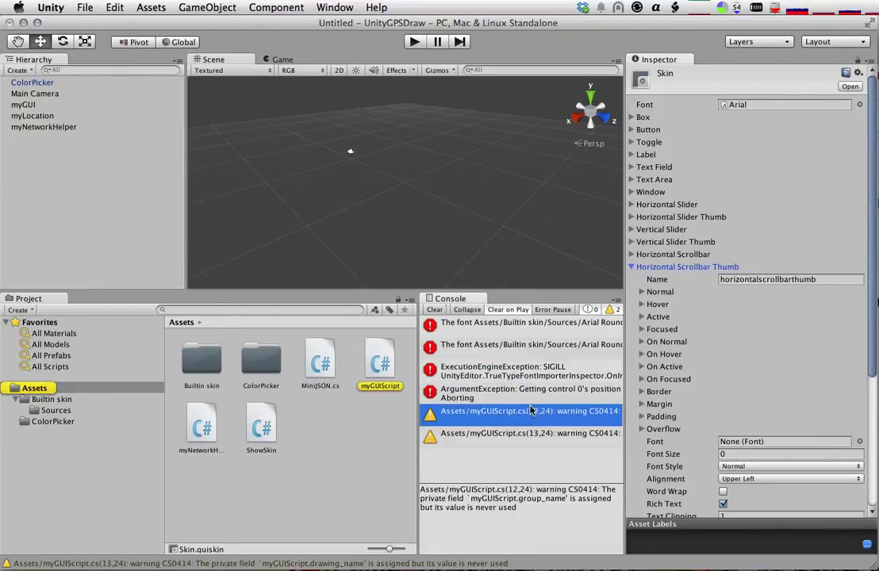
click(523, 394)
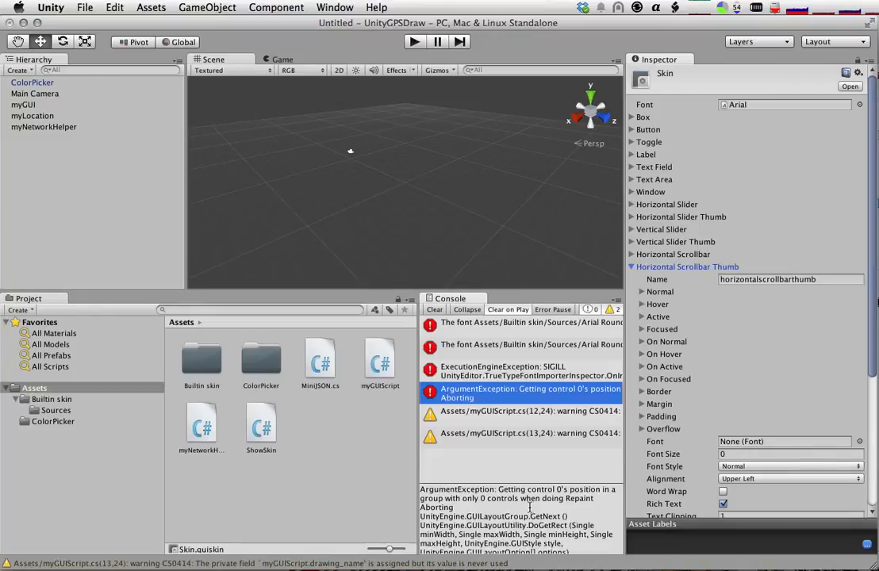
mouse_move(463, 178)
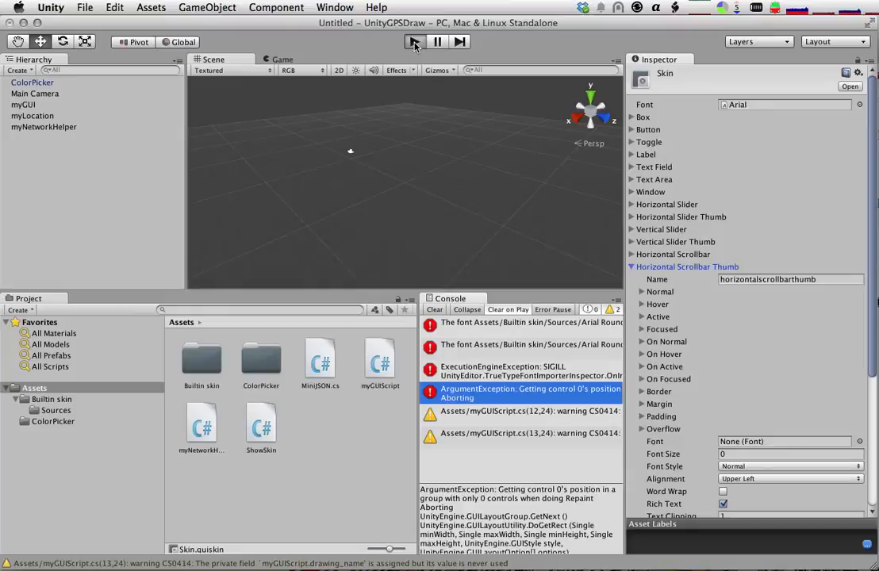
Step: Play the scene and read the myNetworkHelperScript class-name mismatch warning
click(412, 41)
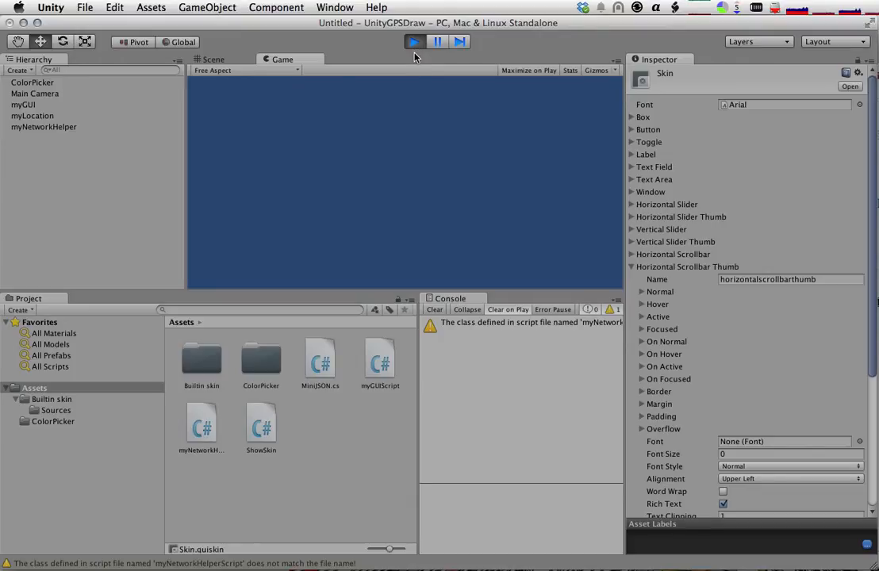
click(523, 324)
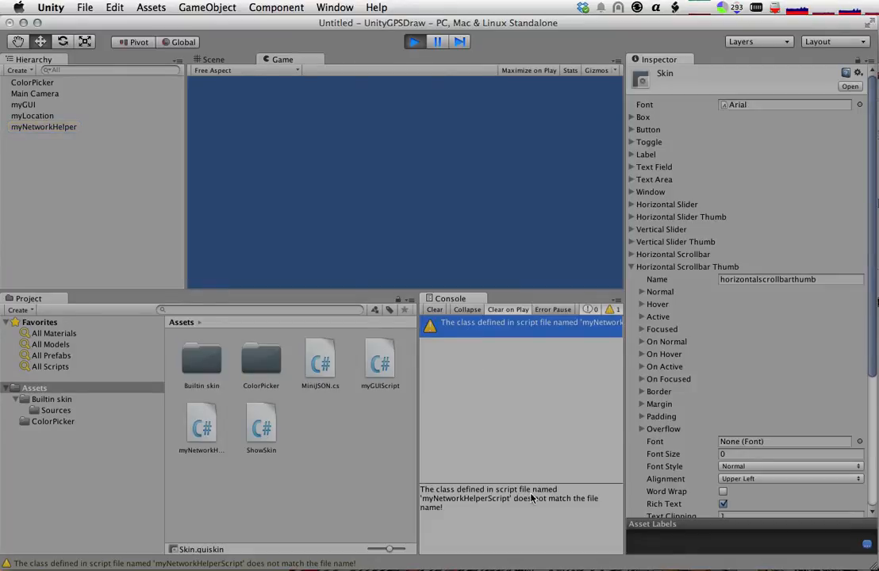
mouse_move(485, 310)
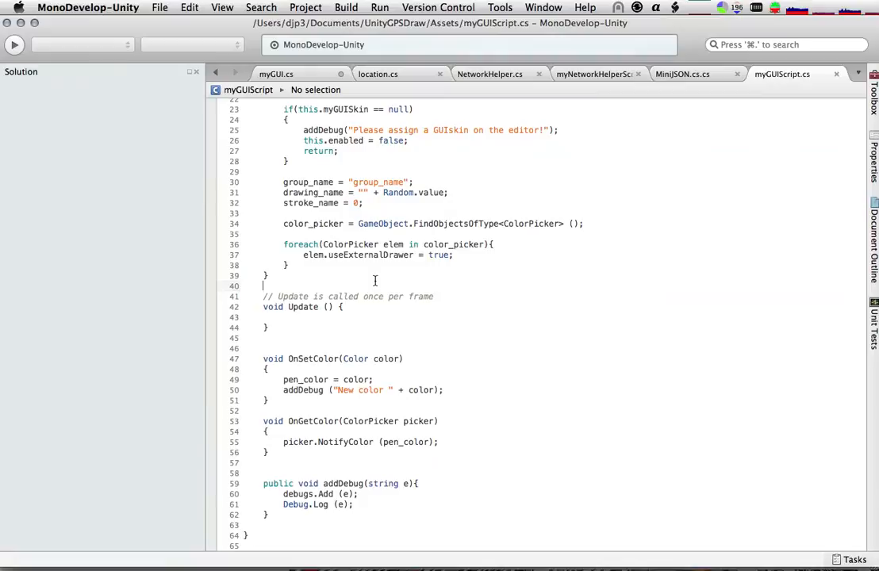
Step: Add an empty void OnGUI() method after Update in myGUIScript
scroll(up, 3)
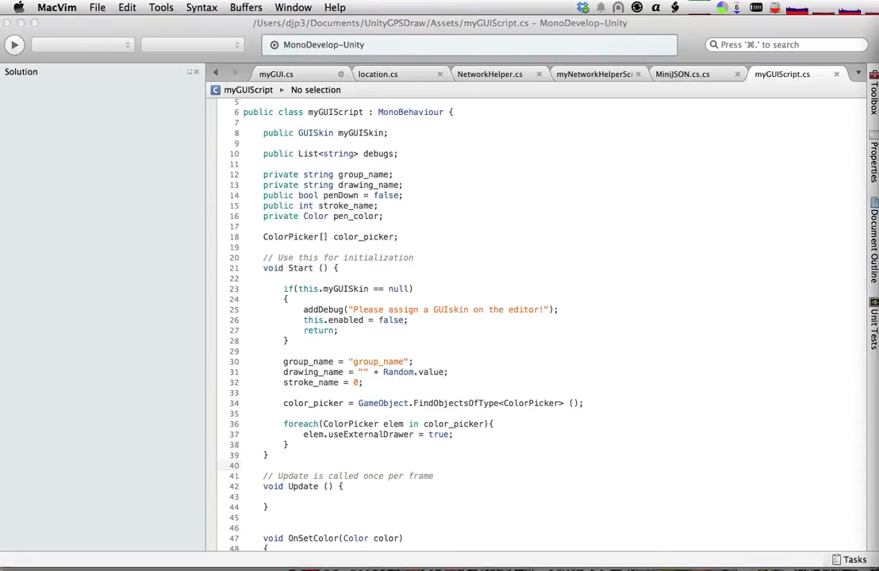
scroll(down, 3)
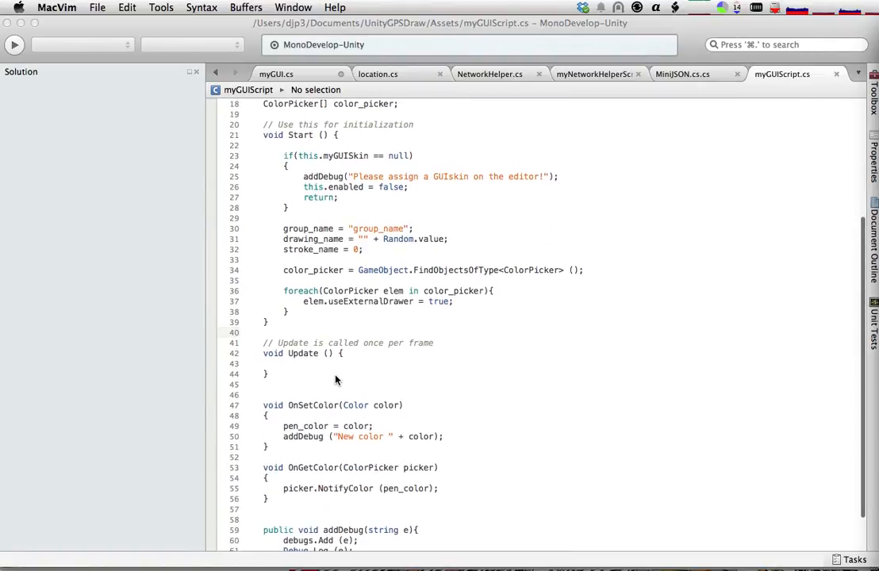
key(Return)
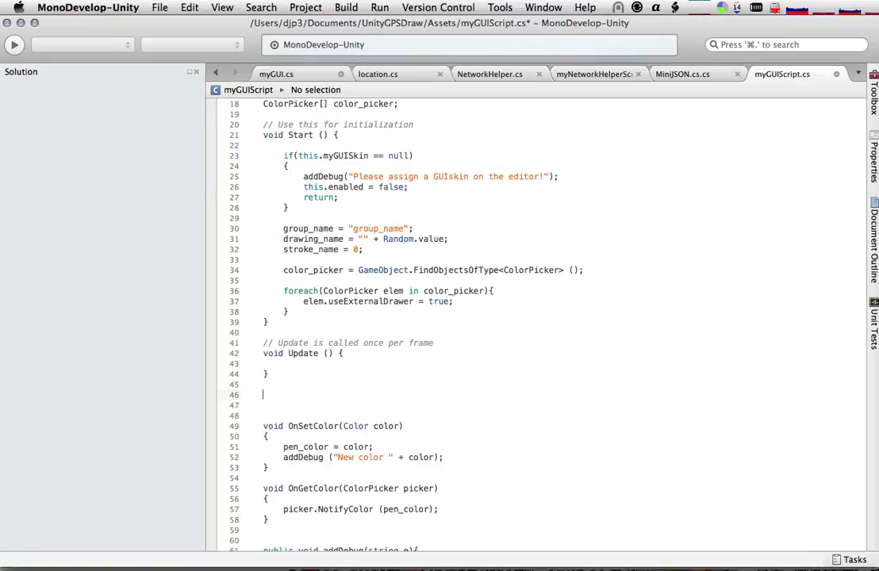
text(void ON)
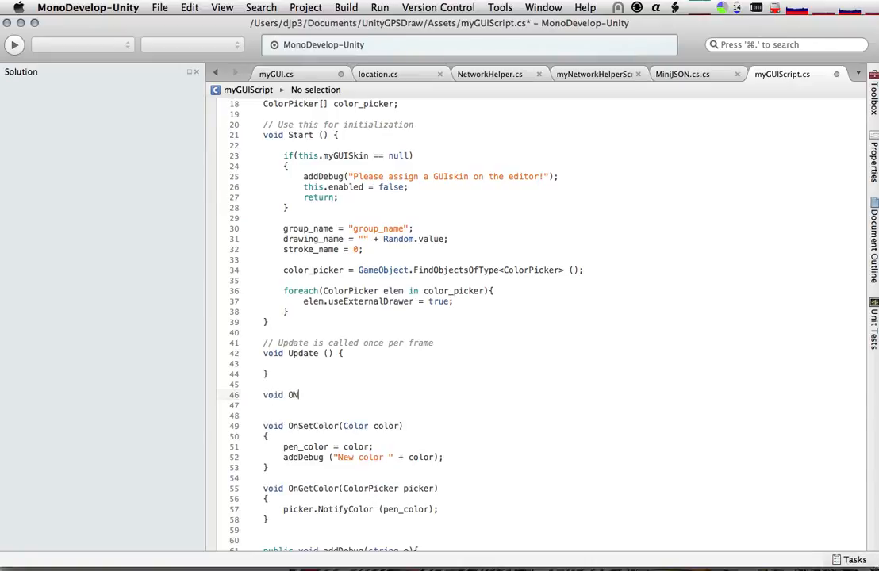
text(GUI())
click(563, 404)
text({)
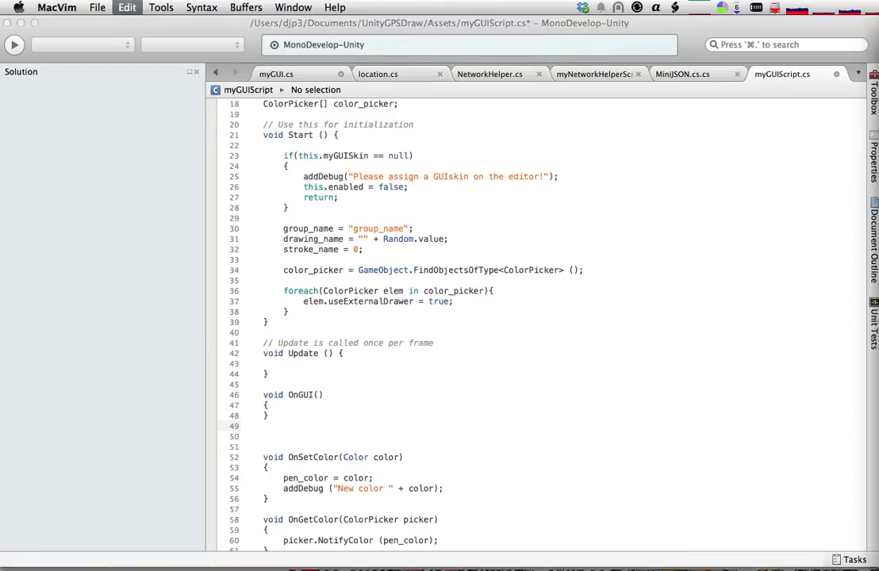
Step: Inside OnGUI, assign GUI.skin = this.myGUISkin;
click(266, 405)
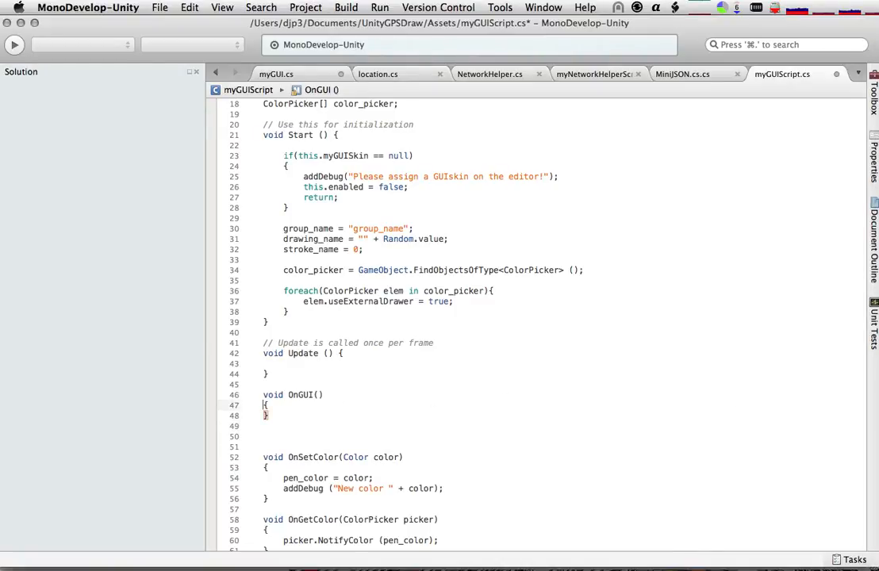
text(GUI.skin = this.myGUISkin;)
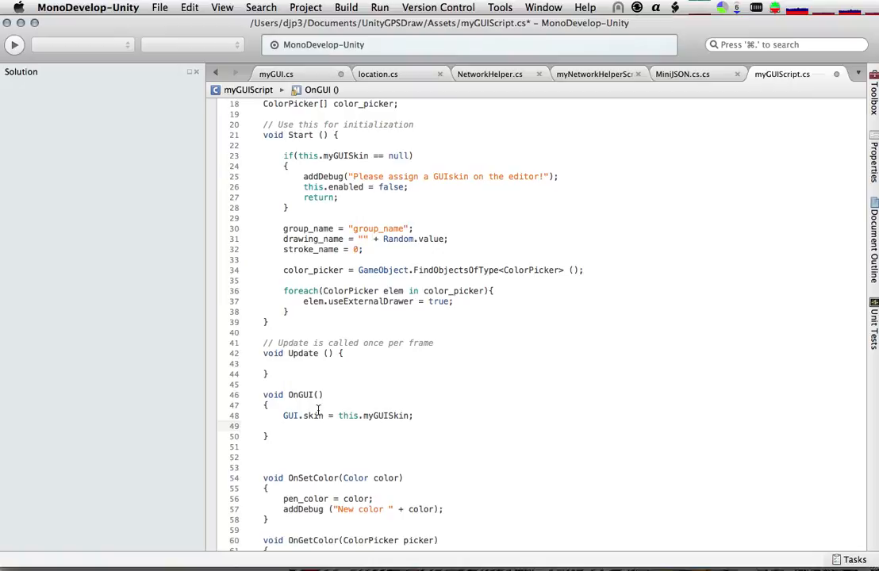
scroll(up, 3)
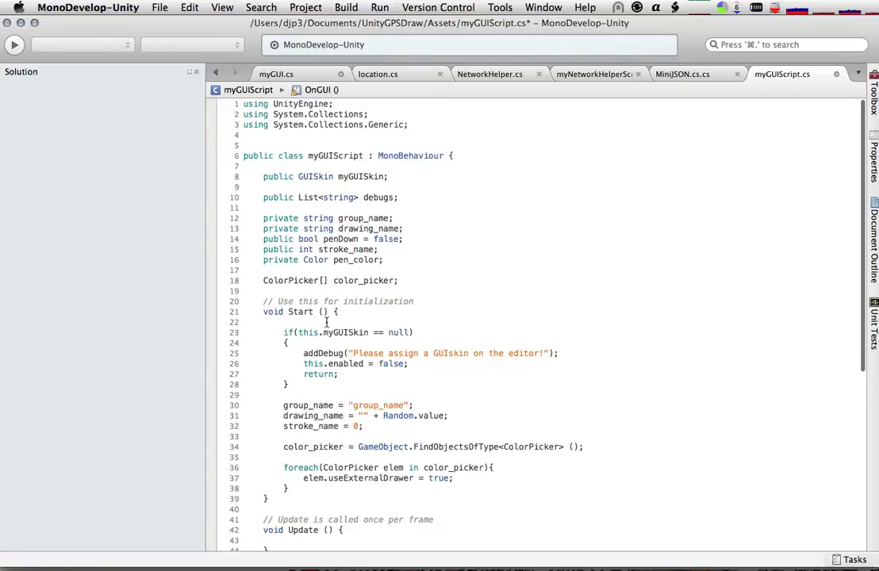
scroll(down, 3)
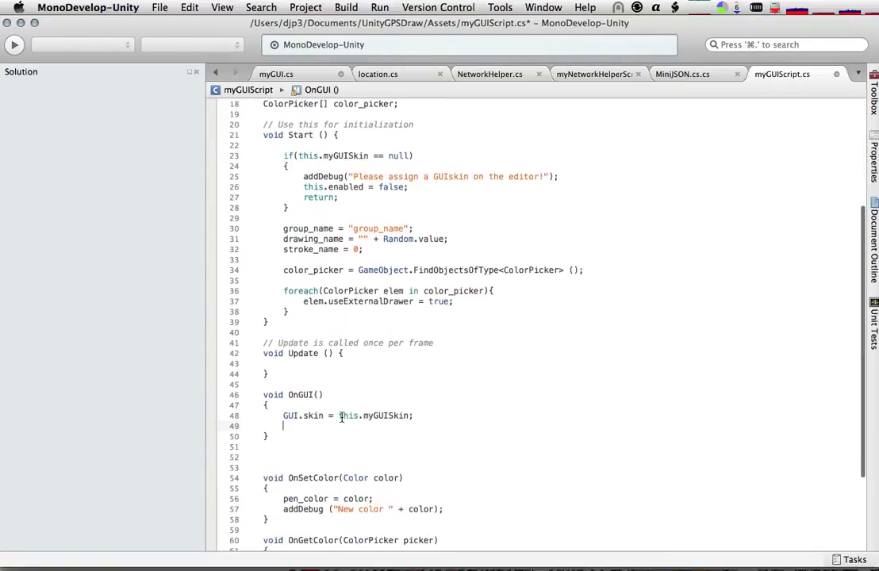
scroll(down, 3)
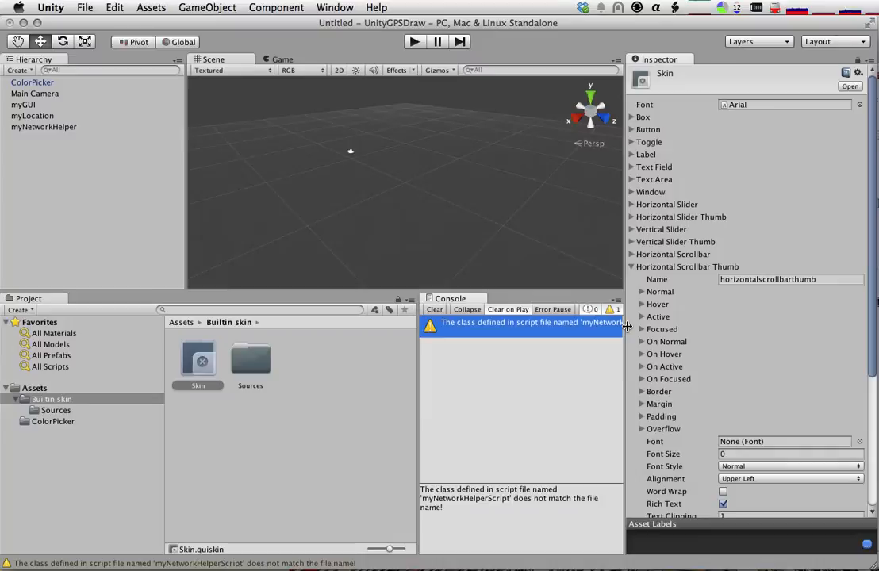
Step: Collapse Horizontal Scrollbar Thumb, expand the Box style, then return to the script editor
click(632, 266)
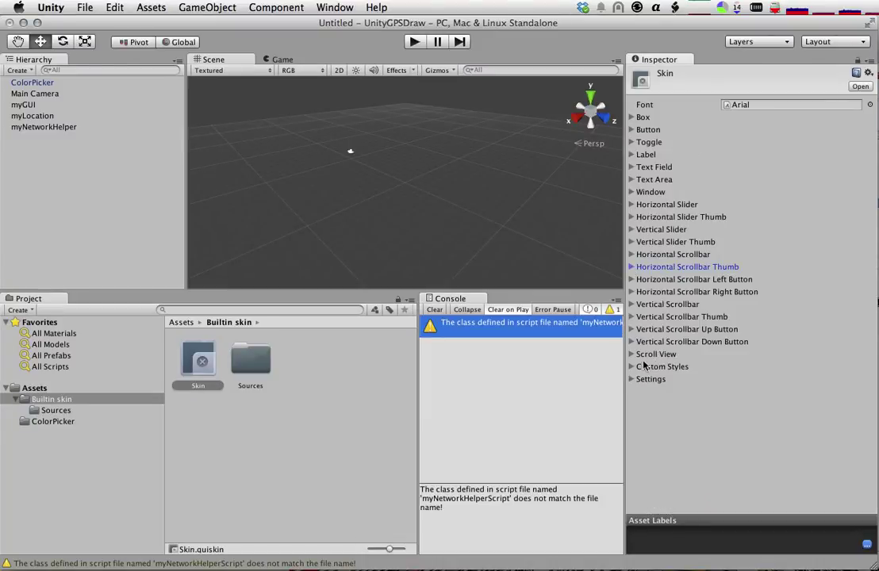
click(632, 117)
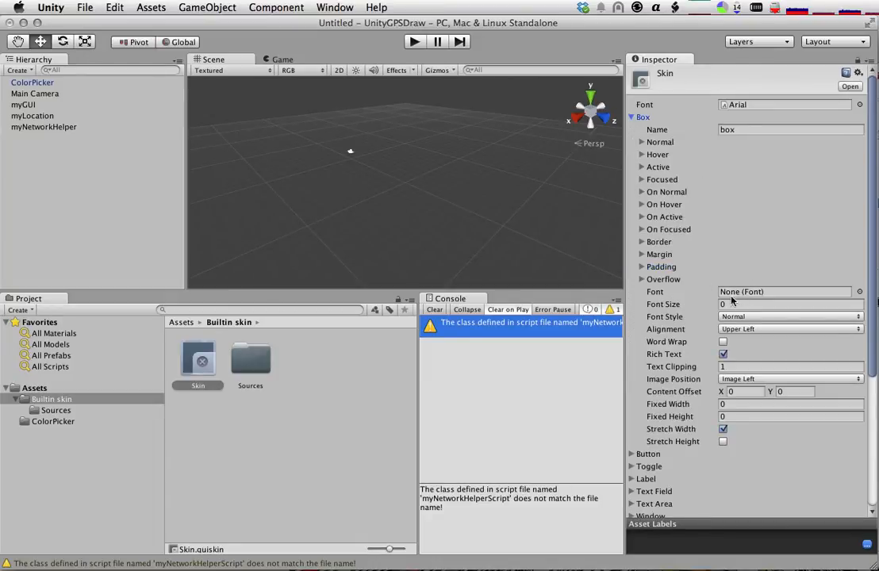
click(631, 118)
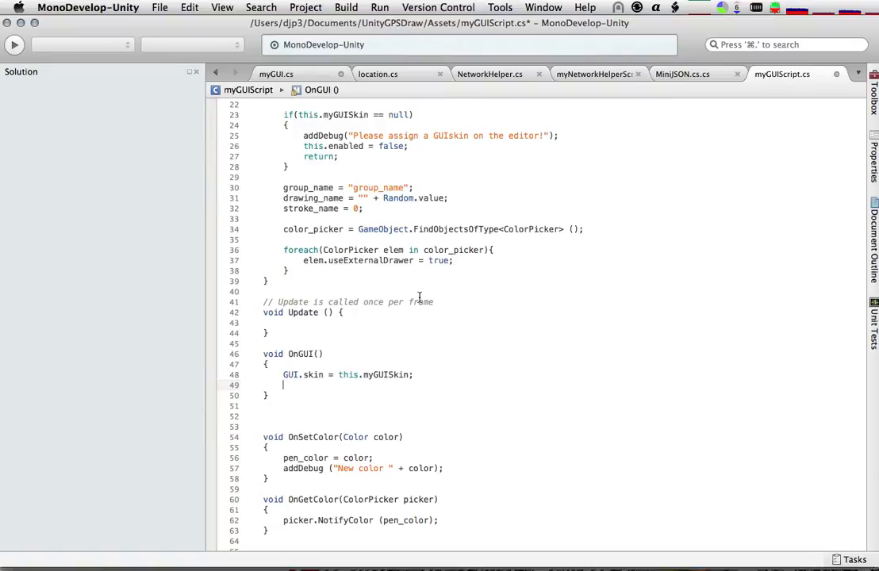
Step: Write group_name = GUI.TextField(new Rect(0, 0, Screen.width, 100), group_name); in OnGUI
text(group_name =)
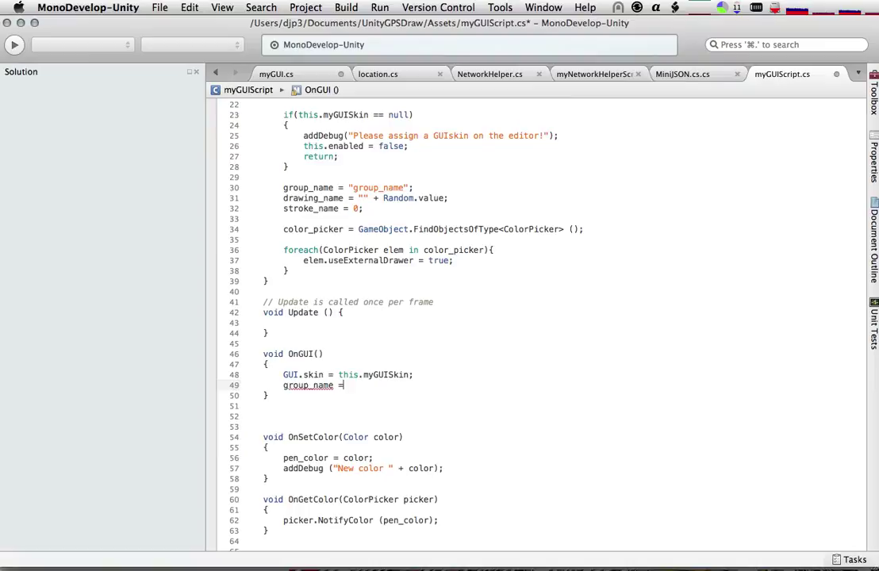
text(GUI)
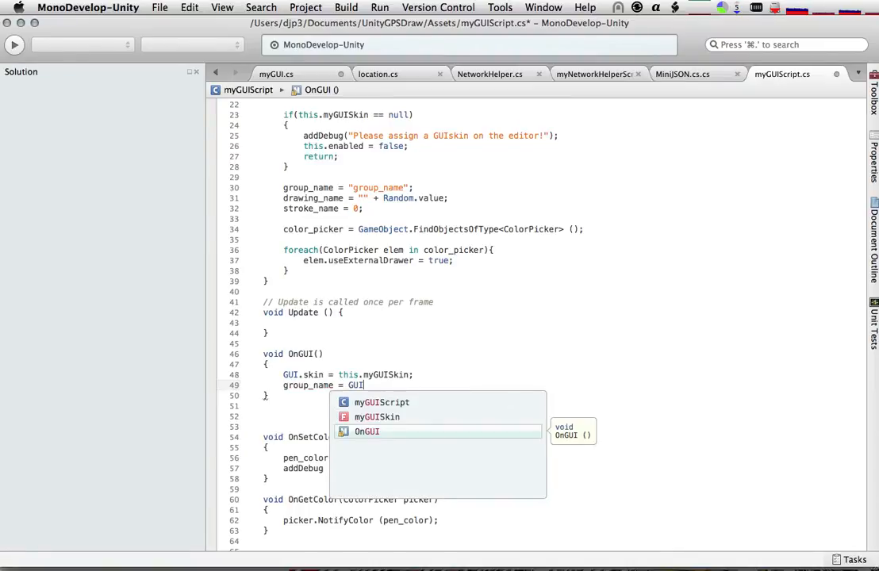
key(Backspace)
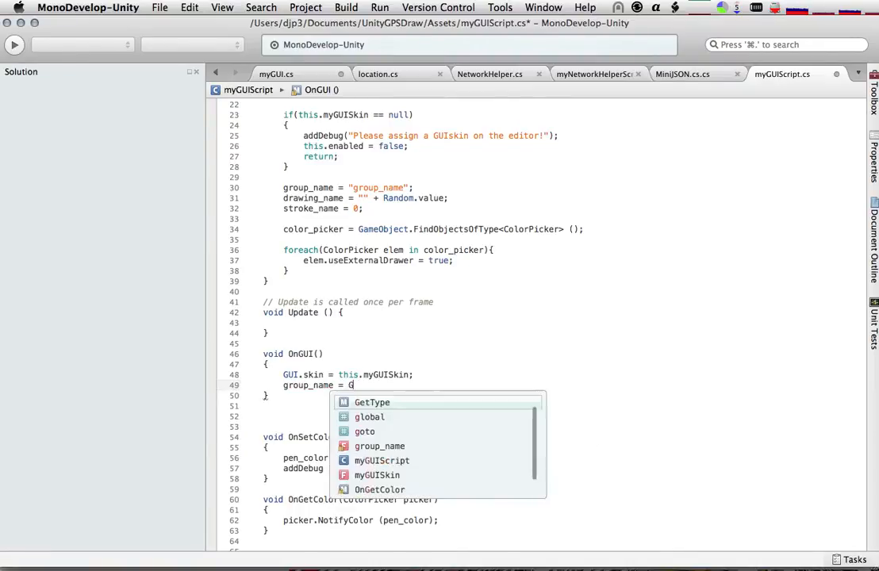
text(UI.)
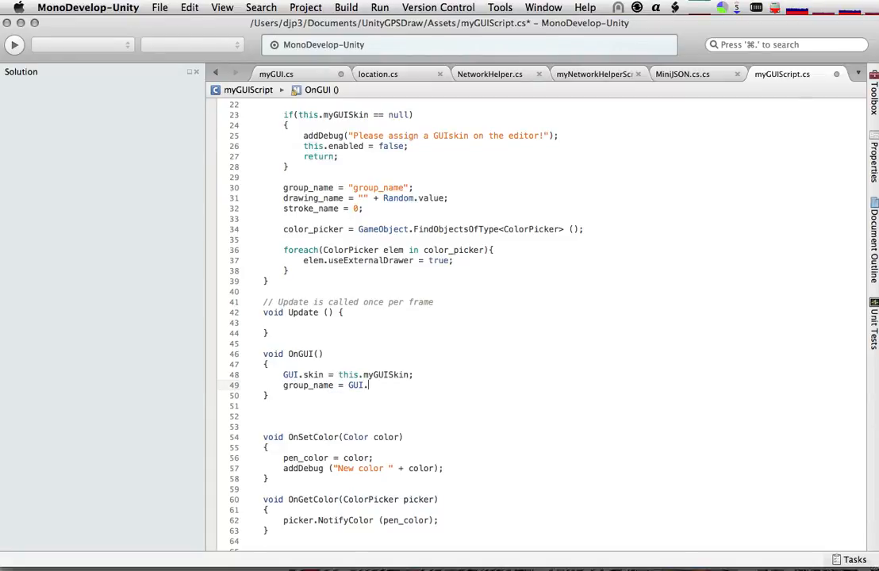
text(TextField)
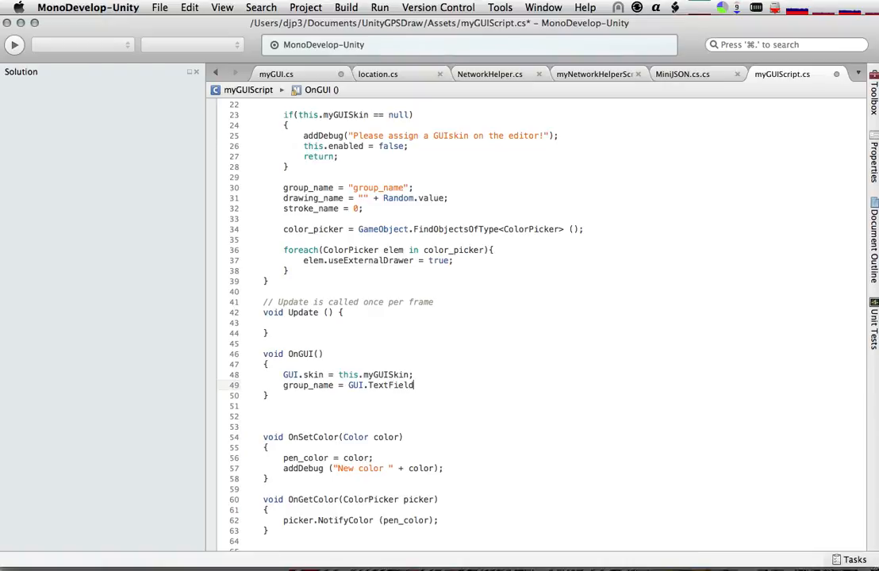
text(()
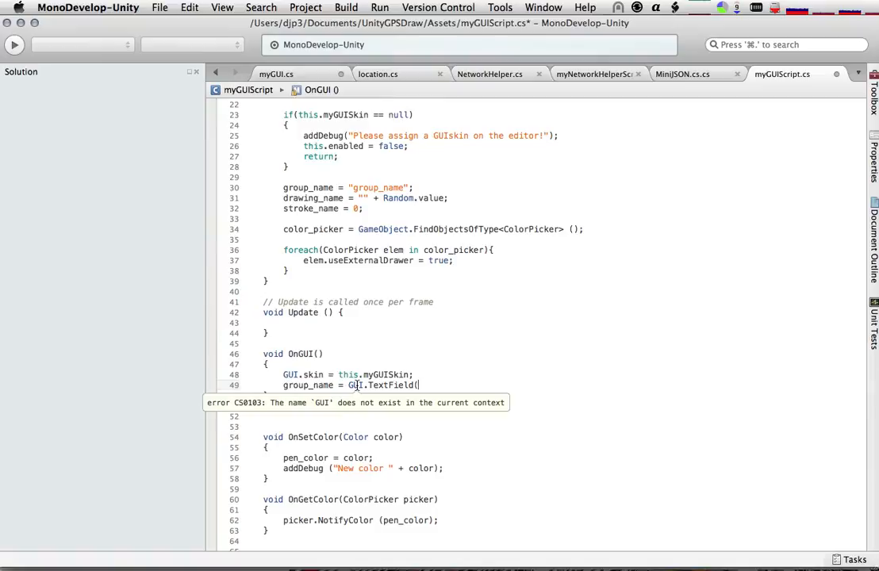
mouse_move(380, 386)
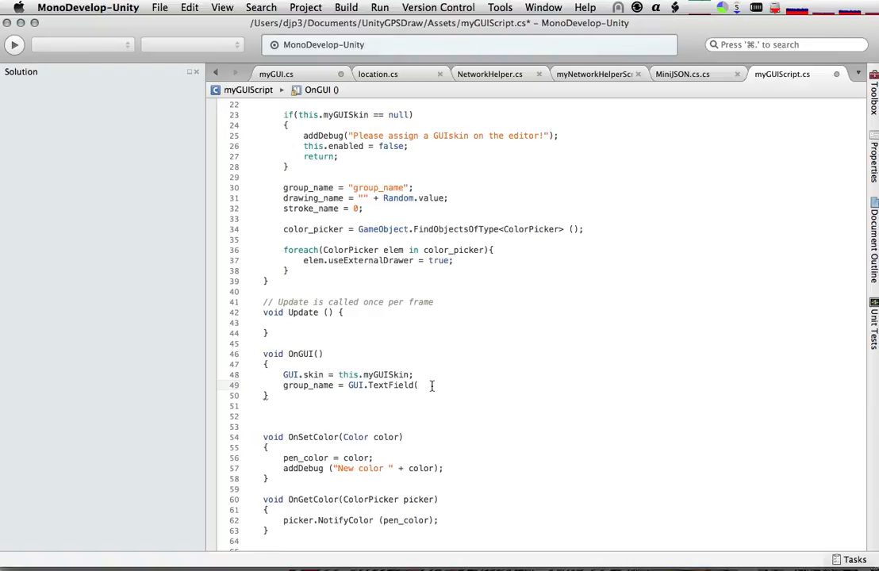
text(new Rect()
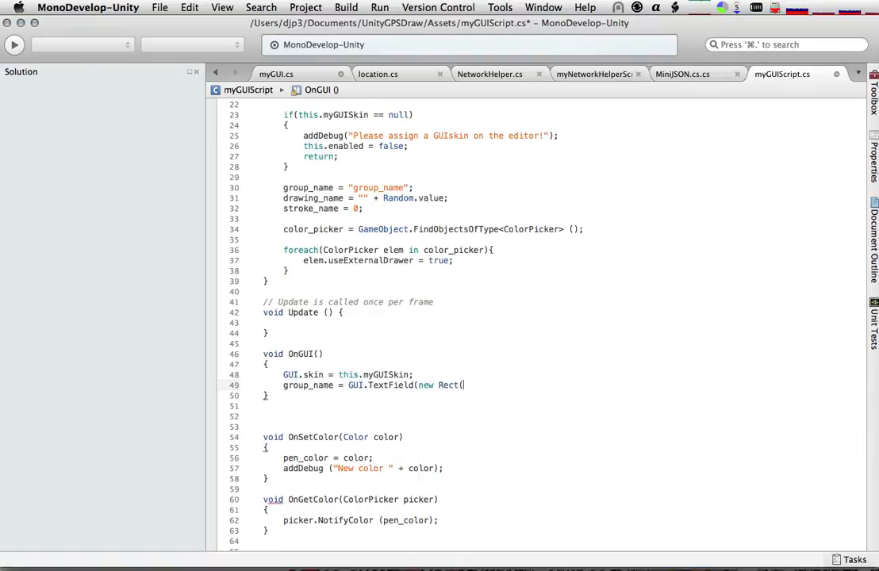
text(0,)
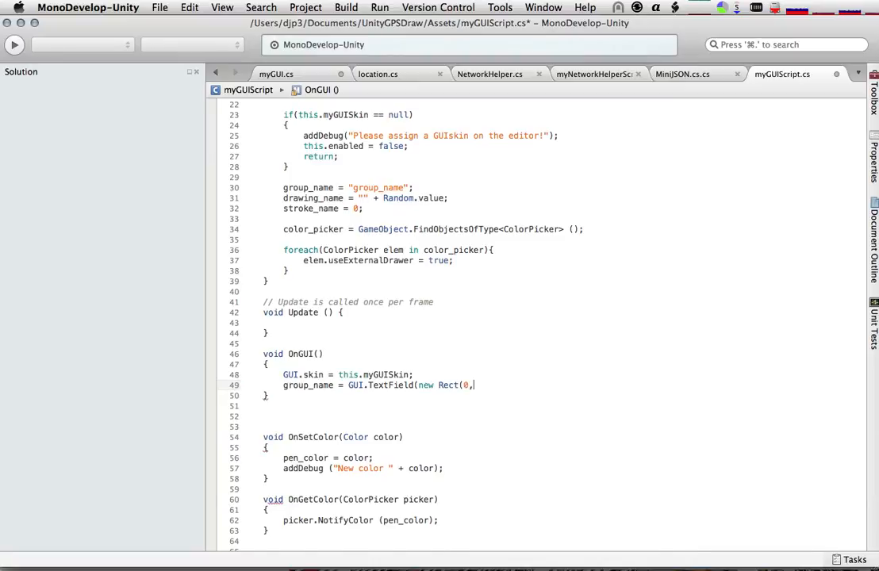
text(0)
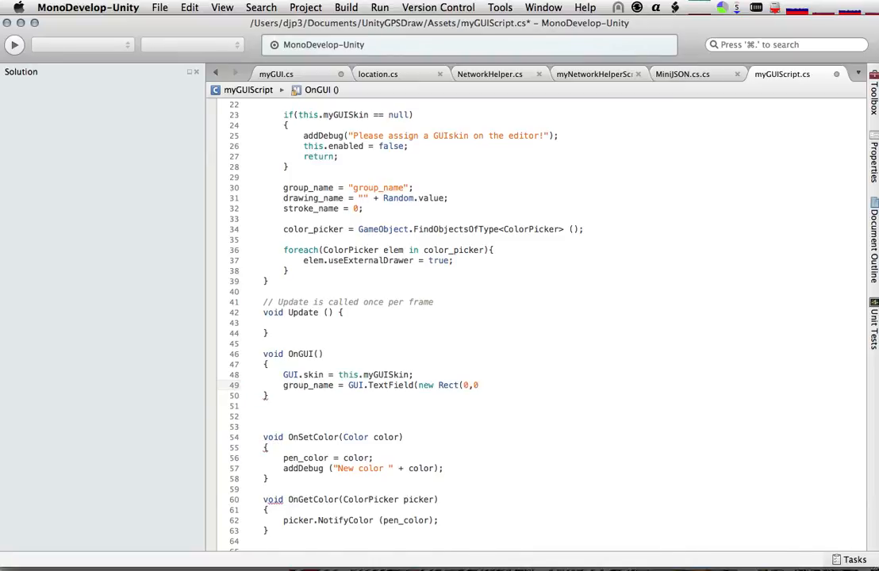
text(Screen.width)
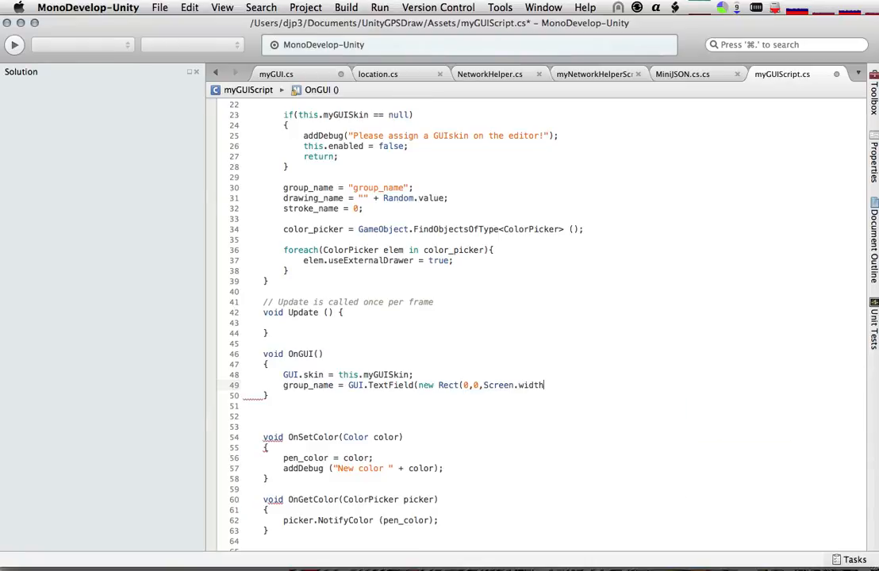
text(,10)
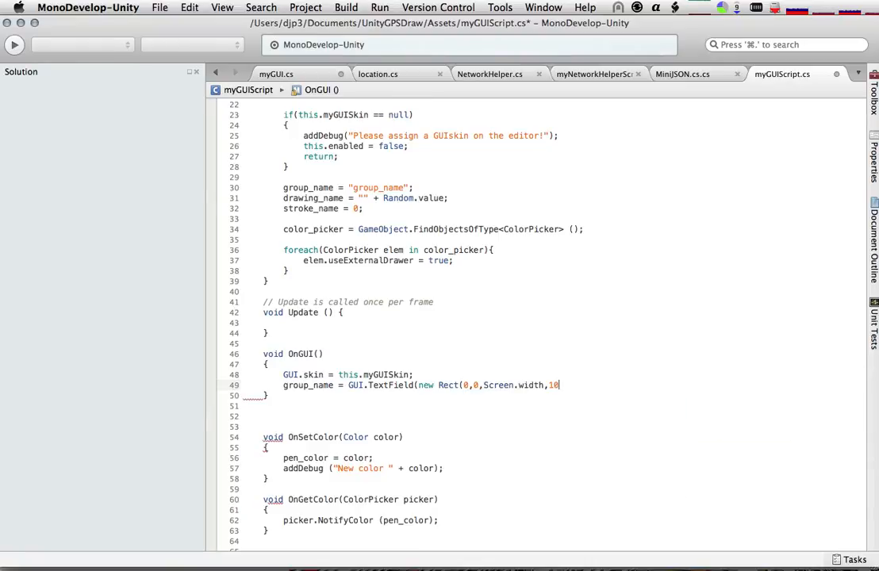
text(0)))
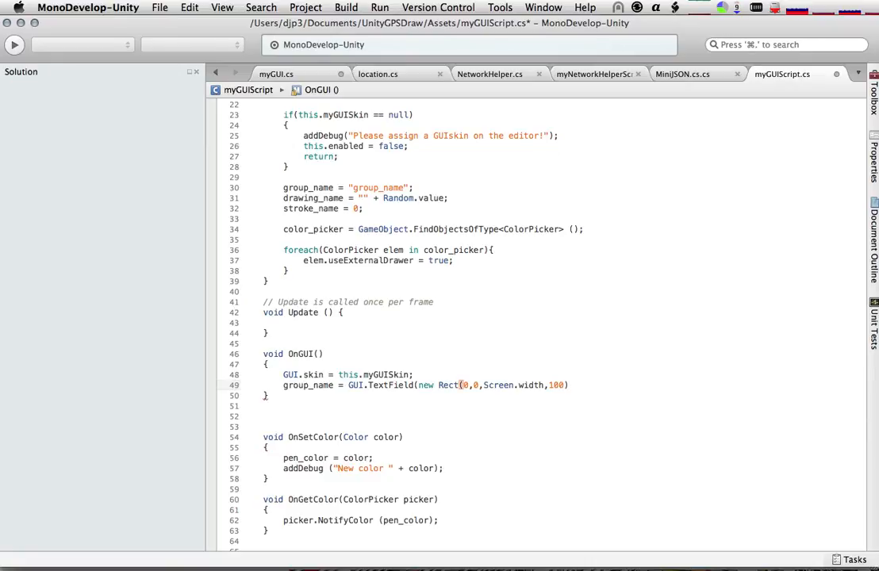
text(;)
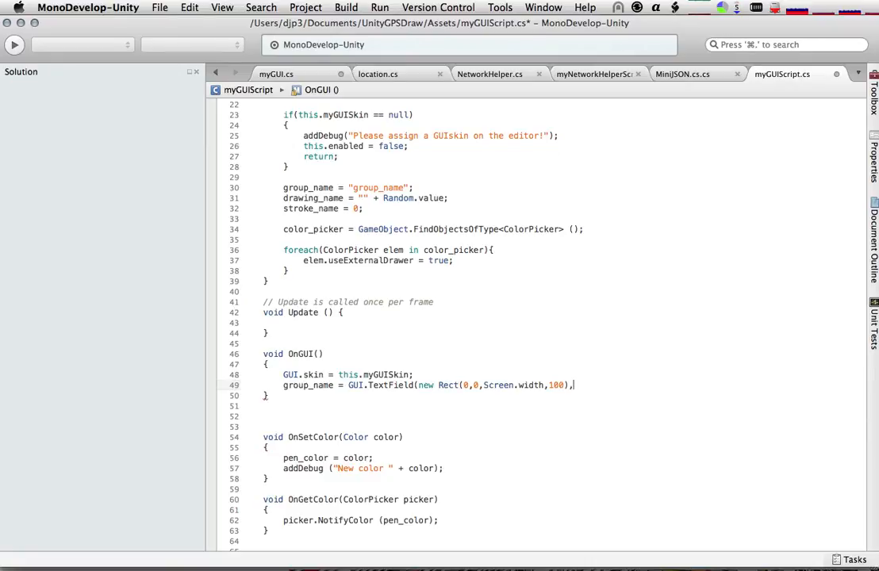
text(group_name);)
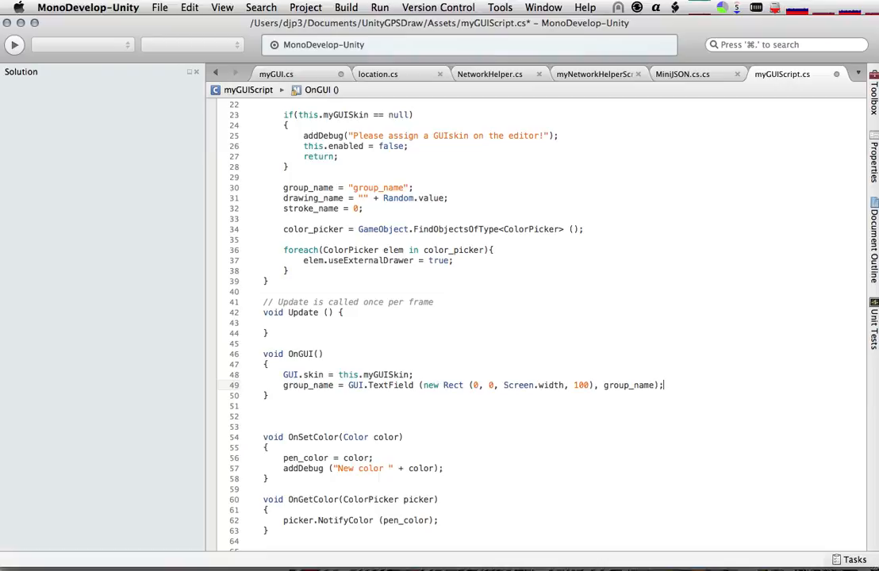
mouse_move(366, 387)
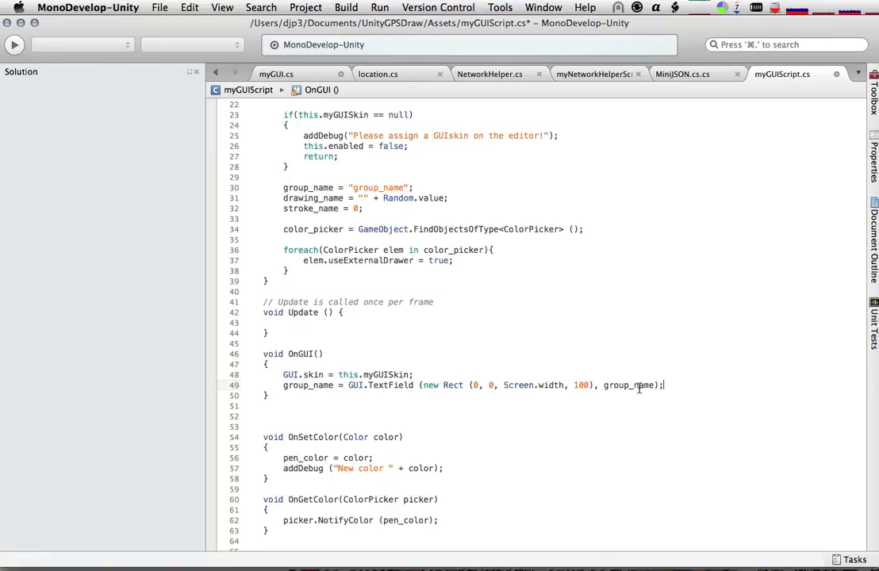
Step: Add drawing_name = GUI.TextField(new Rect(0, 100, Screen.width, 100), drawing_name); below it
double_click(628, 386)
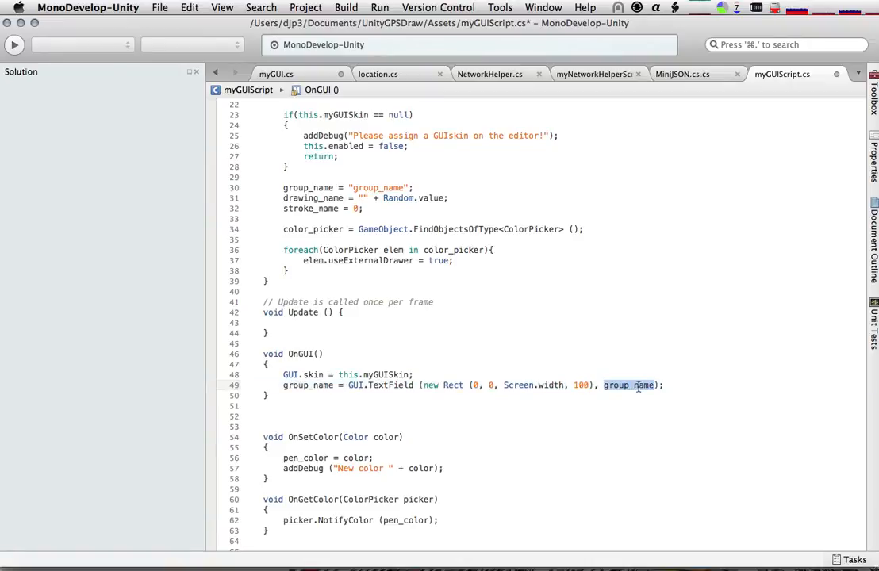
mouse_move(442, 340)
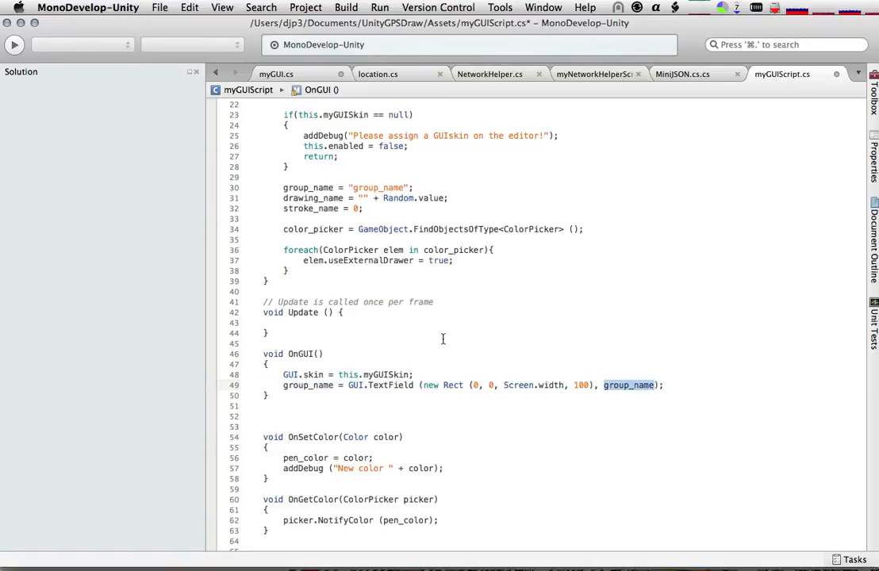
double_click(308, 385)
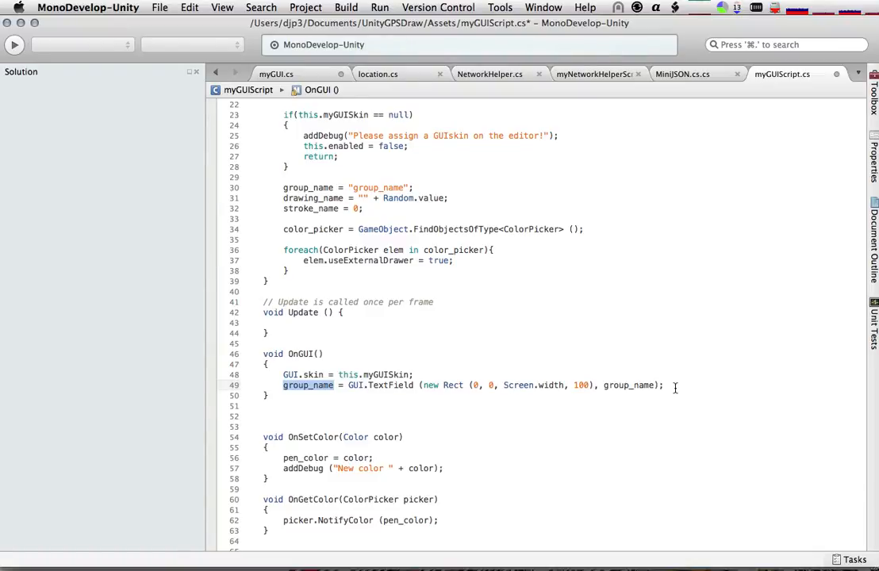
text(drawing_name = GUI.TextField)
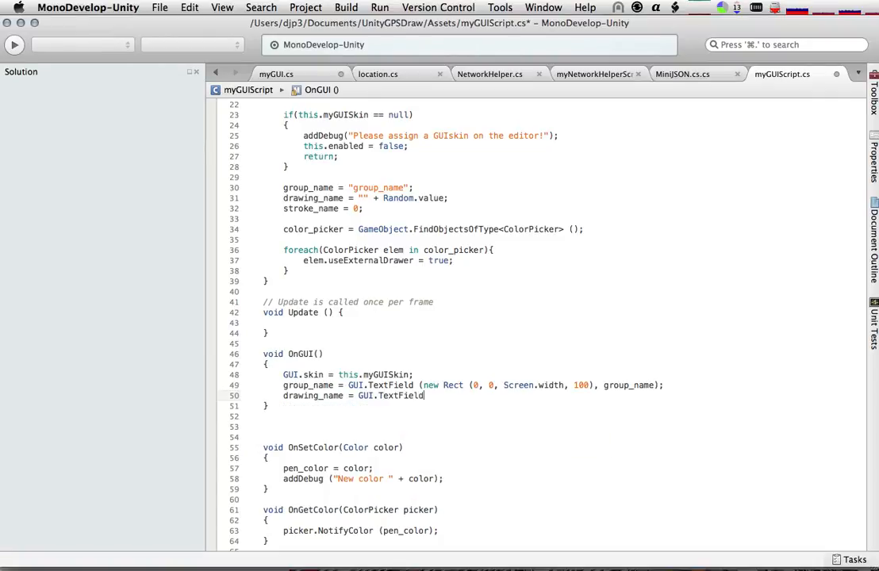
text((new Rect)
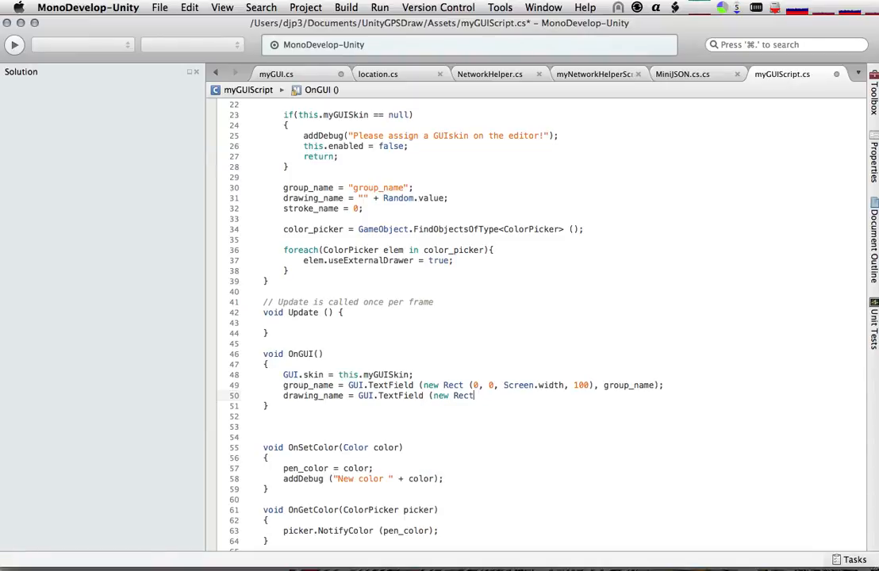
text((0, 100)
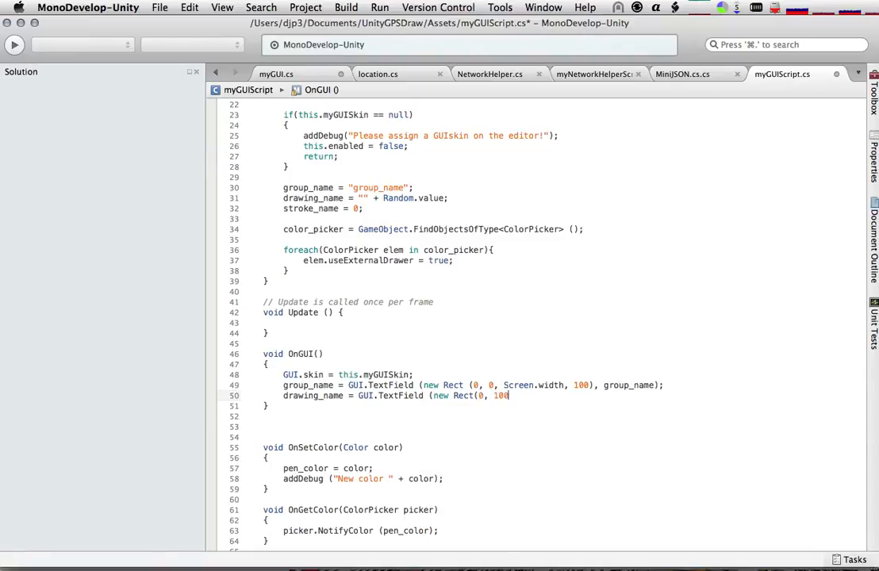
text(, Screen.width, 100),)
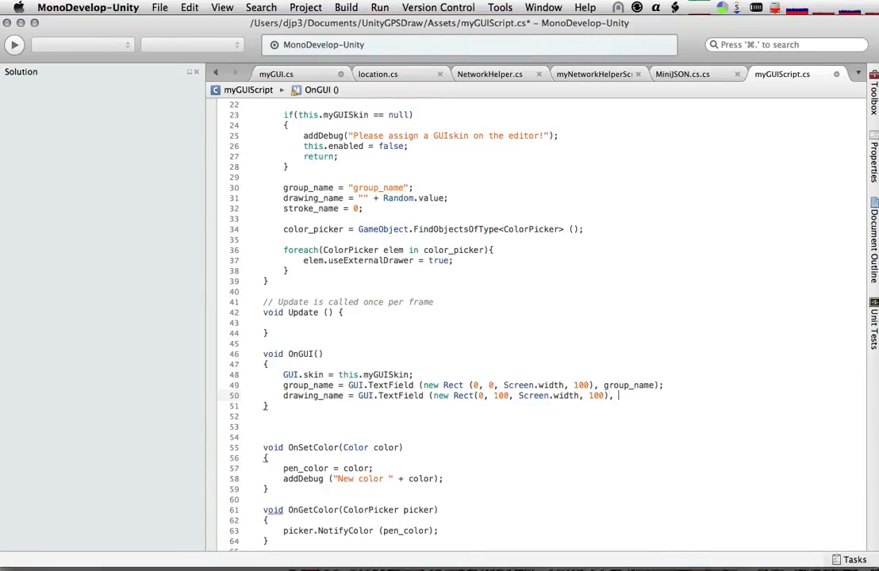
text(drawing_name);)
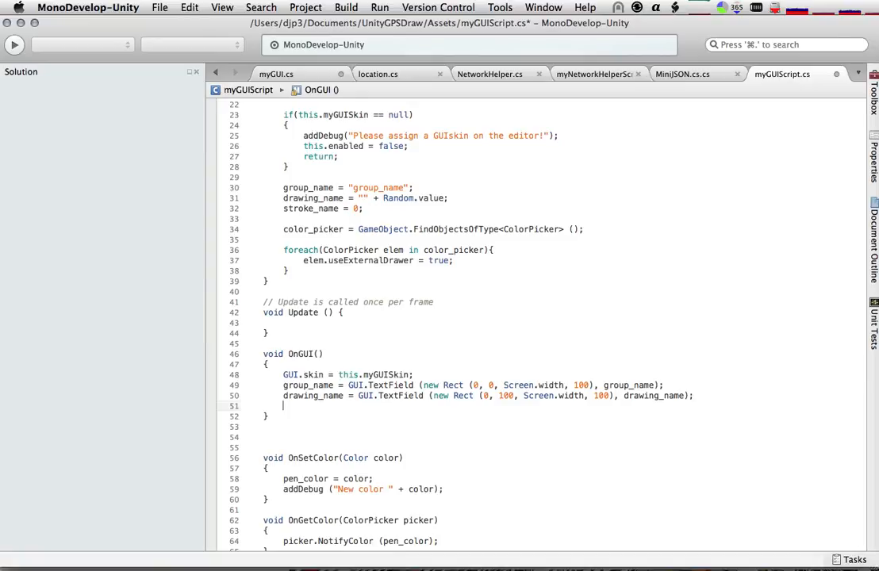
Step: Add foreach (ColorPicker cp in color_picker) { cp._DrawGUI(); } below the text fields in OnGUI
text(foreach(Color)
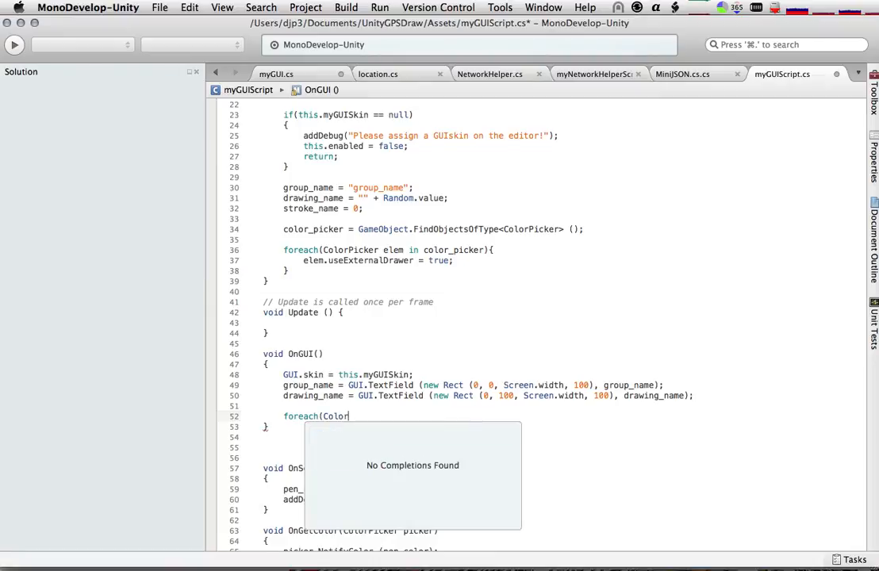
text(Picker)
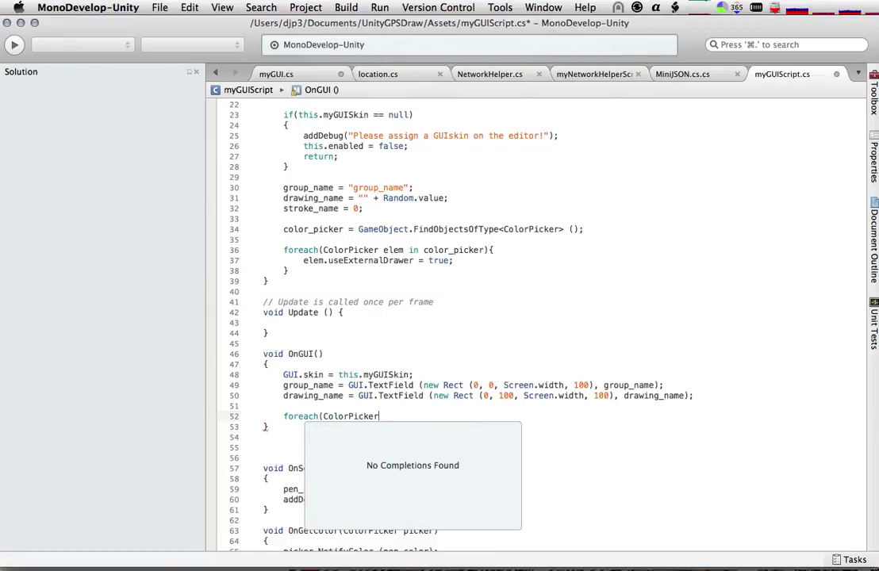
key(Escape)
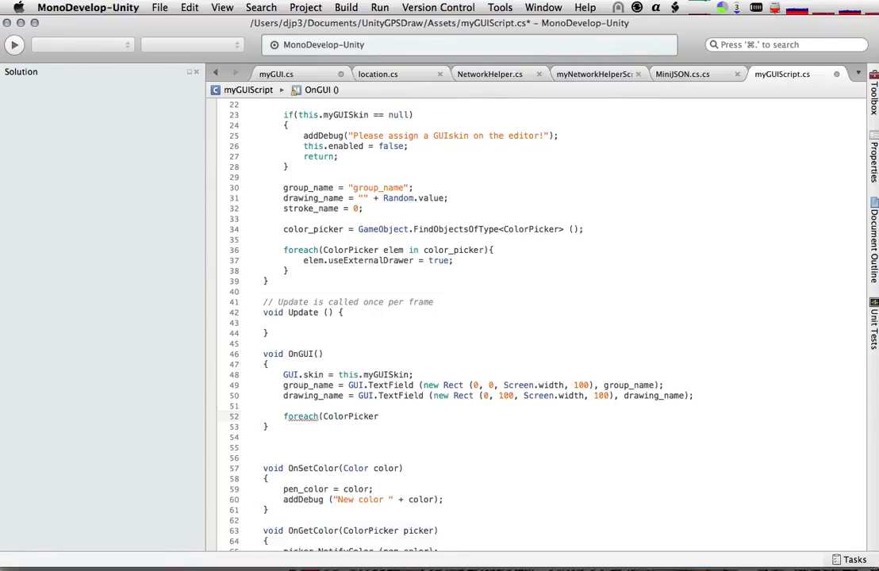
text(cp in color_)
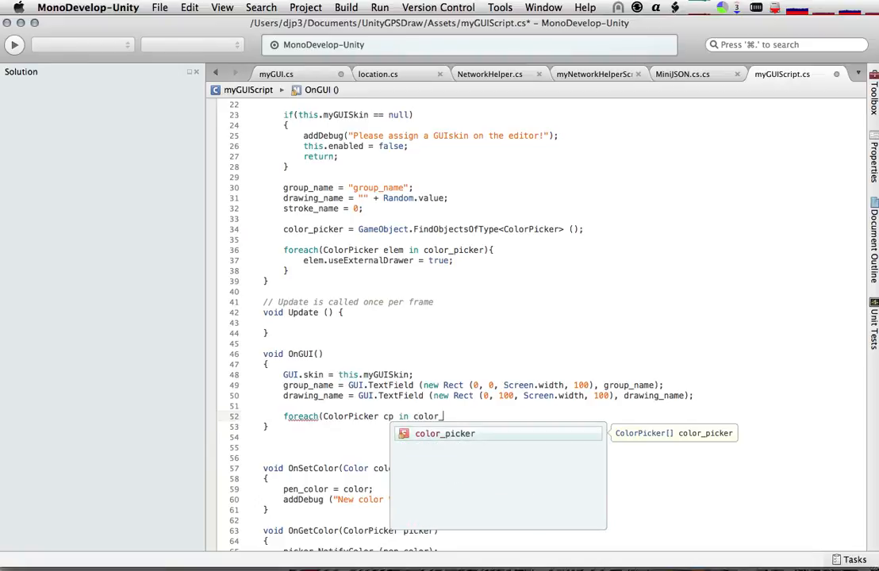
text(picker){)
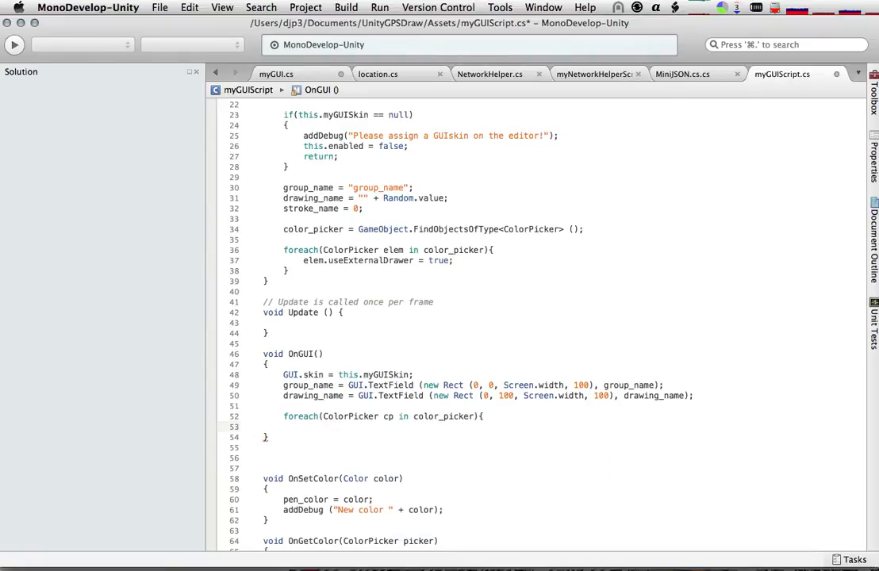
text(cp.)
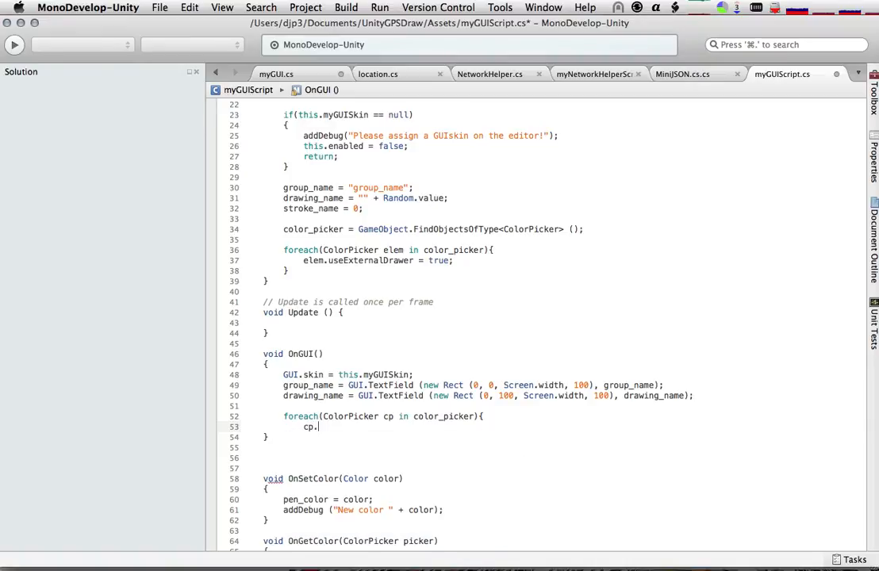
text(_Draw)
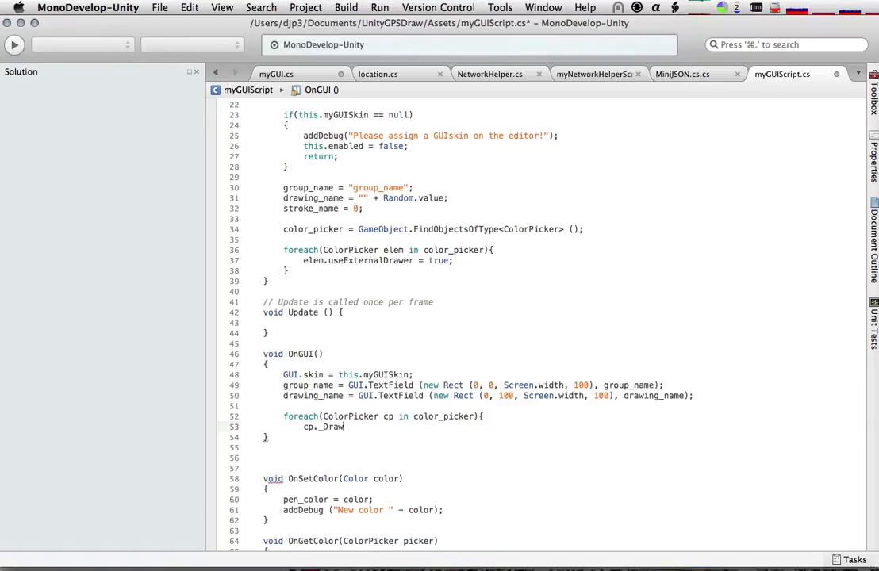
text(GUI()
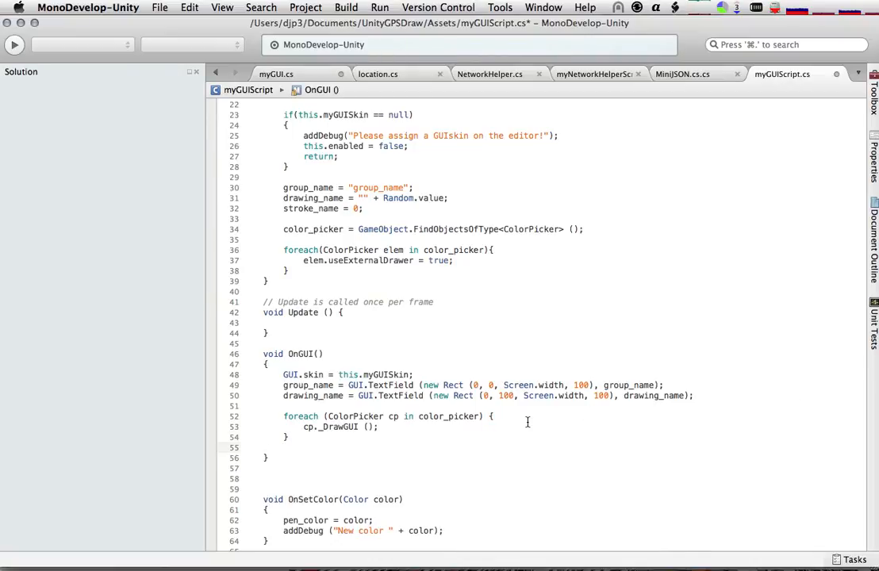
mouse_move(410, 413)
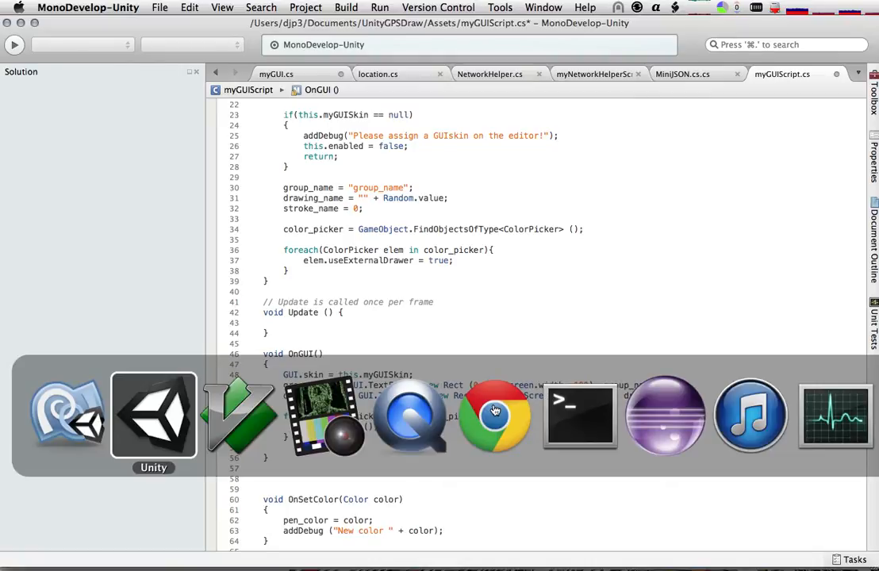
Step: Select the ColorPicker object in Unity and set its Start Pos Y to 200
click(154, 415)
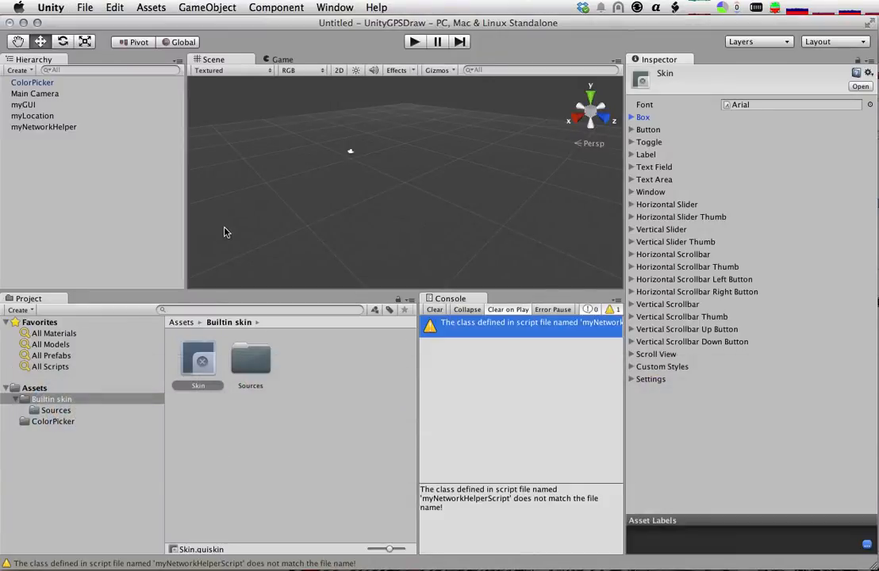
click(32, 82)
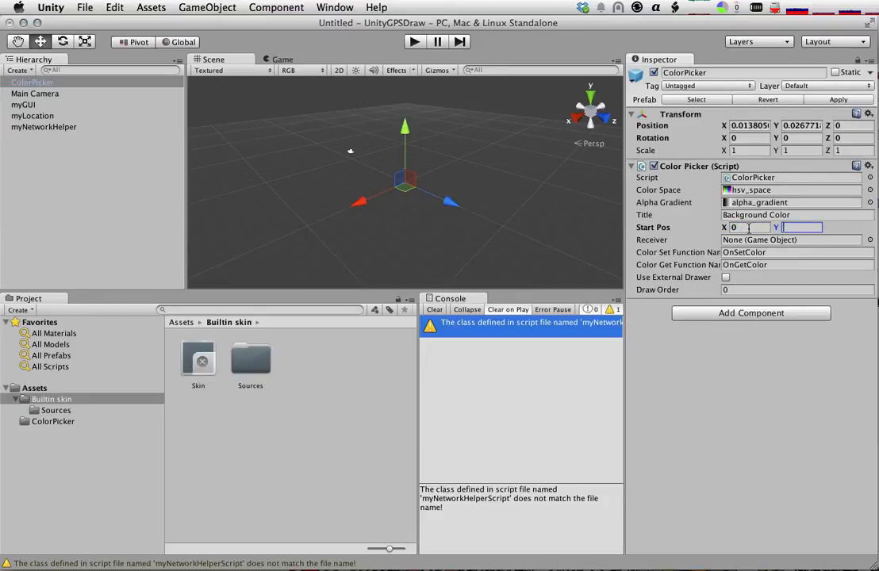
text(200)
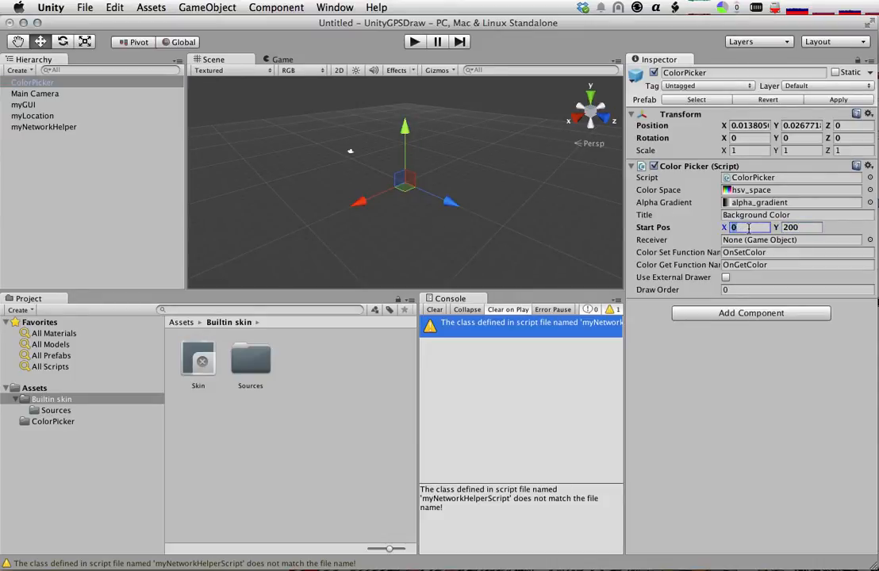
text(10)
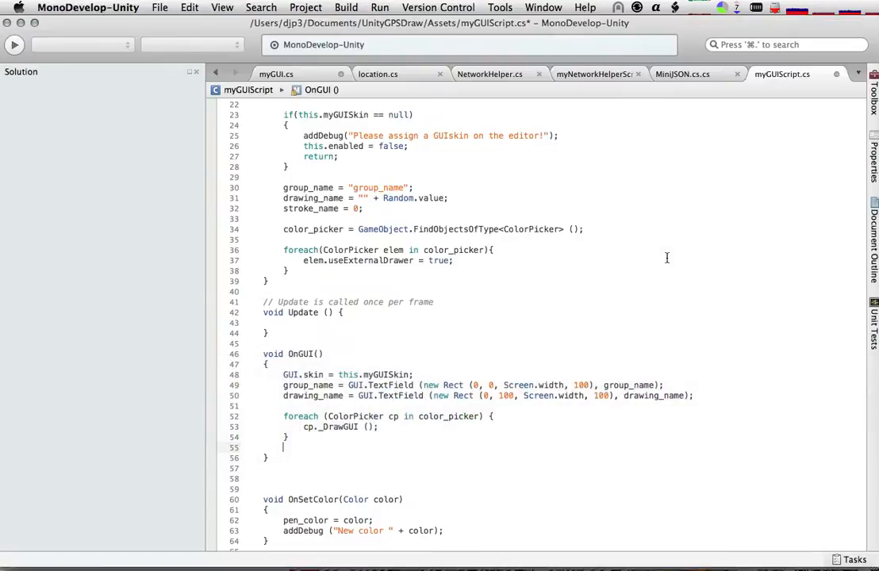
Step: Begin a pen_down = GUI.Toggle( statement on a new line below the color picker loop
key(Return)
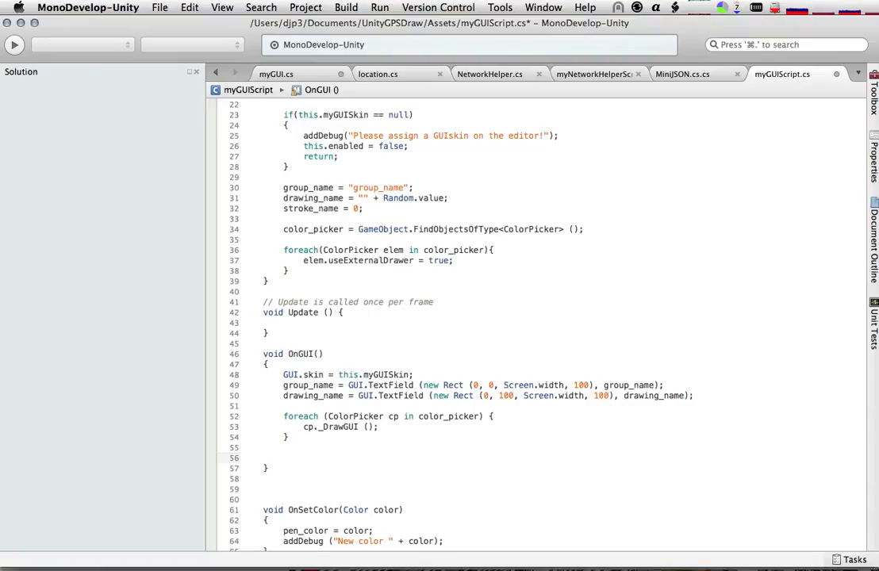
click(284, 457)
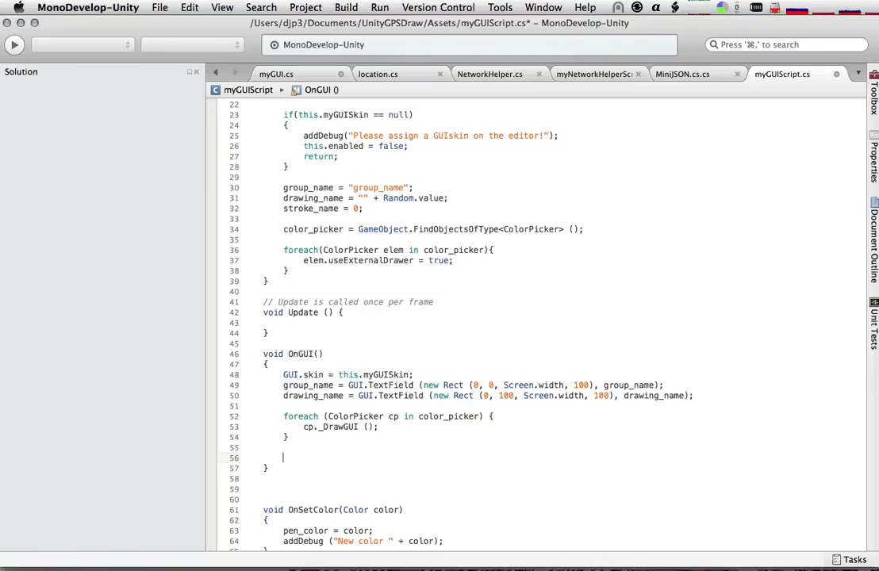
text(penDown)
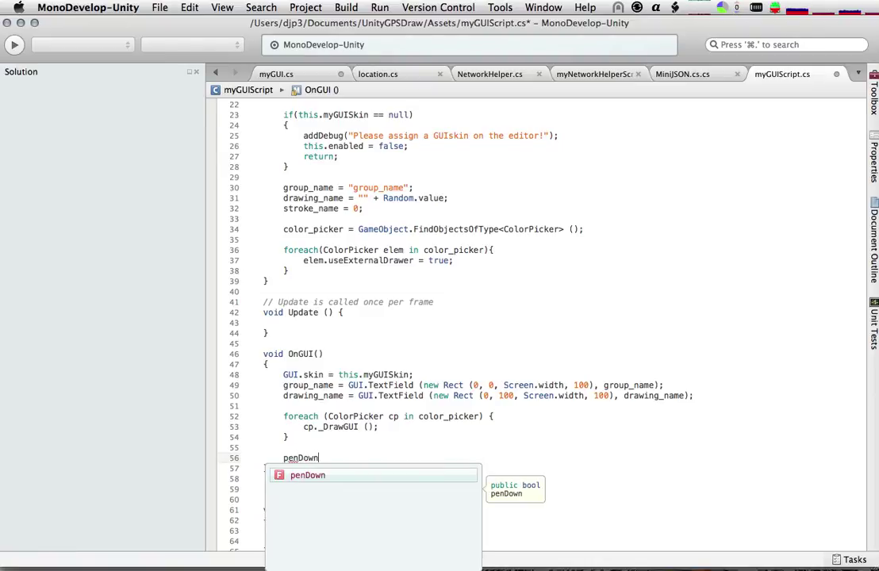
text(_down)
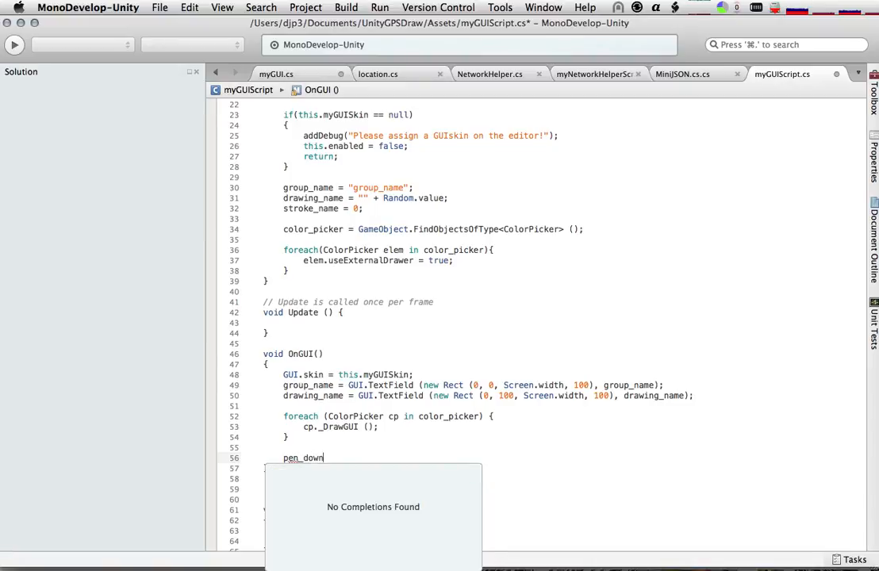
scroll(up, 3)
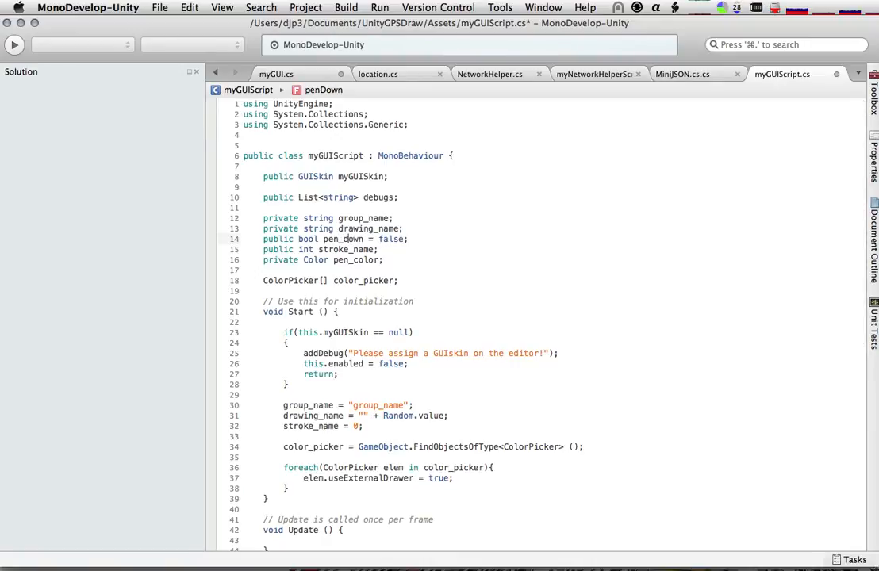
scroll(down, 3)
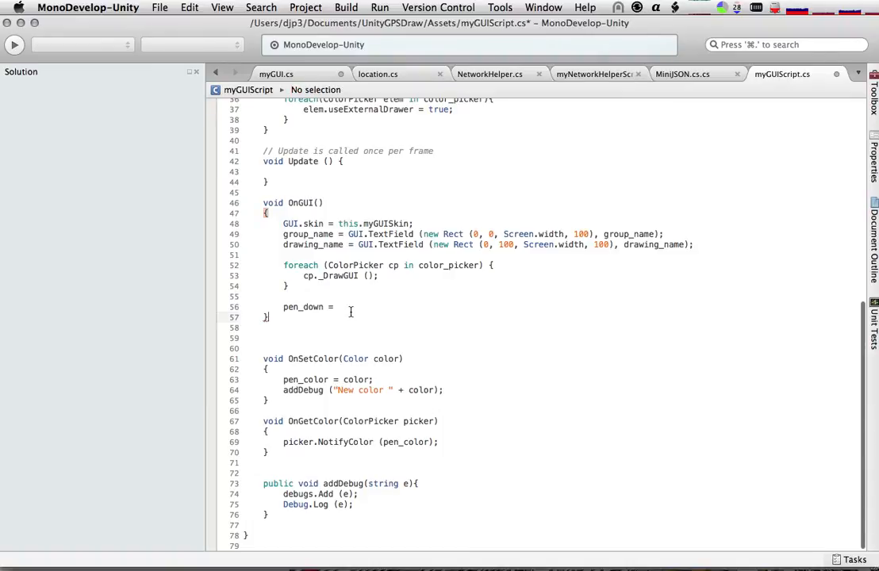
text(GUI)
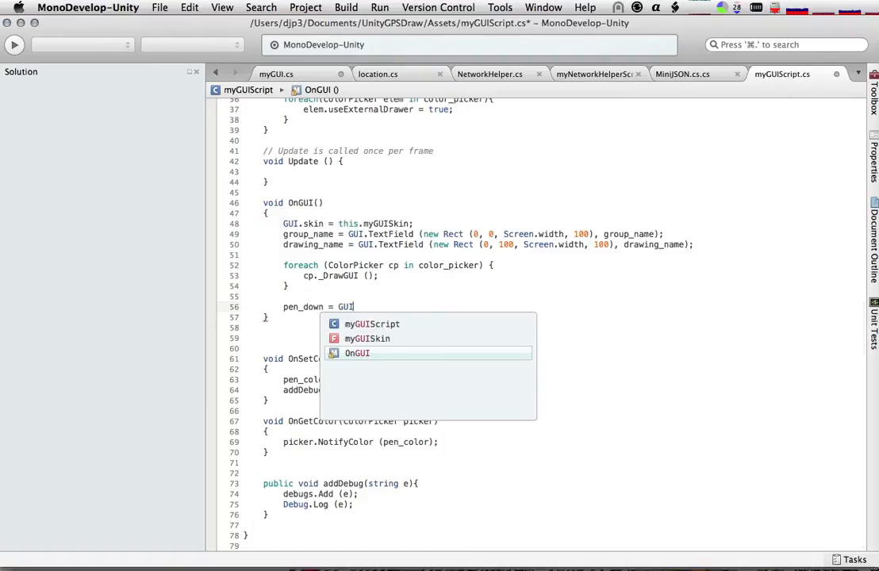
text(.Toggle)
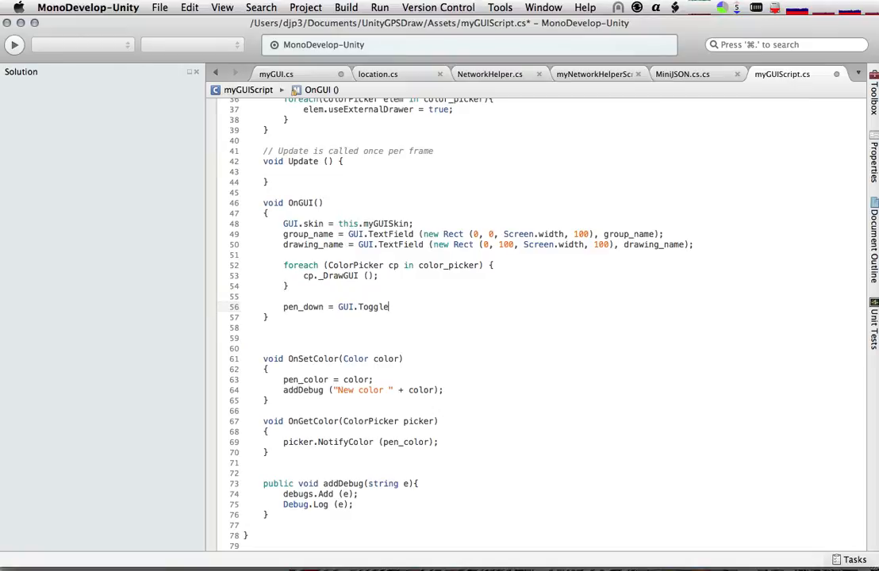
text(()
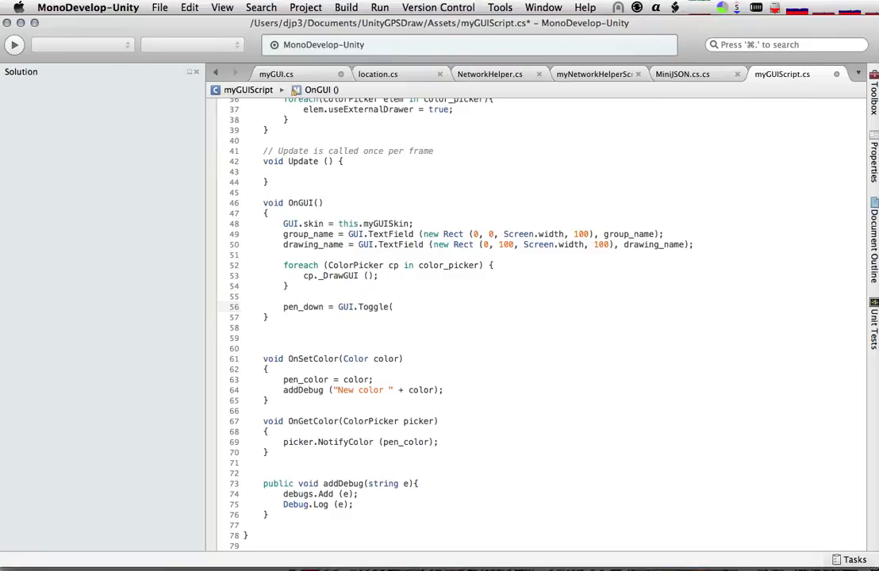
Step: Complete the toggle with new Rect (0, 300, Screen.width, 100), pen_down, "Pen Down"
text(new Rect)
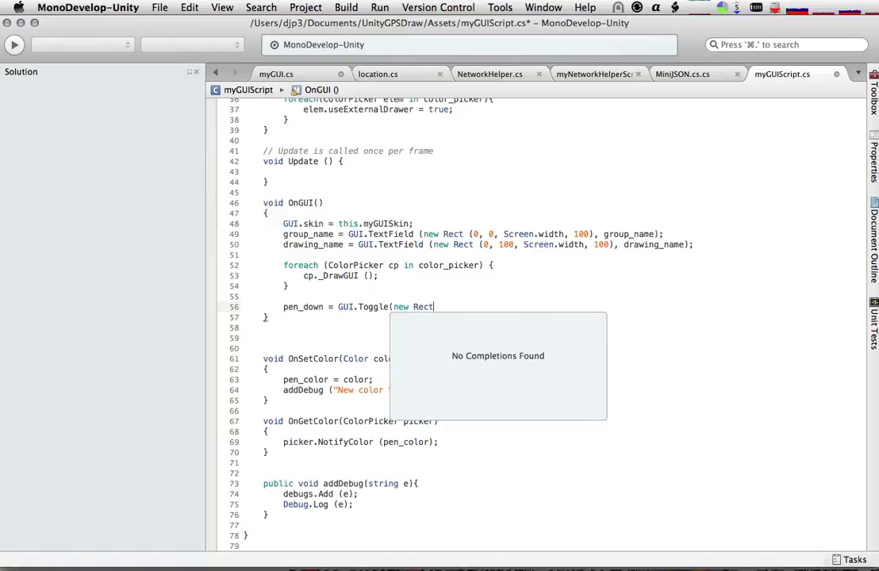
text((0)
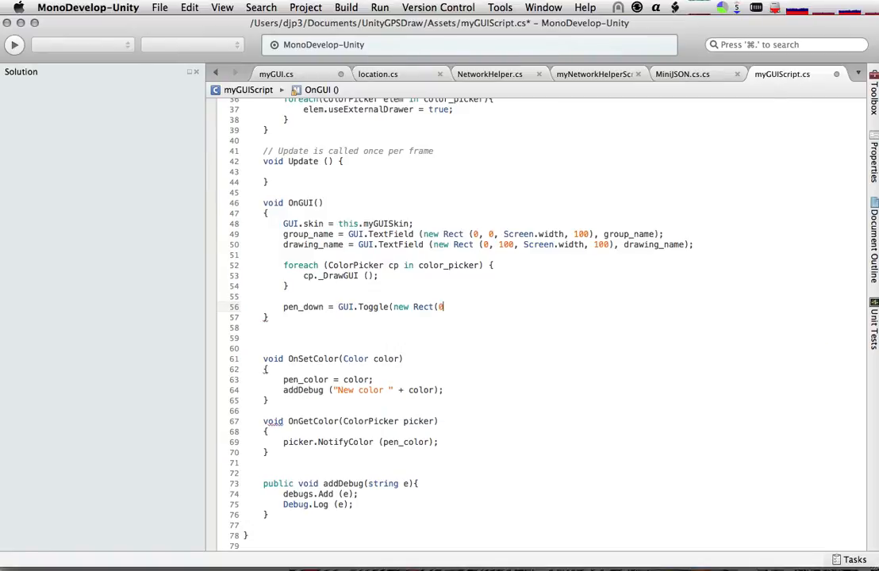
text(0)
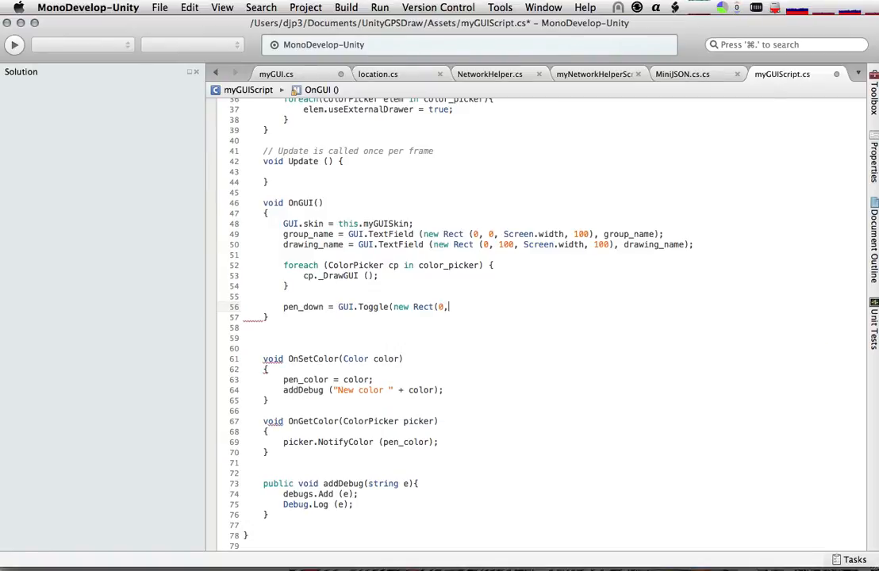
text(300,)
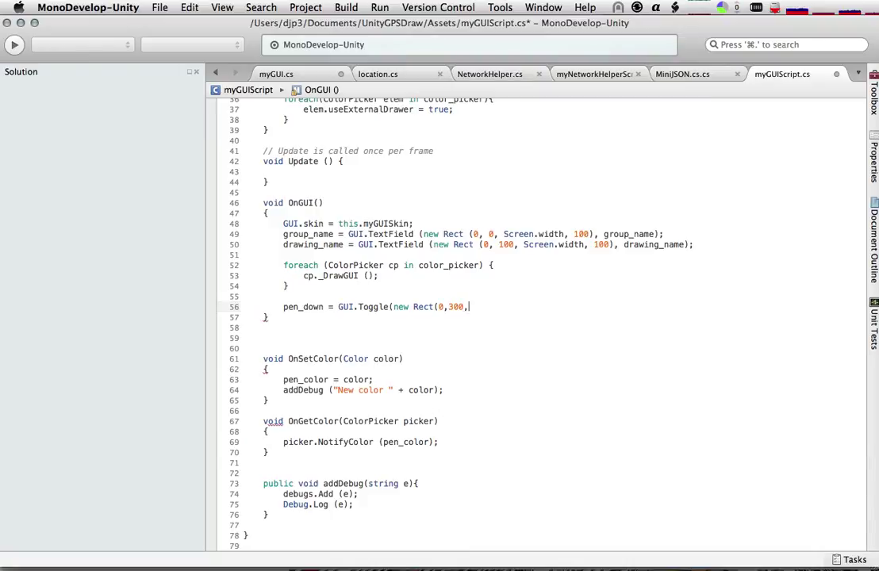
text(Screen.e)
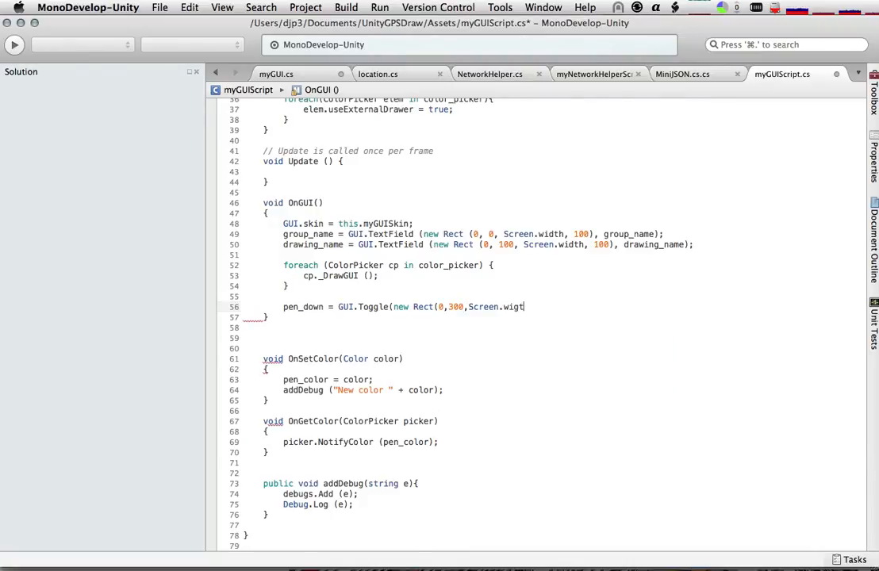
text(h, 100))
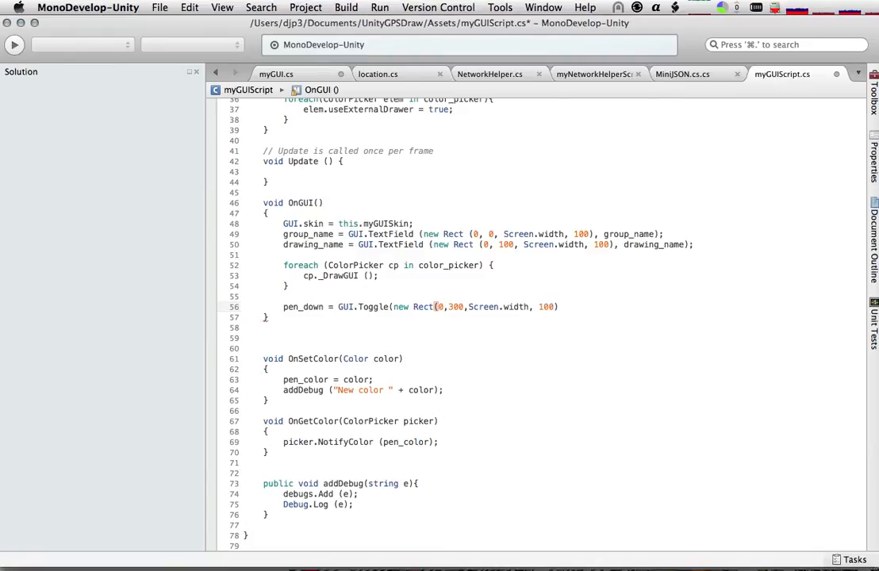
text(,pe)
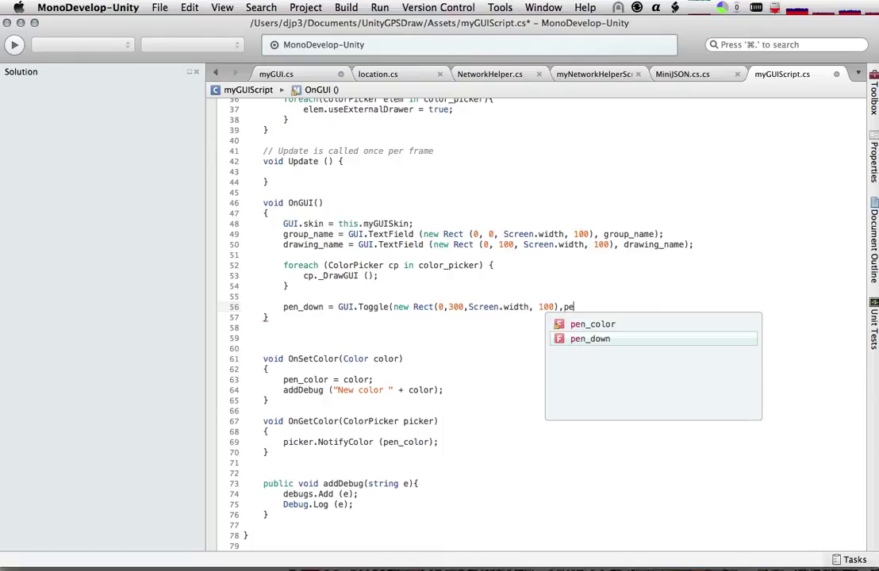
text(nd)
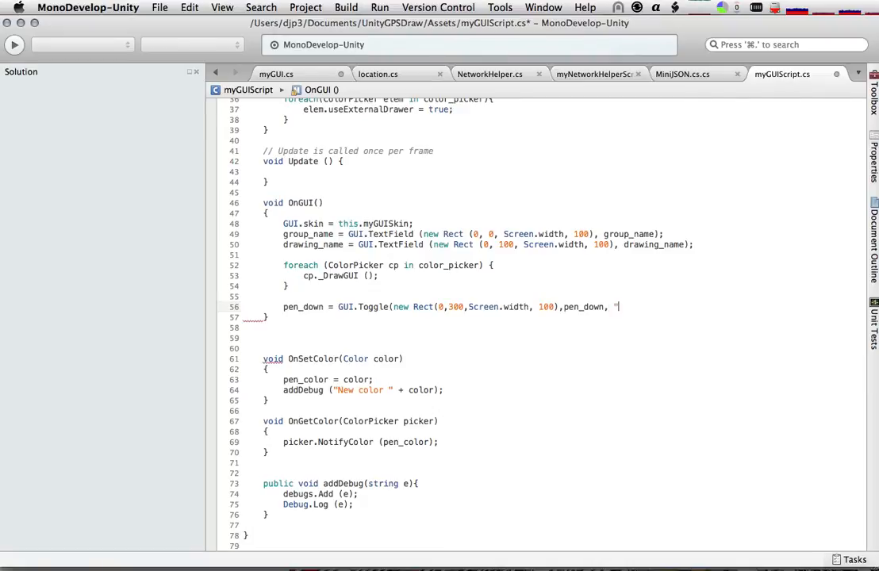
text(Pen)
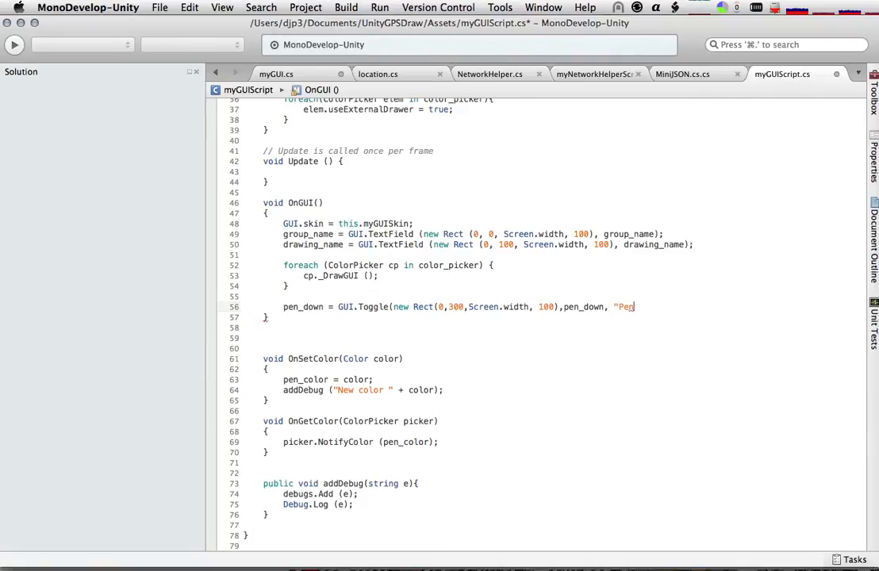
text(Down");)
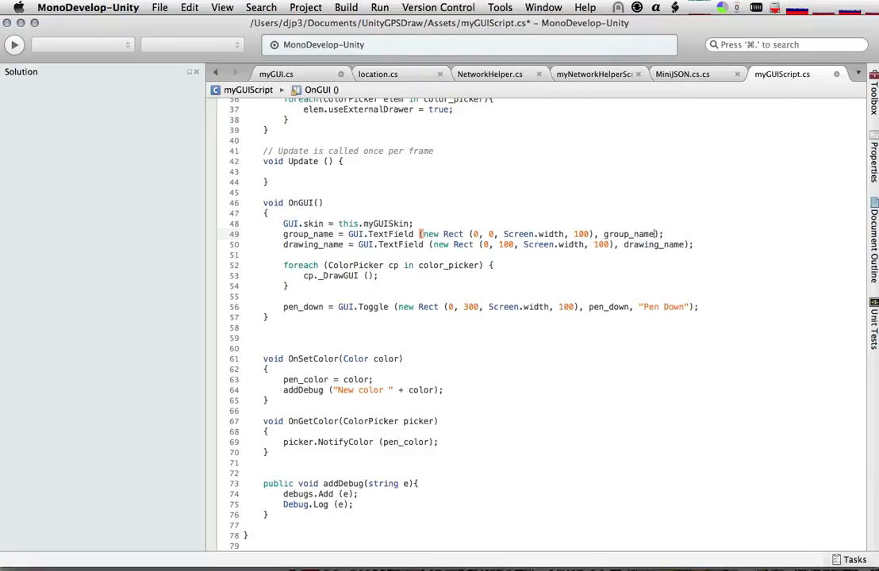
mouse_move(374, 222)
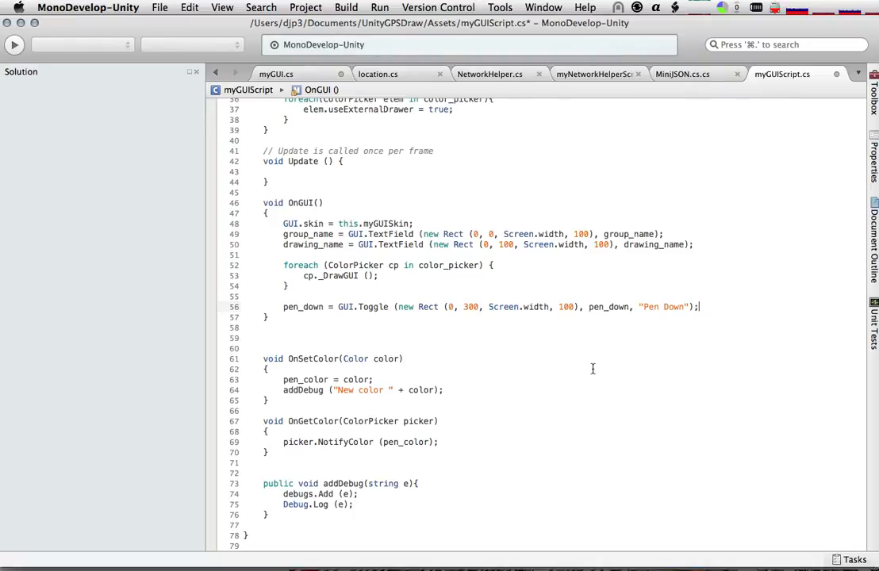
mouse_move(718, 349)
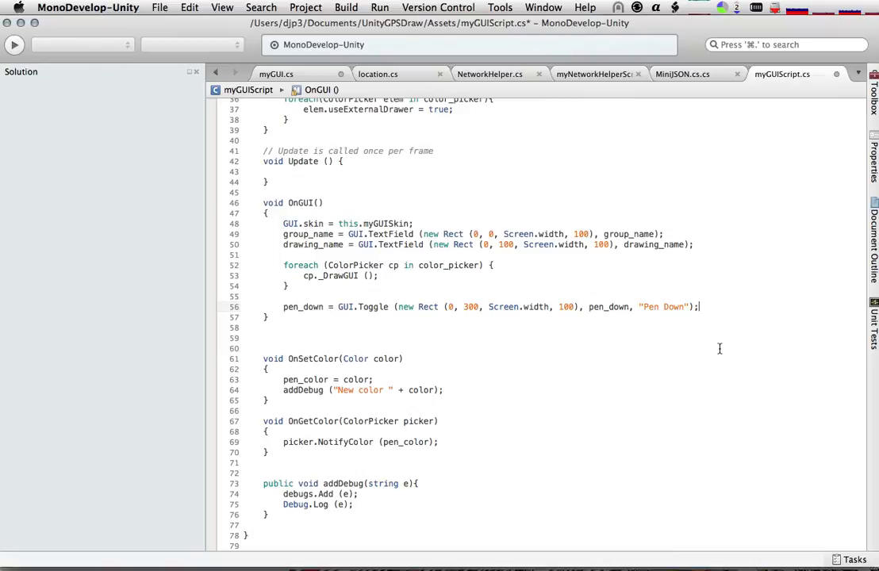
Step: Start a GUI.Button (new Rect statement on blank lines under the toggle
key(Return)
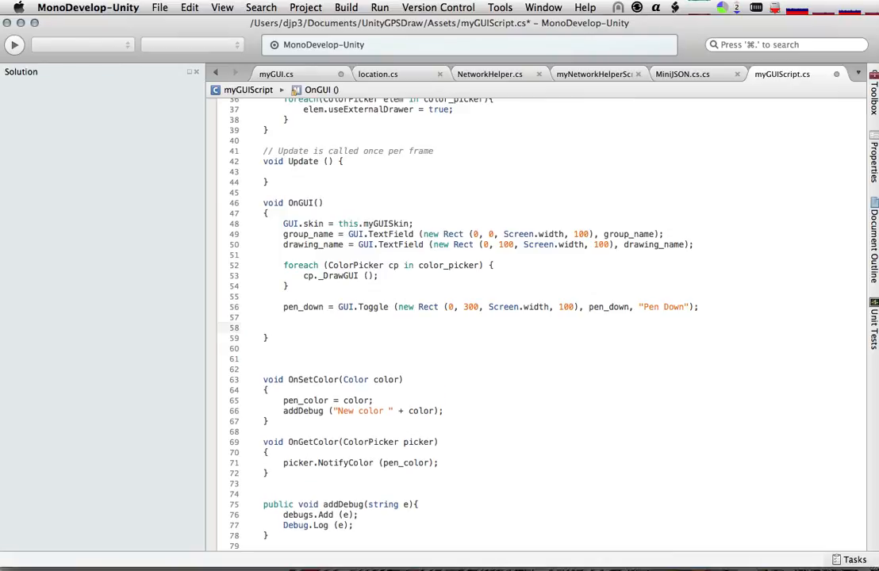
click(284, 327)
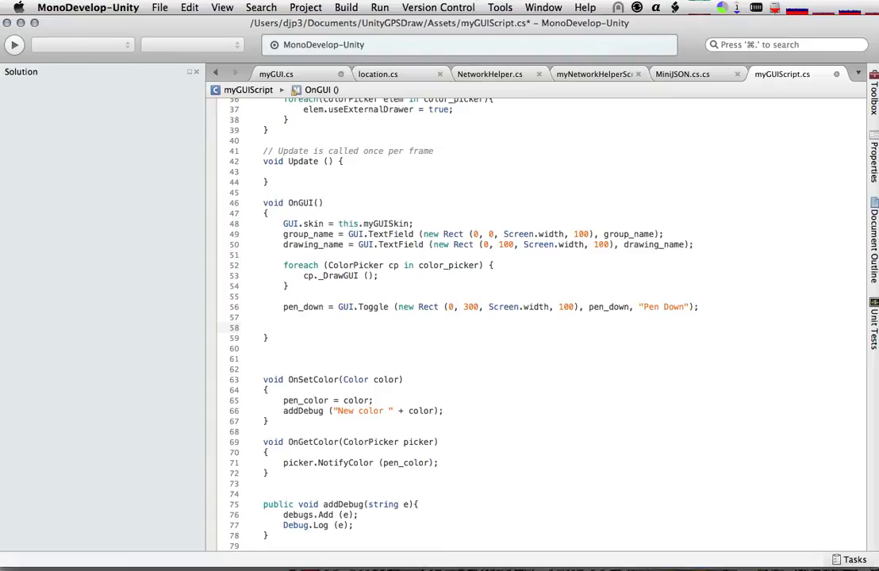
text(GUI)
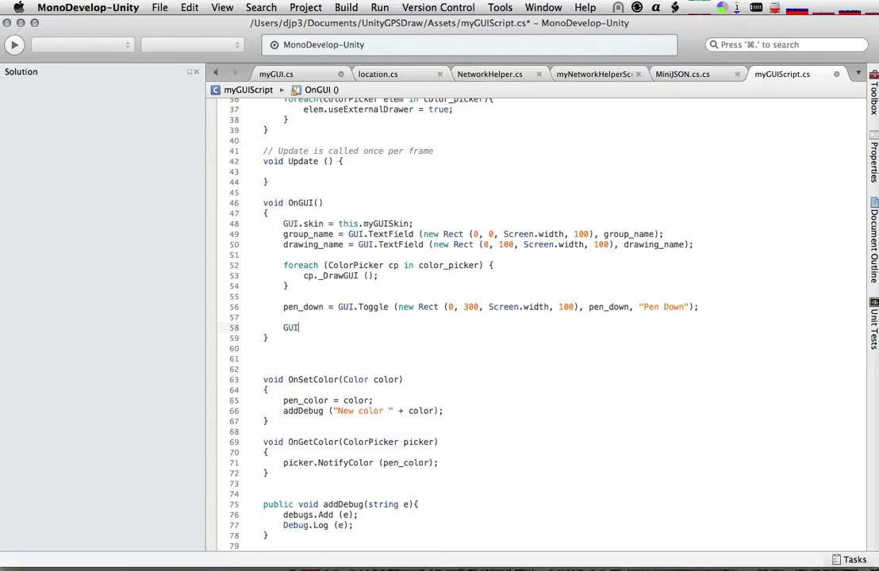
text(.Button)
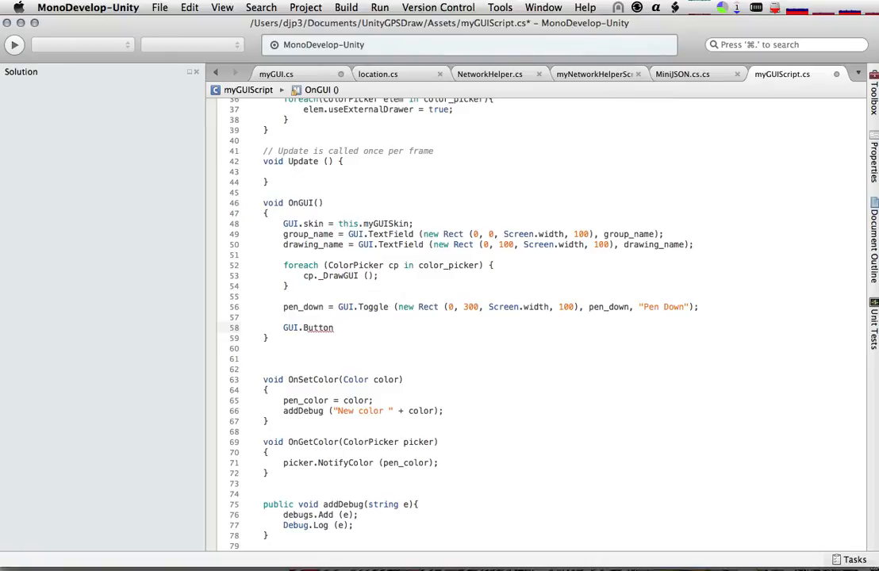
text(()
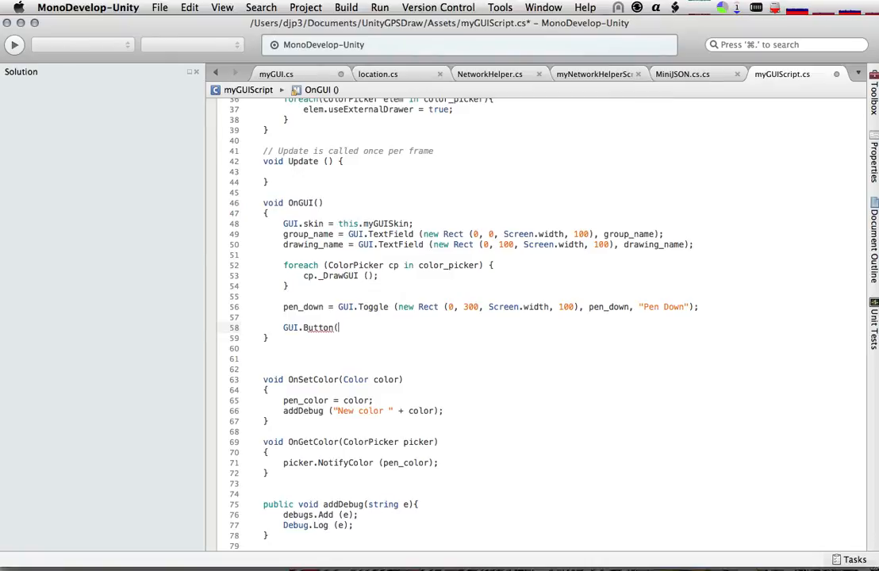
text(new Rect)
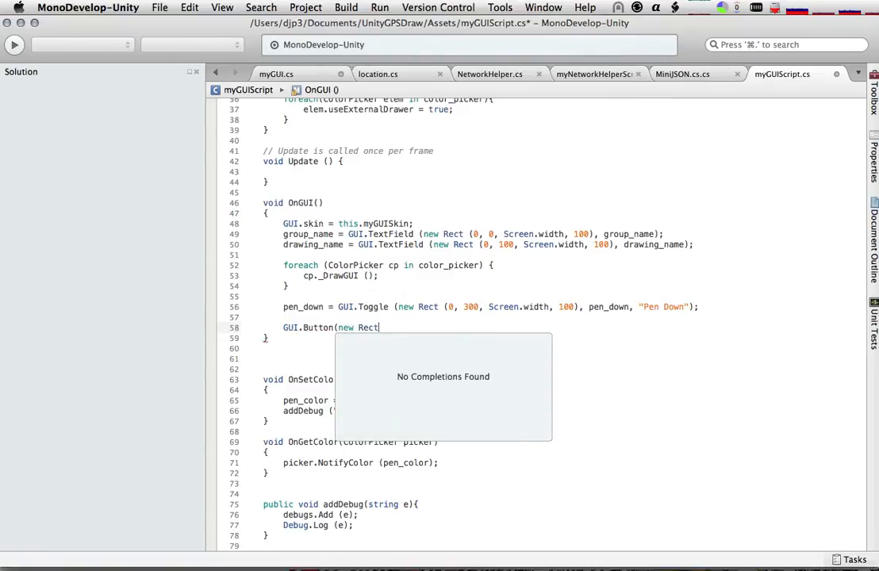
Step: Finish the button as Rect (0, 400, Screen.width, 100) with the label "Upload"
text((0,300)
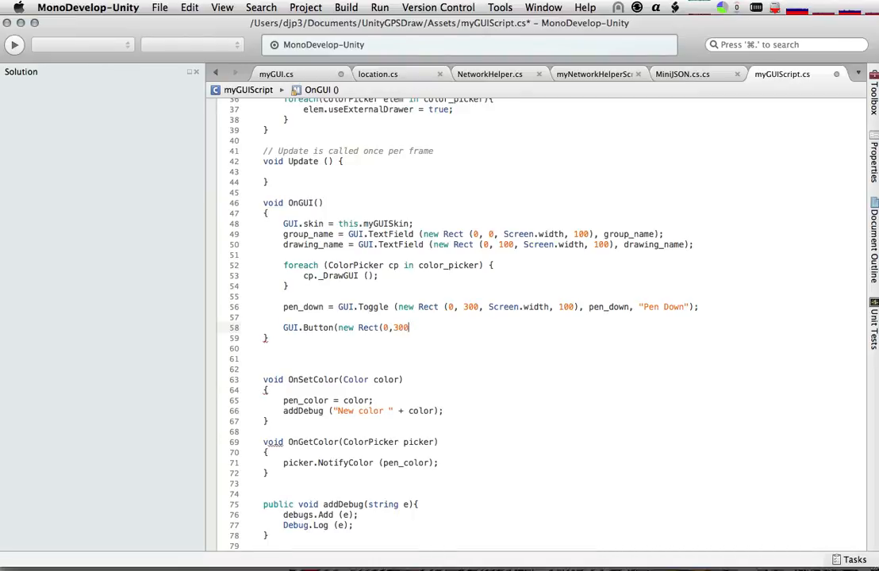
text(0,400,Scre)
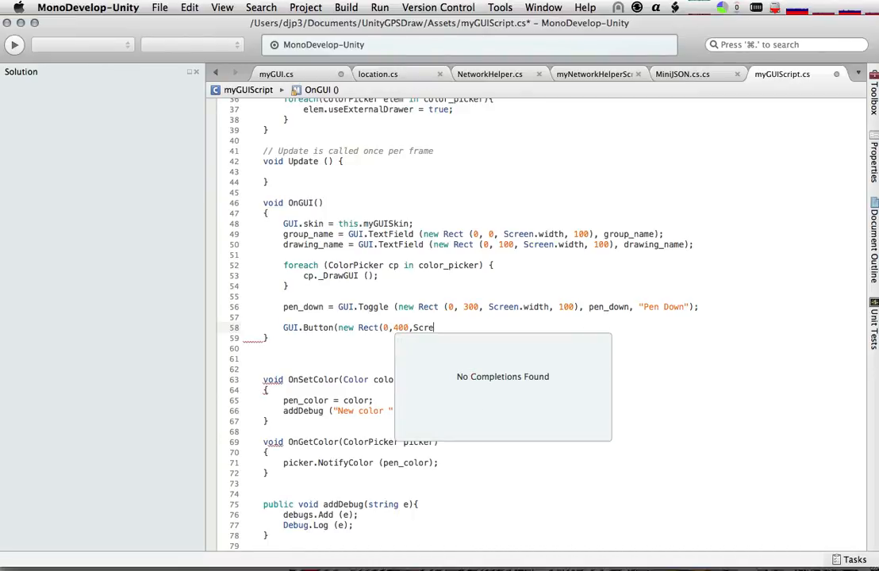
text(en.wd)
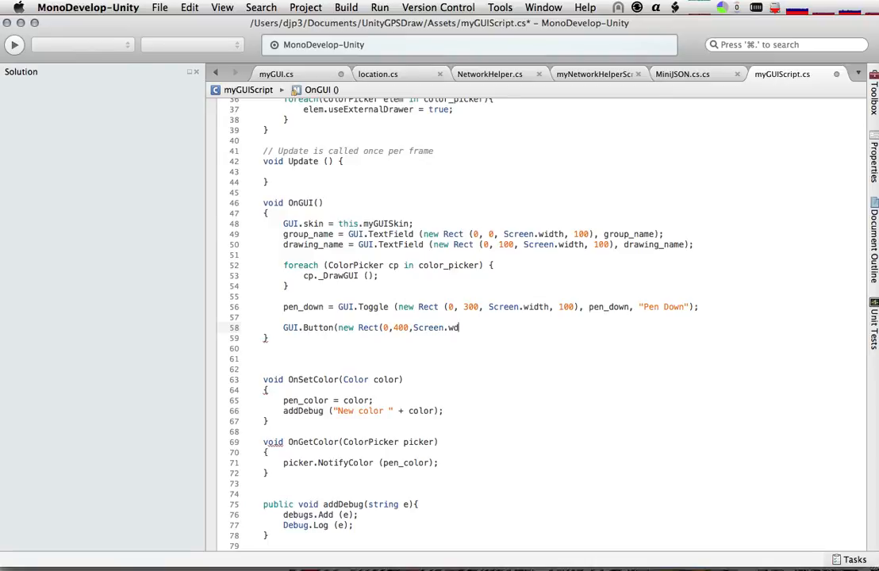
text(idth,100))
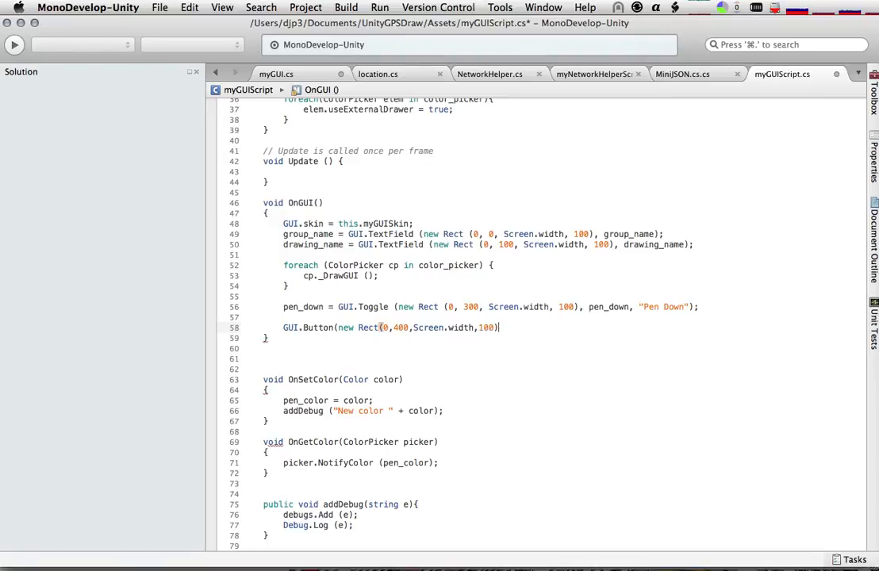
text(,)
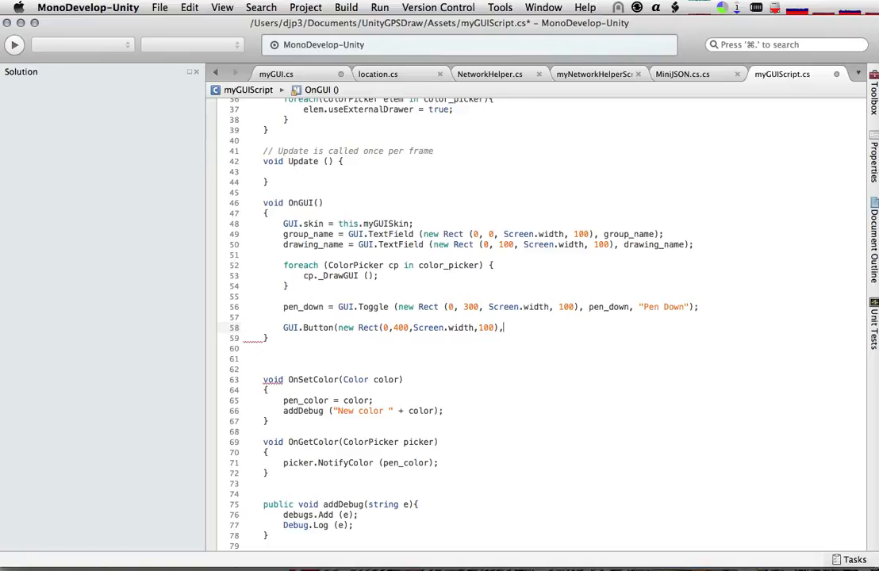
text(')
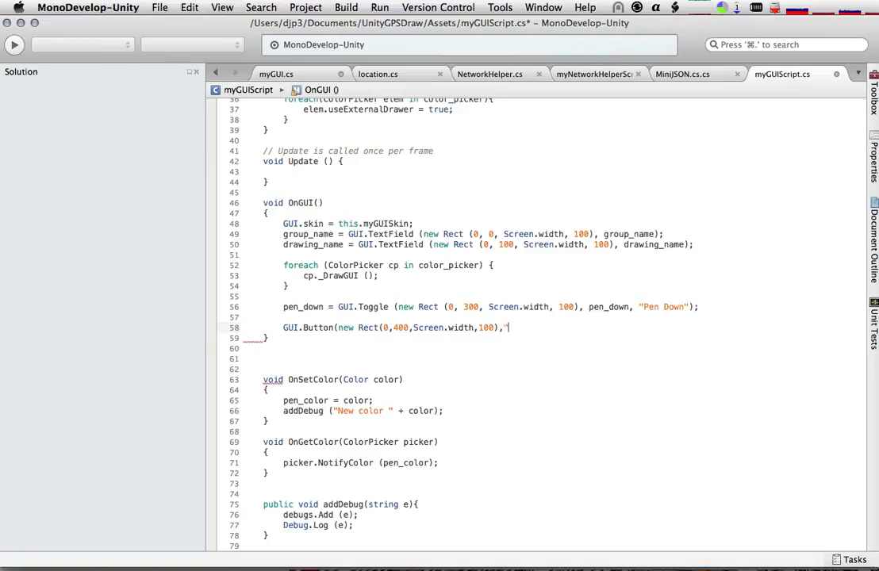
text(Upload");)
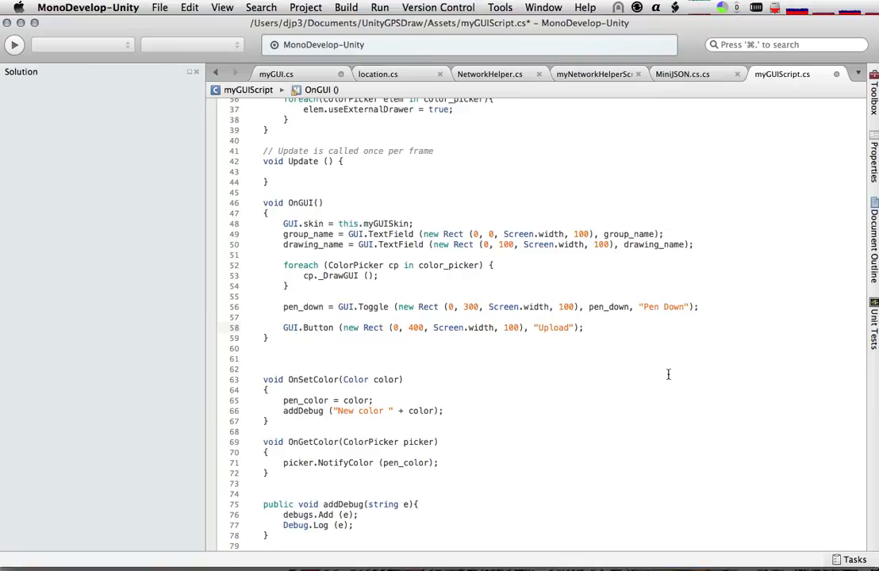
mouse_move(299, 255)
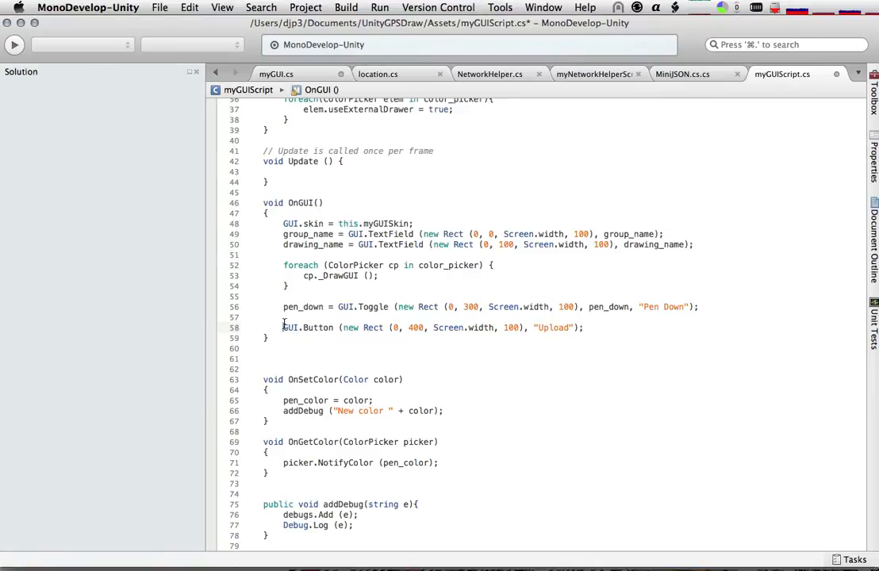
Step: Wrap the Upload button in if ( ... ) { } containing the comment //upload the data
text(if()
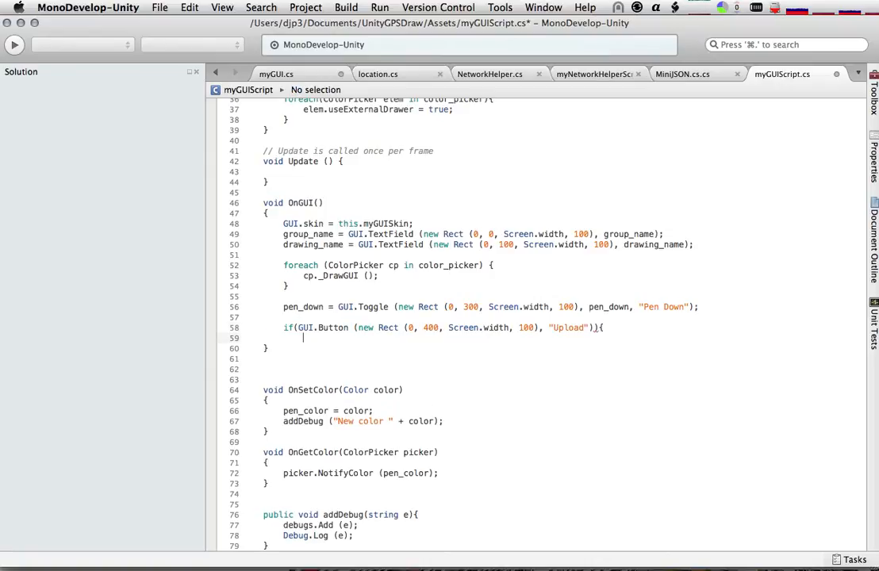
text(//upload the data)
text(})
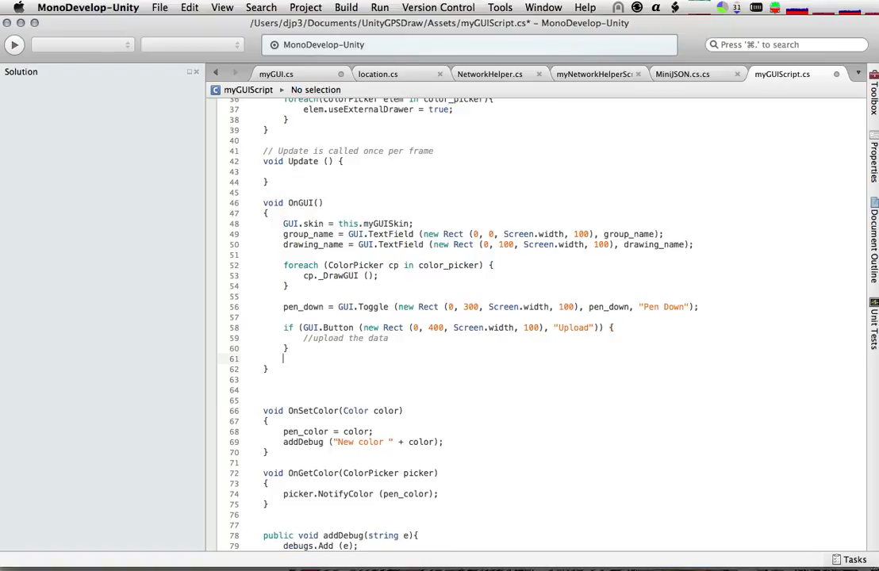
key(Return)
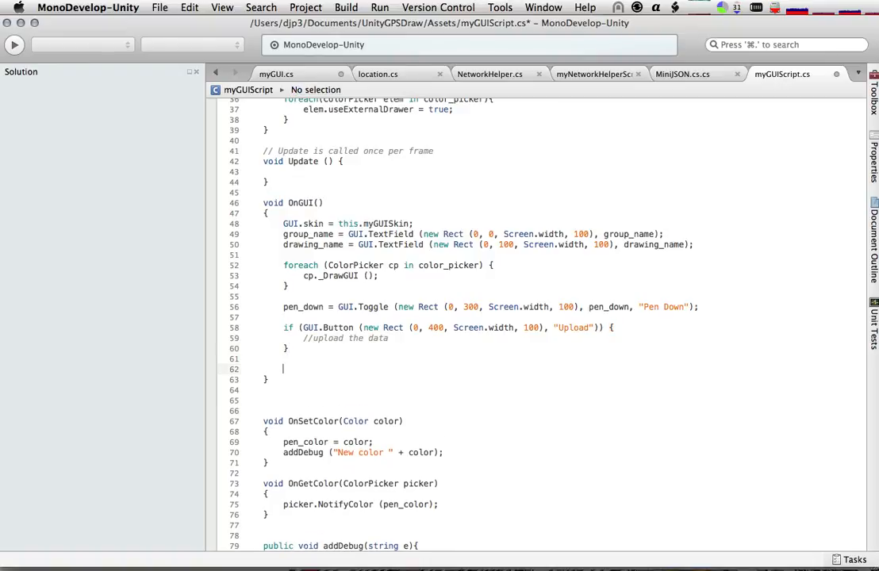
click(282, 368)
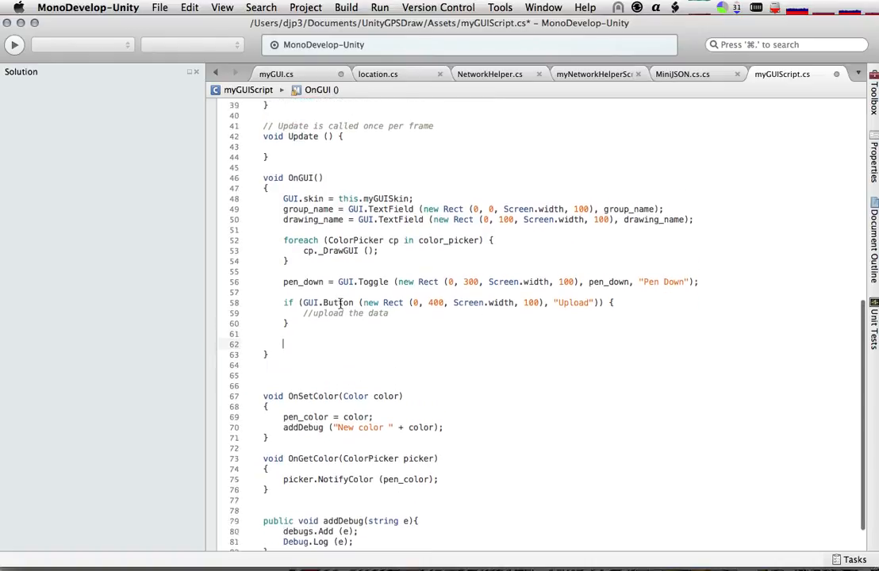
Step: Declare int tempy = 500; and open a foreach loop over debugs
scroll(up, 3)
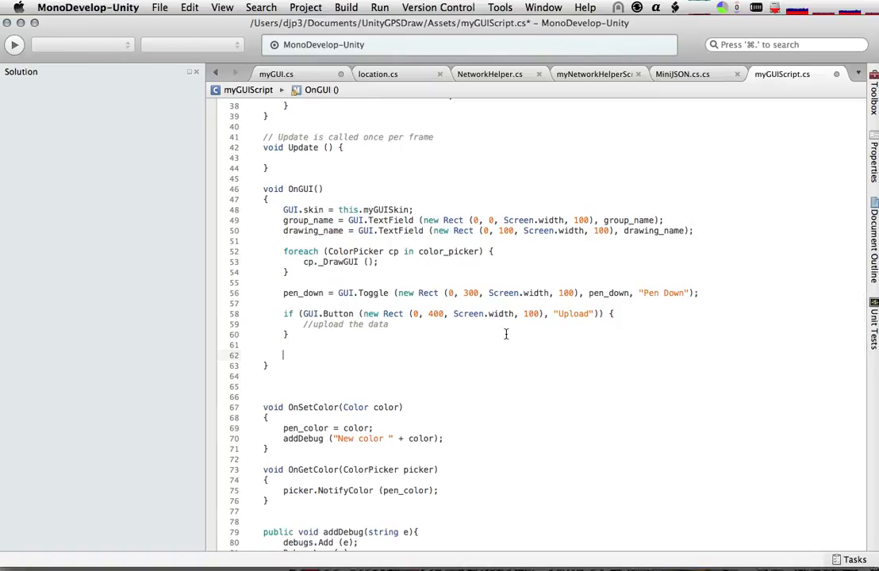
text(foreach(string d)
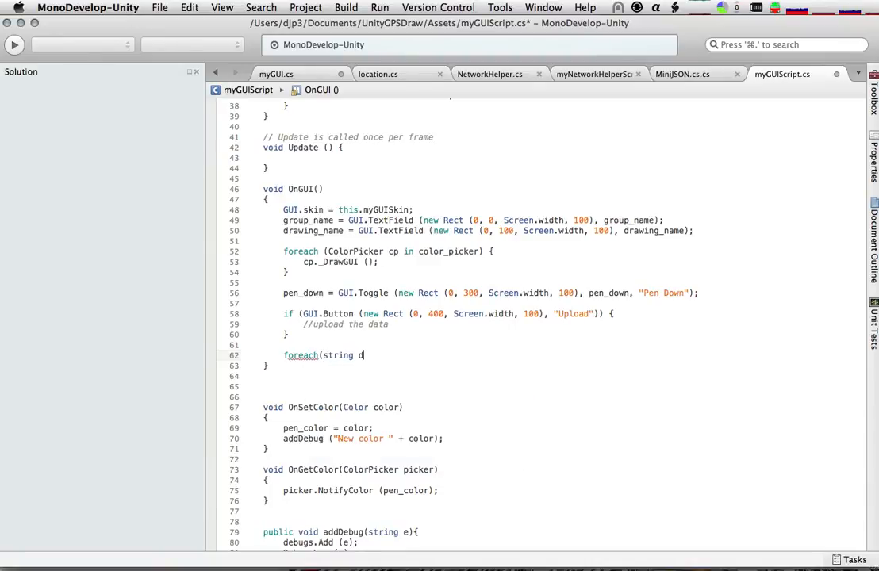
text(in debug)
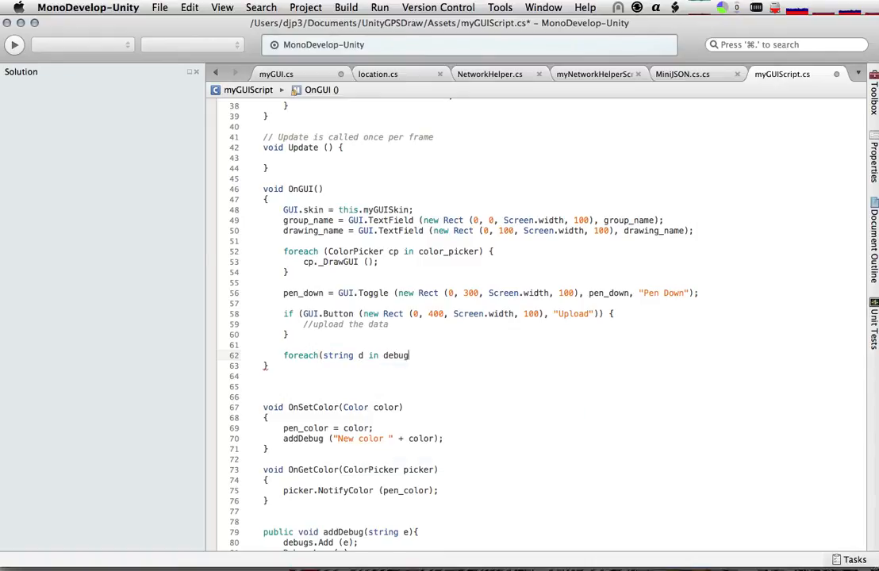
text(s){)
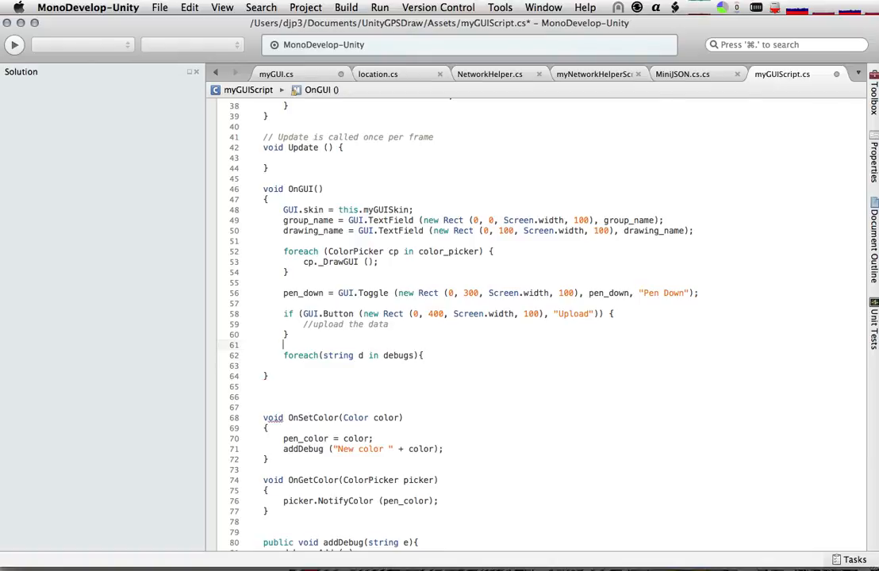
text(int tempy =)
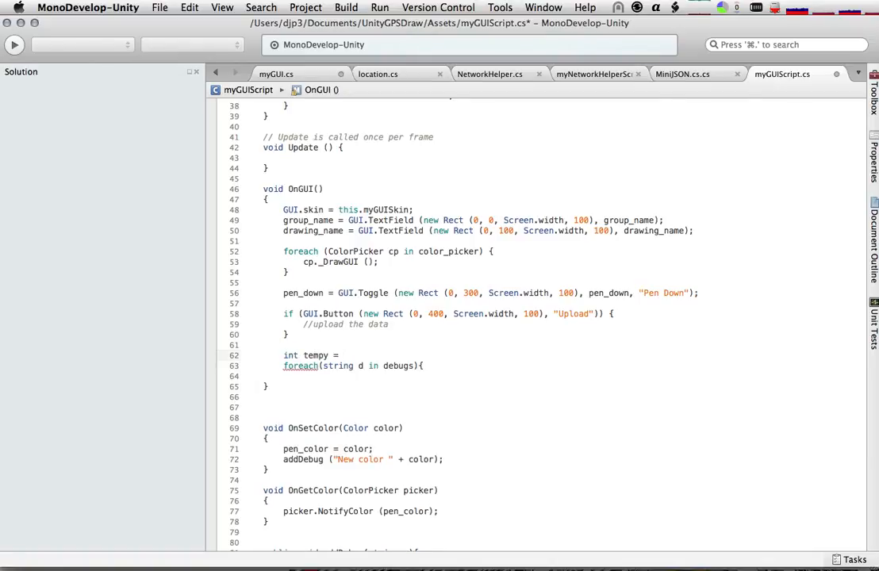
text(500;)
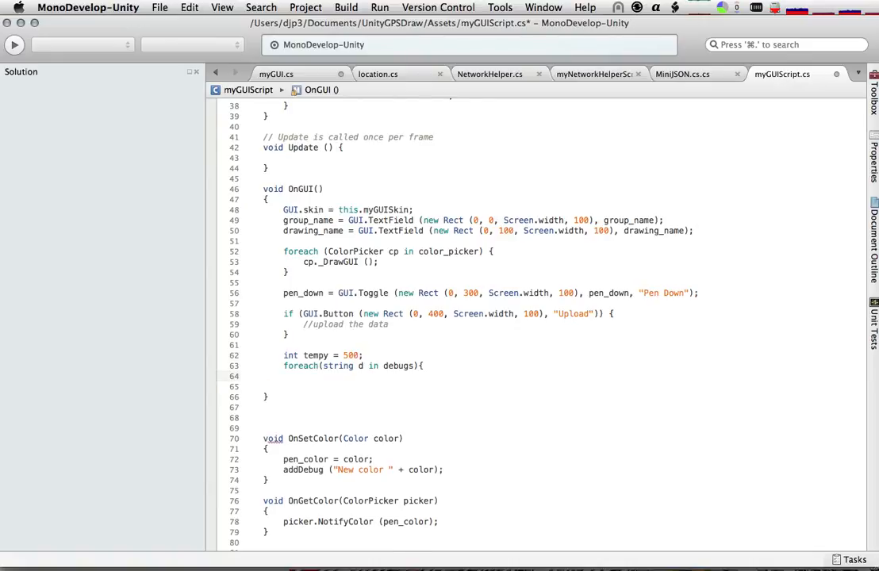
Step: Inside the loop draw GUI.Label(new Rect(0, tempy, Screen.width, 100), d) and add tempy += 100;
text(GUI)
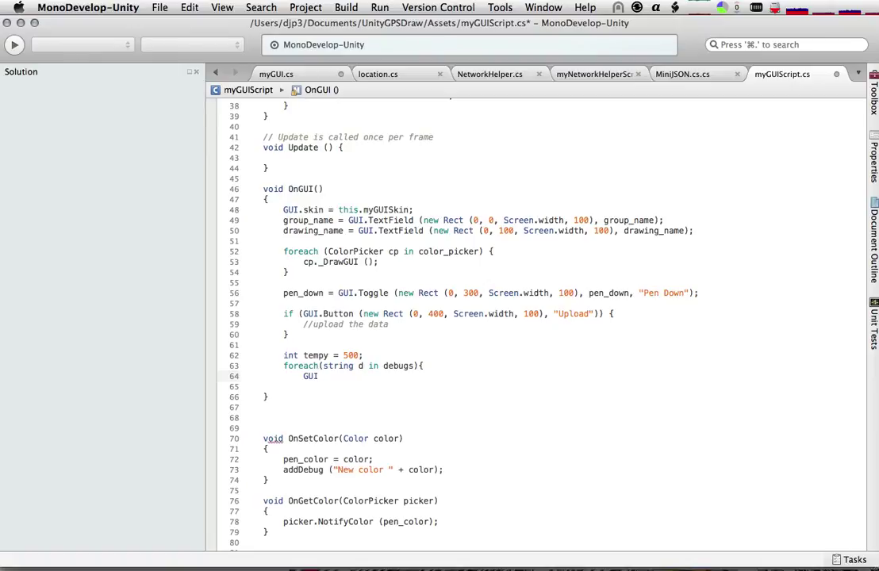
text(.Label()
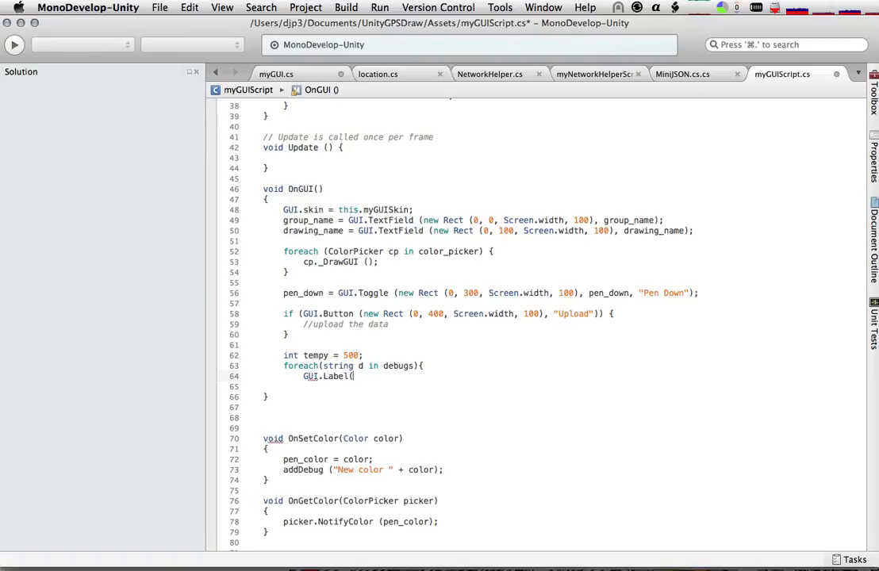
text(new Rect()
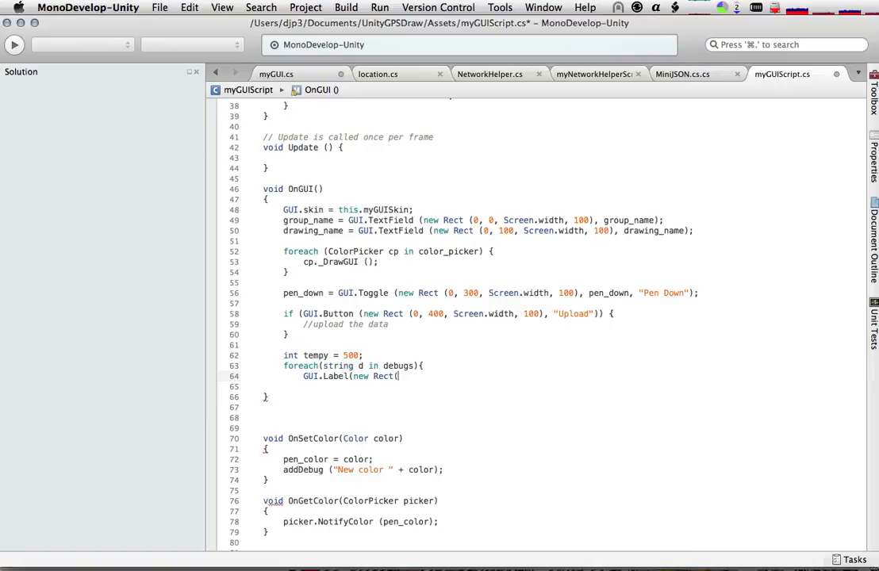
text(0,tempy,Screen.width)
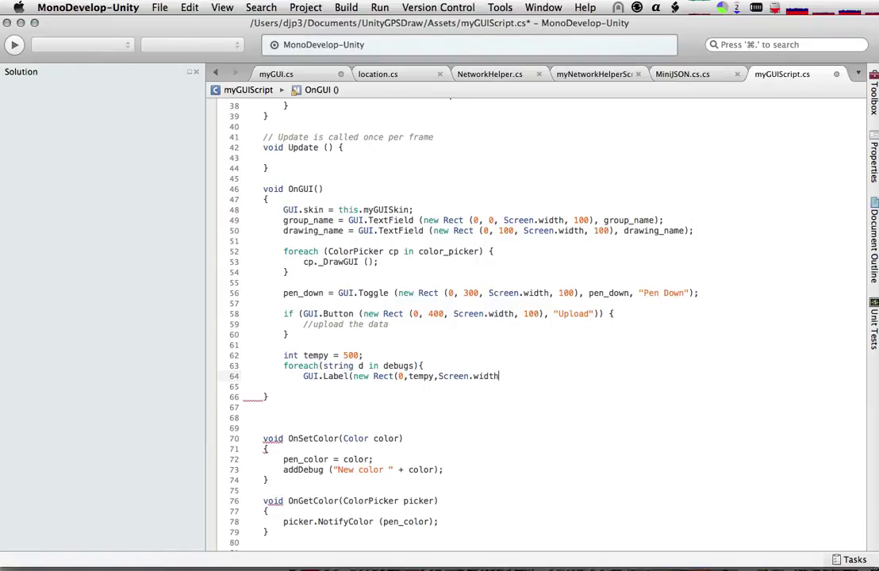
text(,100),)
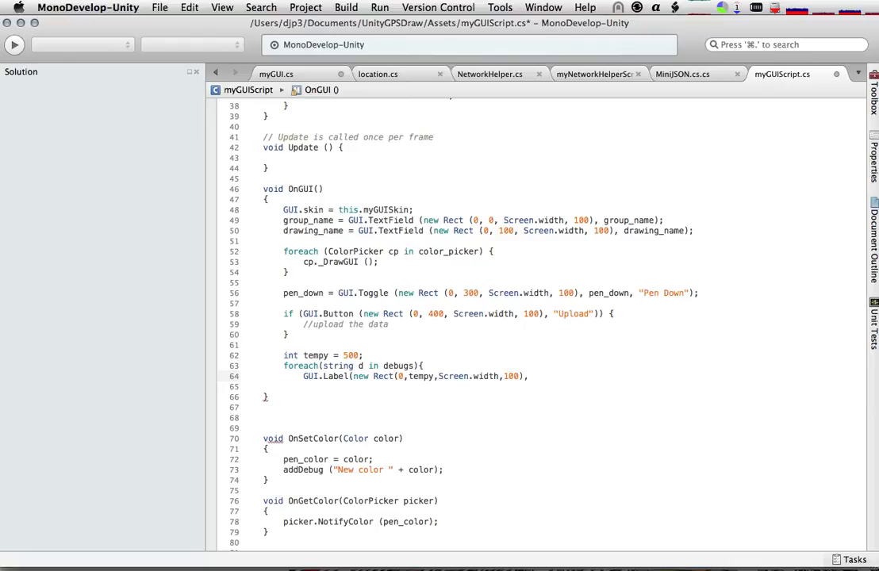
text(d);)
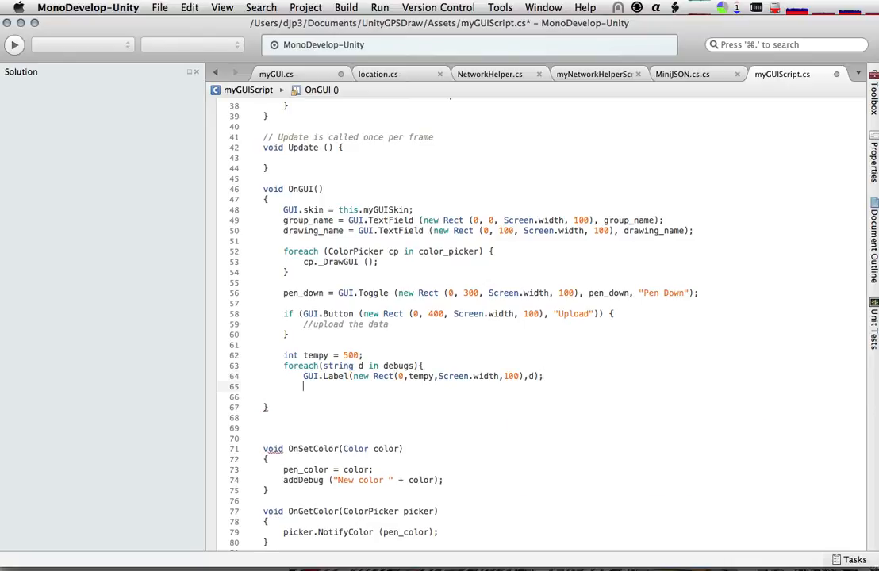
text(tempy+)
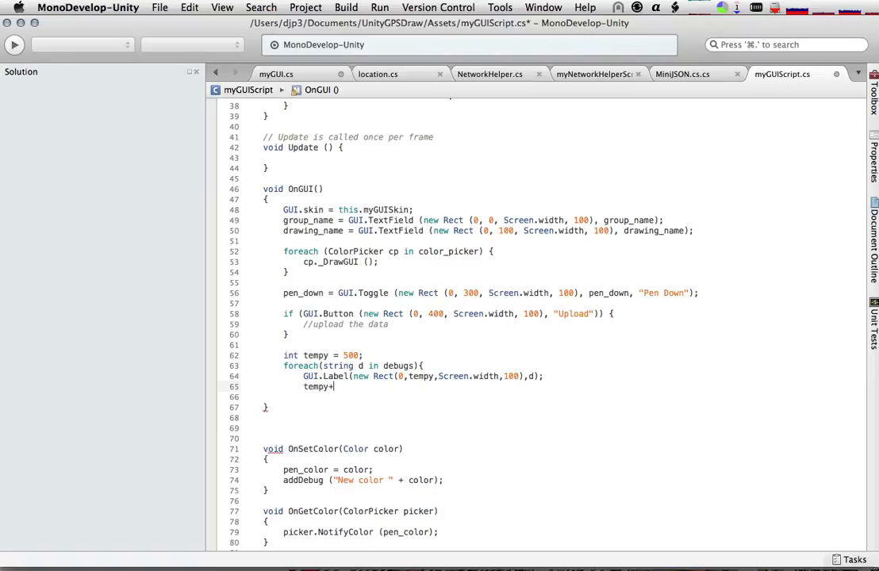
text(=100;)
click(563, 397)
text(})
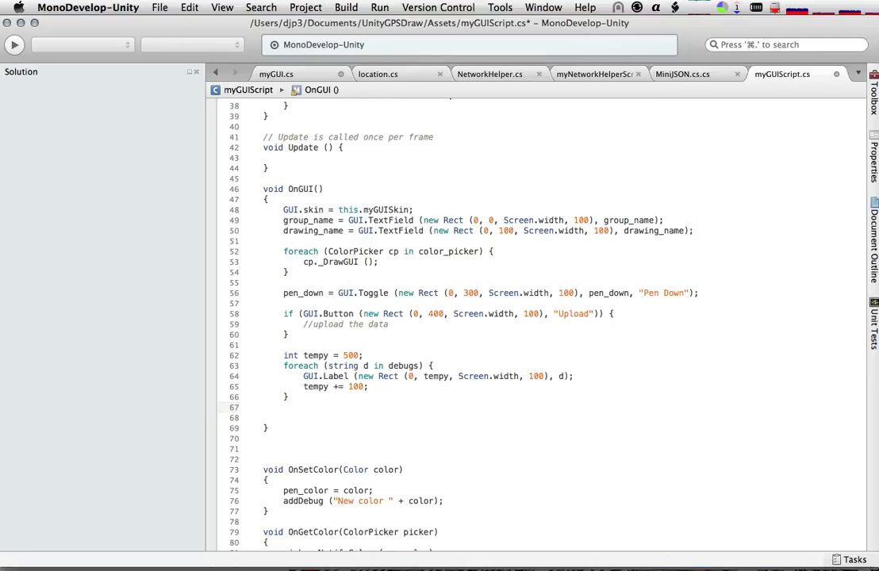
Step: Add while(debugs.Count > 4){ and begin a debugs.RemoveAt( call inside it
text(while(d)
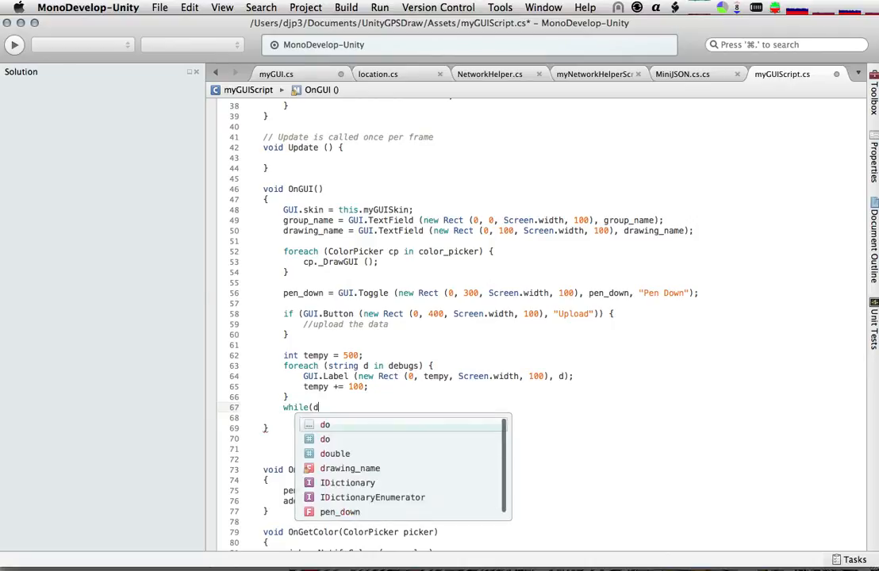
text(ebugs.Count > 4){)
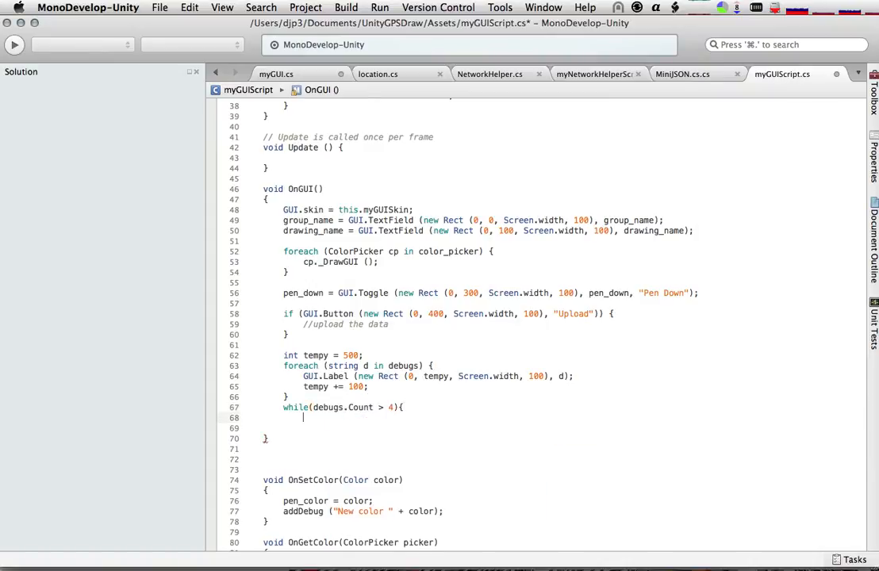
text(debugs)
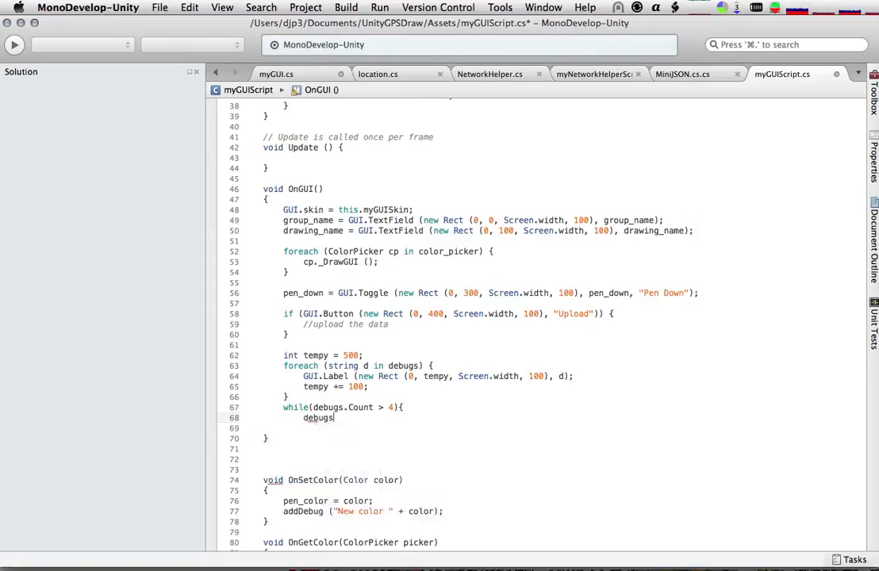
text(RemoveAt)
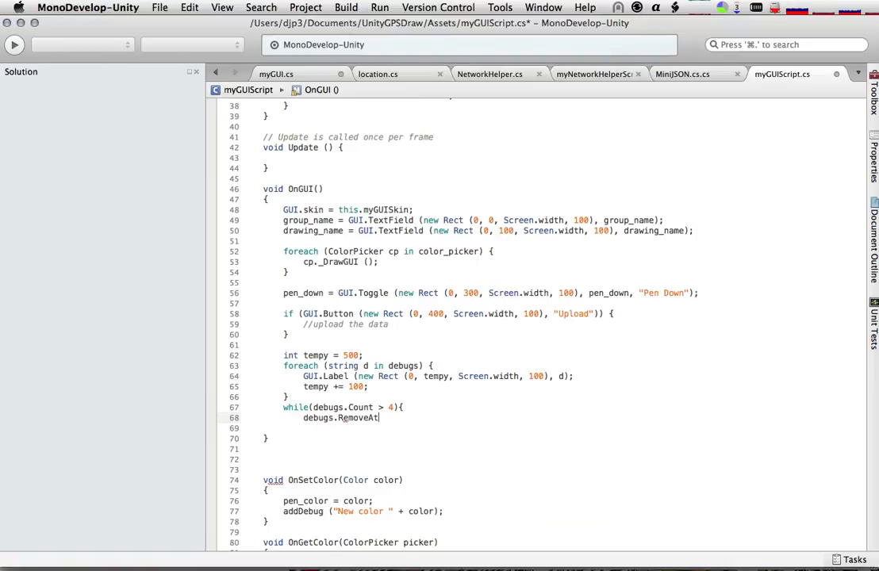
text(()
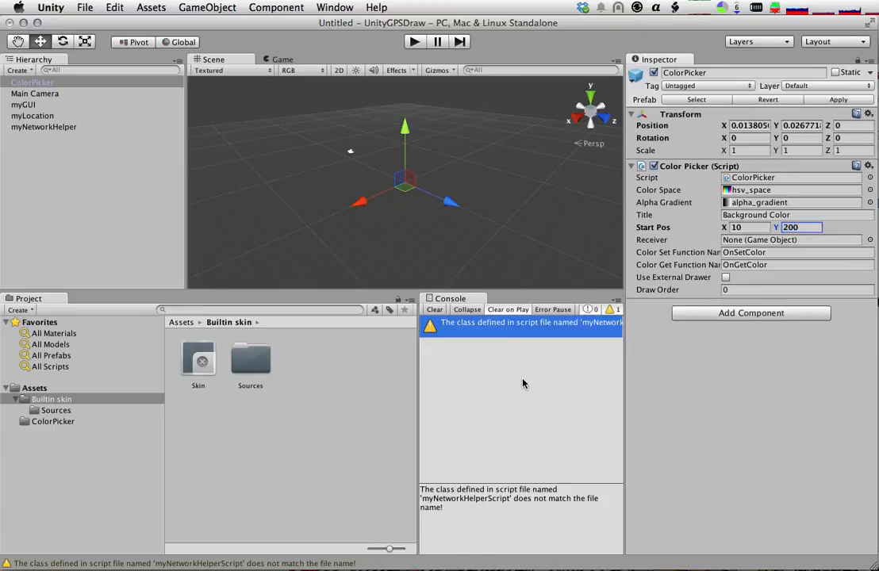
mouse_move(431, 119)
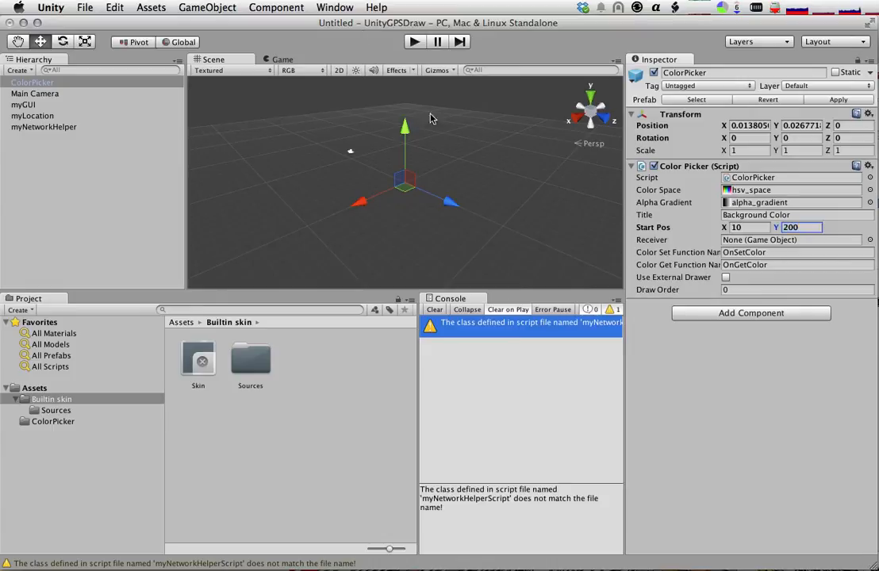
Step: Press Play in the Unity toolbar to run the game showing the OnGUI controls
click(412, 42)
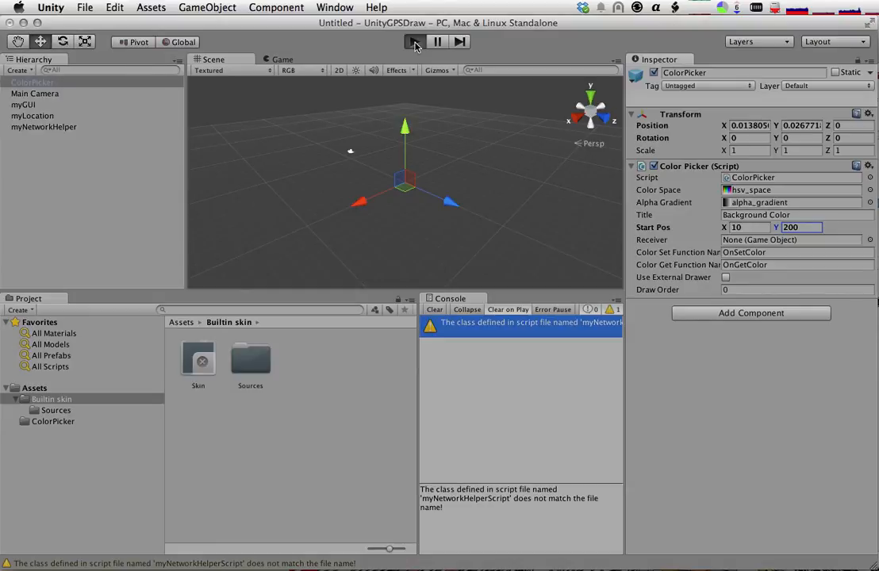
click(724, 276)
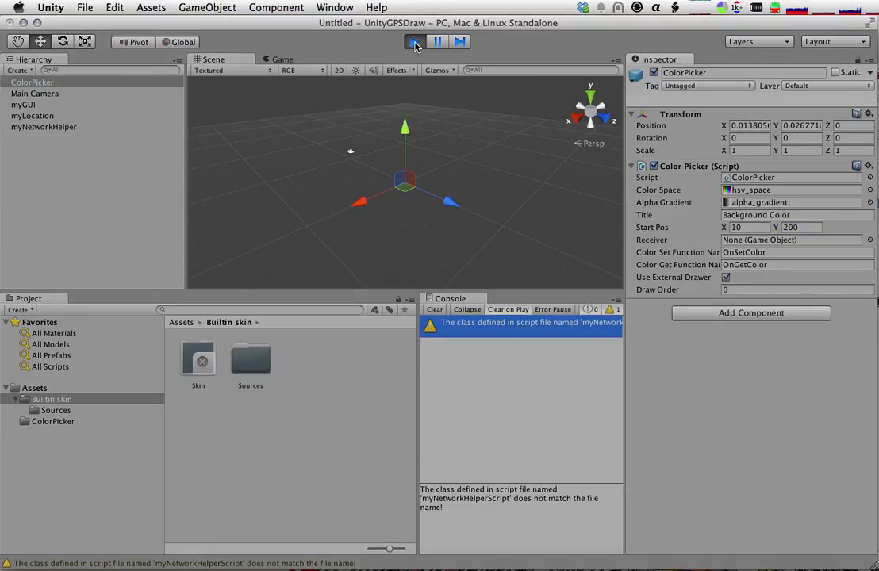
click(414, 41)
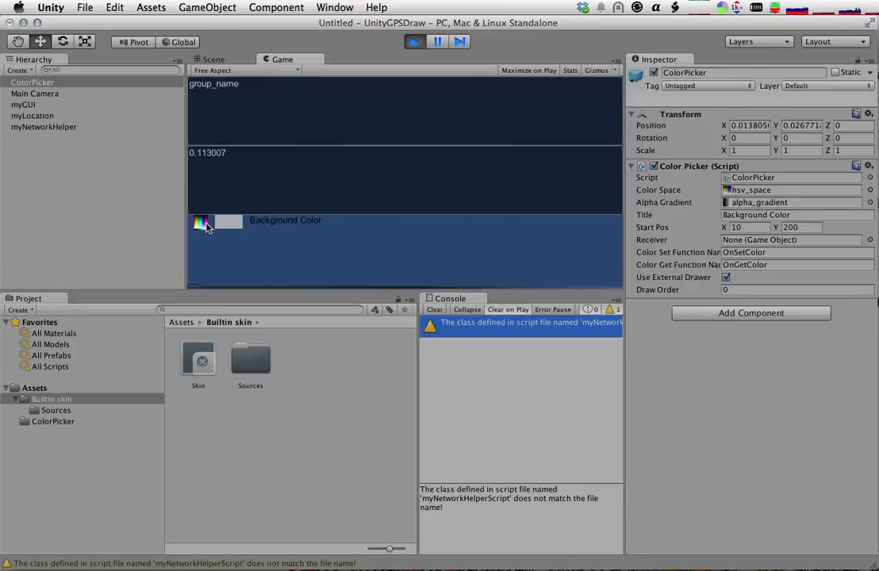
Step: View the running game with name field, color picker and Pen Down toggle, then bring CamTwist forward
click(200, 222)
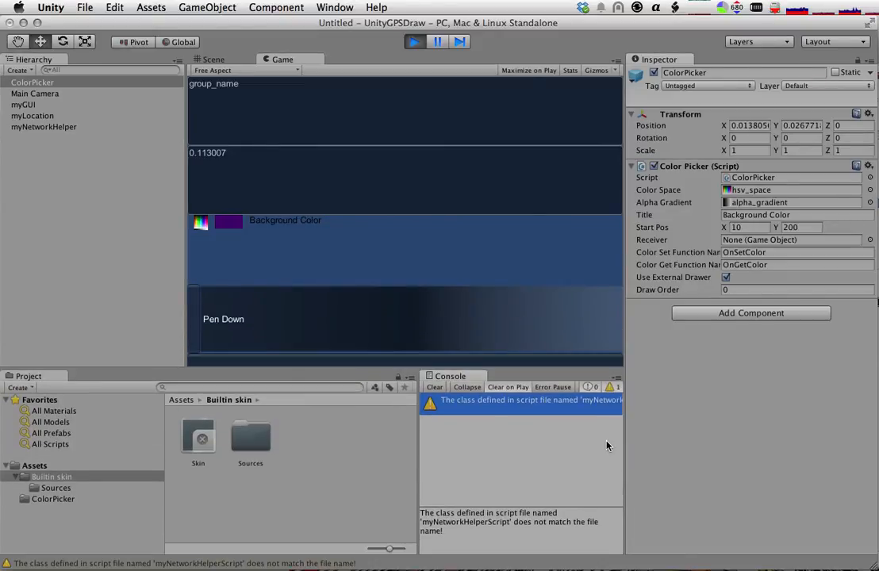
mouse_move(573, 390)
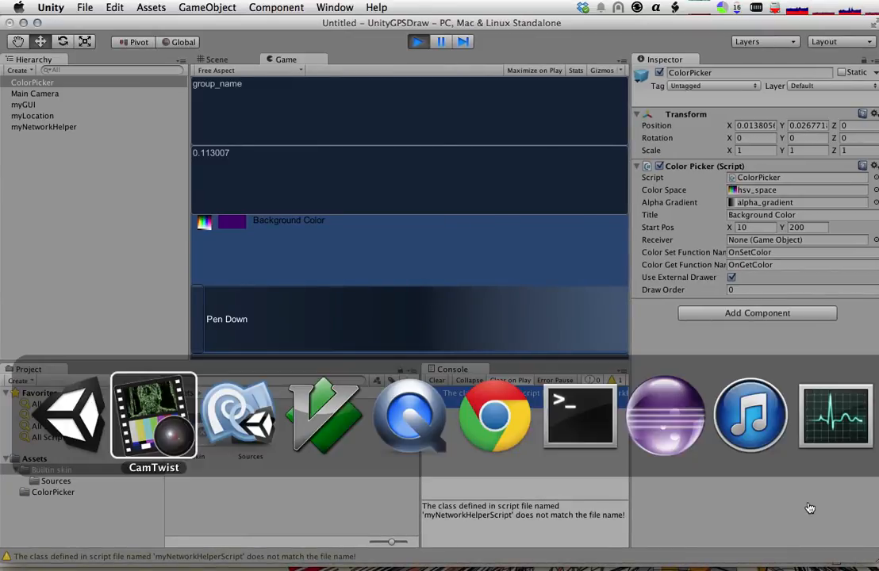
click(152, 415)
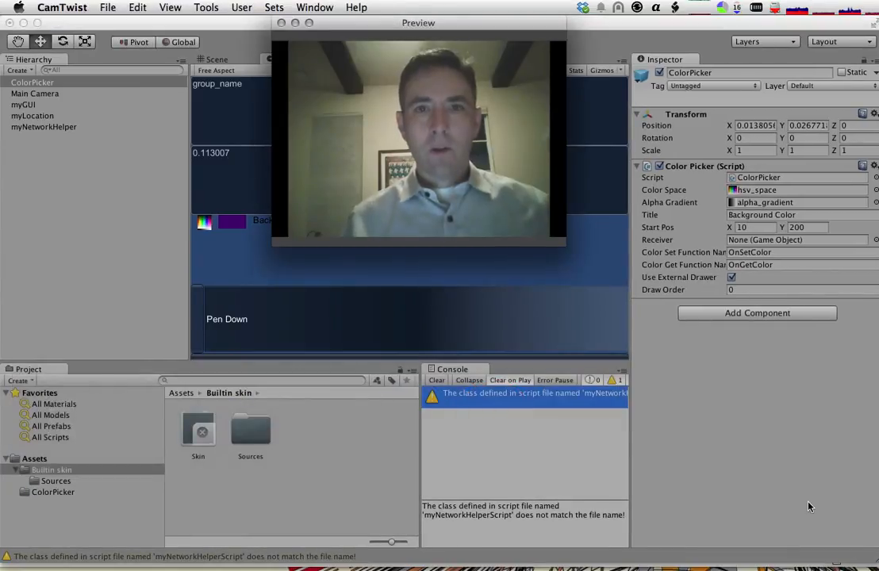